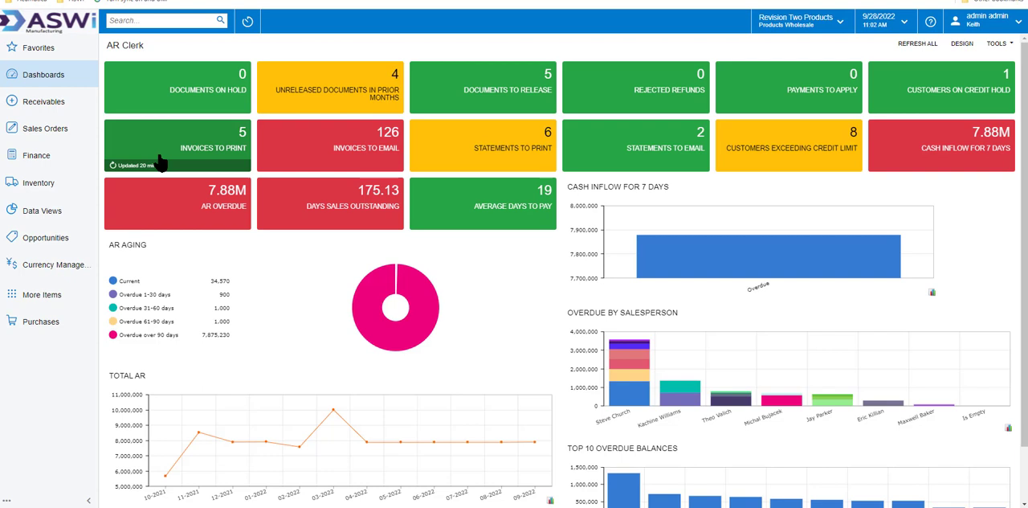
{"action": "mouse_move", "coordinate": [199, 153]}
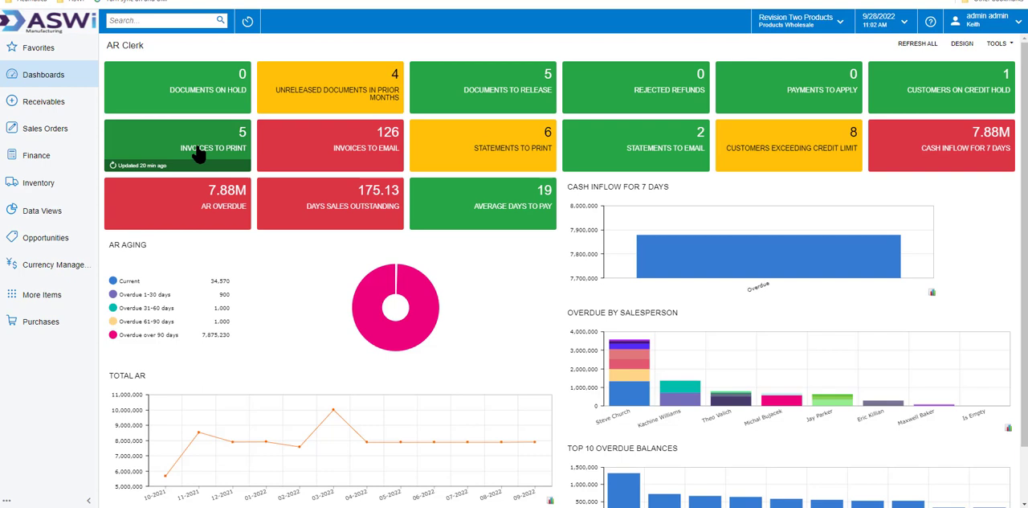
Open the Customer Classes list from the Receivables workspace preferences.
{"action": "left_click", "coordinate": [41, 101]}
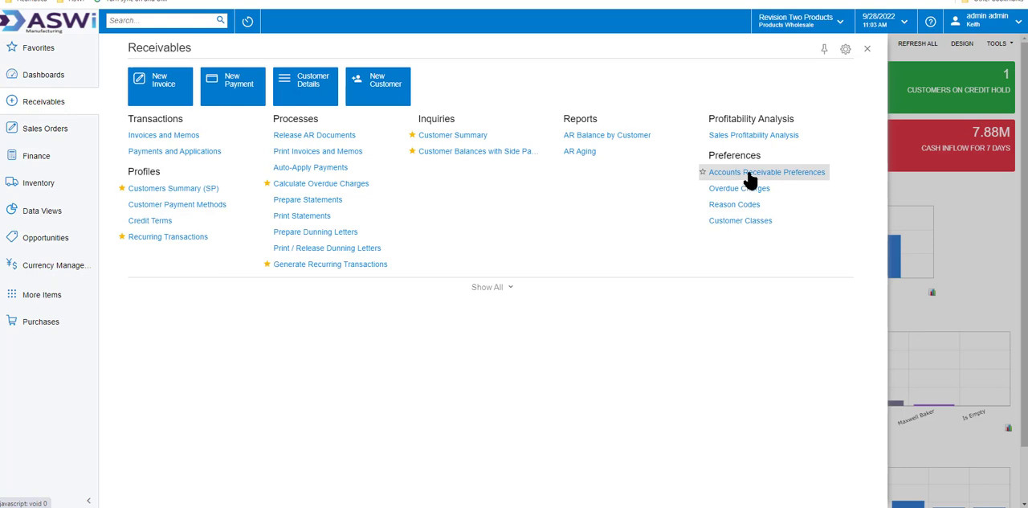
{"action": "mouse_move", "coordinate": [739, 188]}
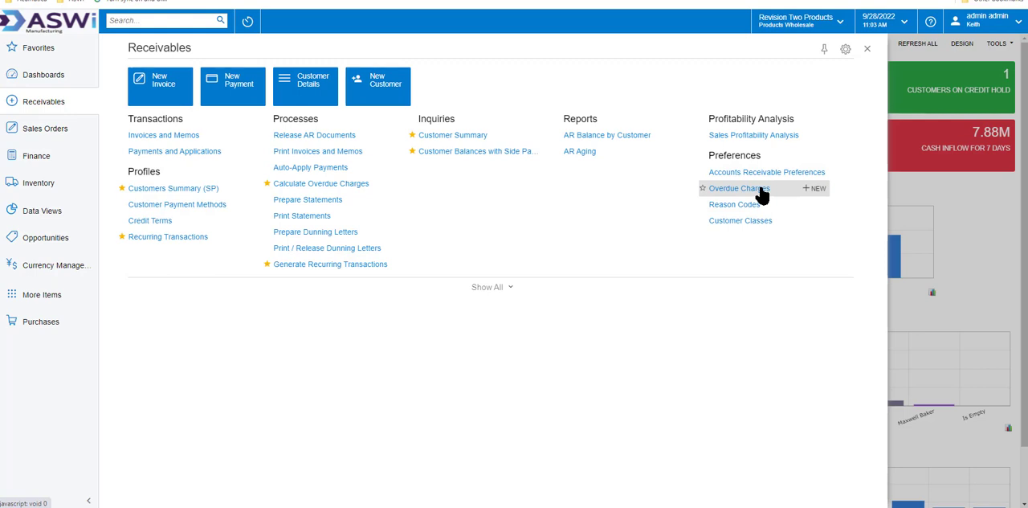
{"action": "mouse_move", "coordinate": [737, 220]}
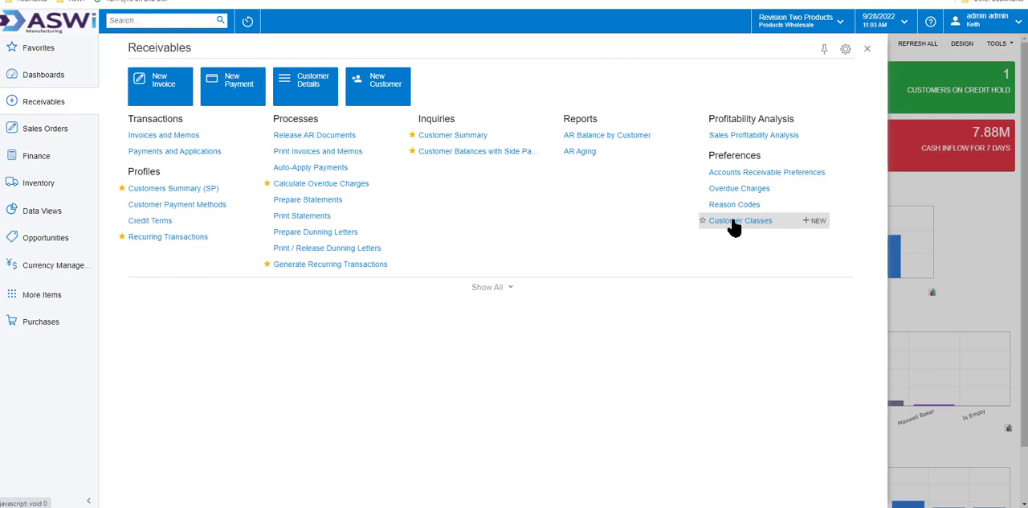
{"action": "left_click", "coordinate": [739, 220]}
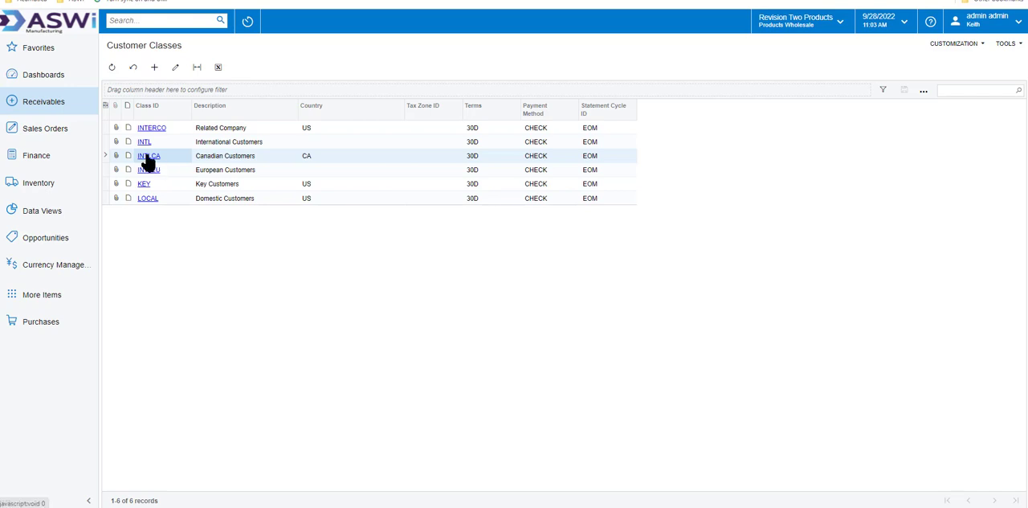
Open the INTLCA Canadian Customers class record to view its settings.
{"action": "left_click", "coordinate": [148, 154]}
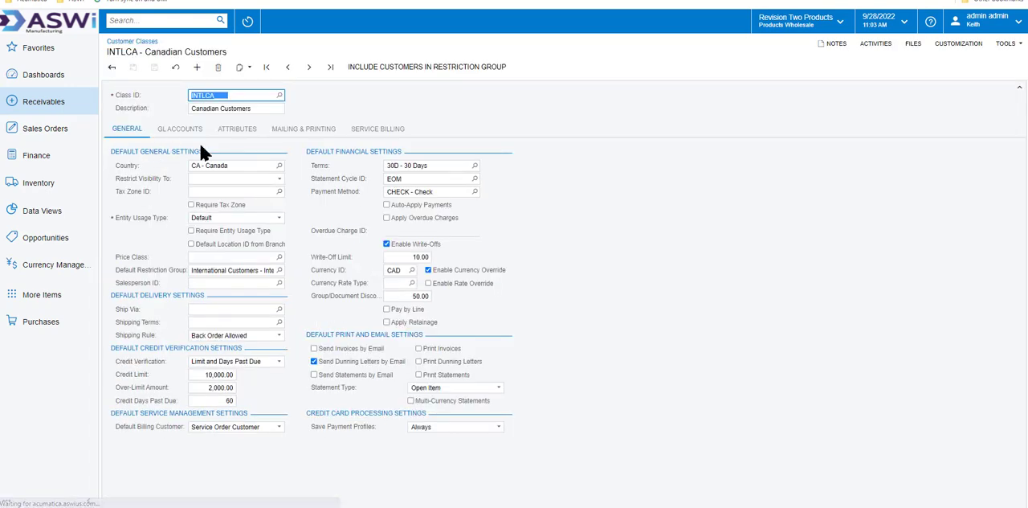
{"action": "mouse_move", "coordinate": [359, 276]}
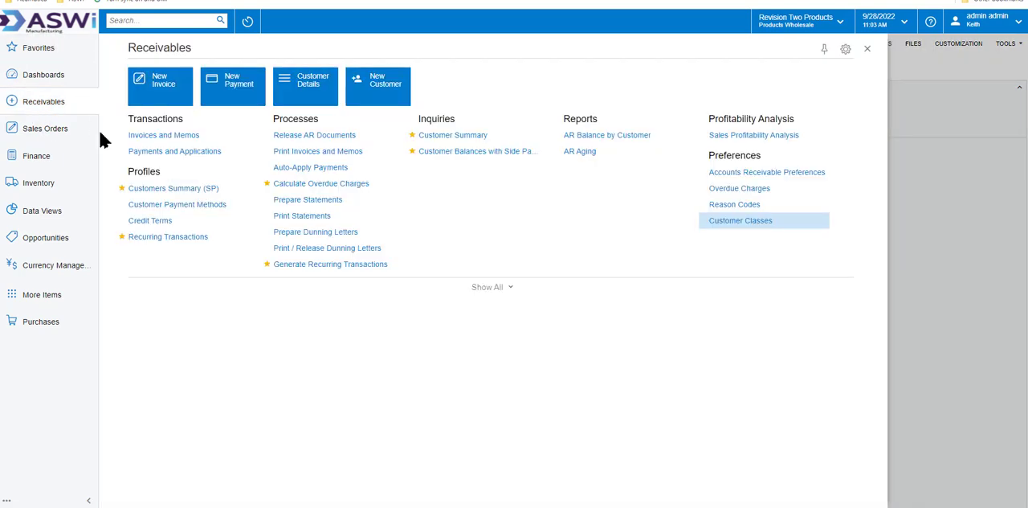
Open the AACUSTOMER Alta Ace record from the Customers Summary list.
{"action": "left_click", "coordinate": [739, 220]}
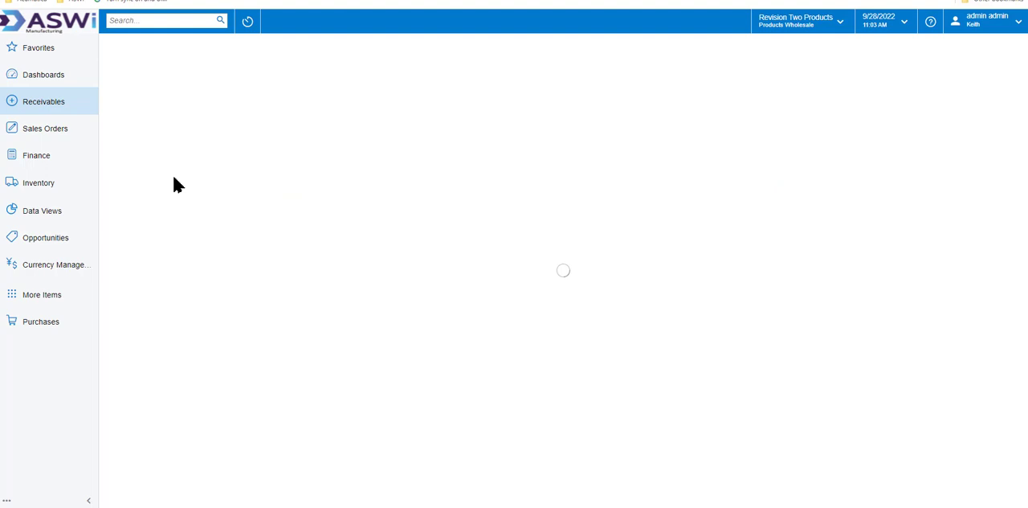
{"action": "left_click", "coordinate": [43, 101]}
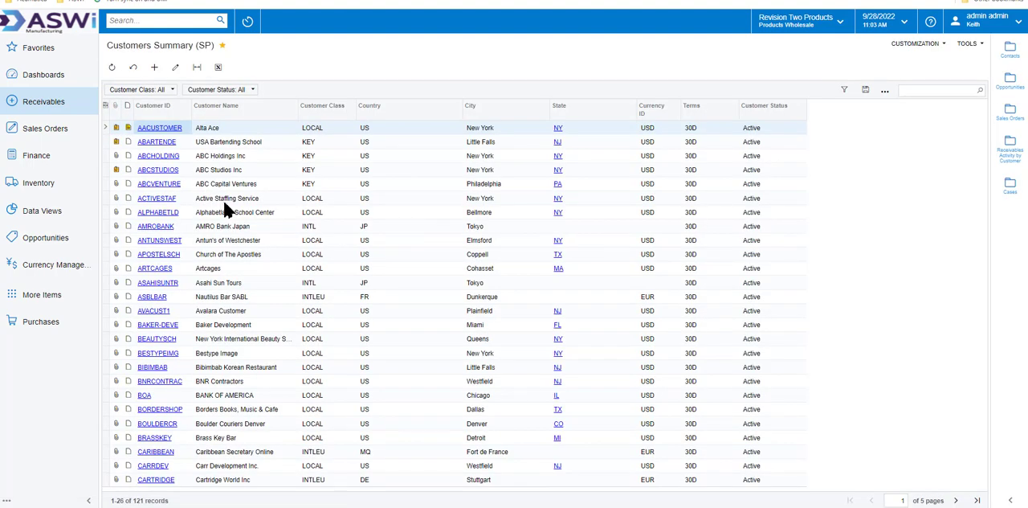
{"action": "mouse_move", "coordinate": [223, 152]}
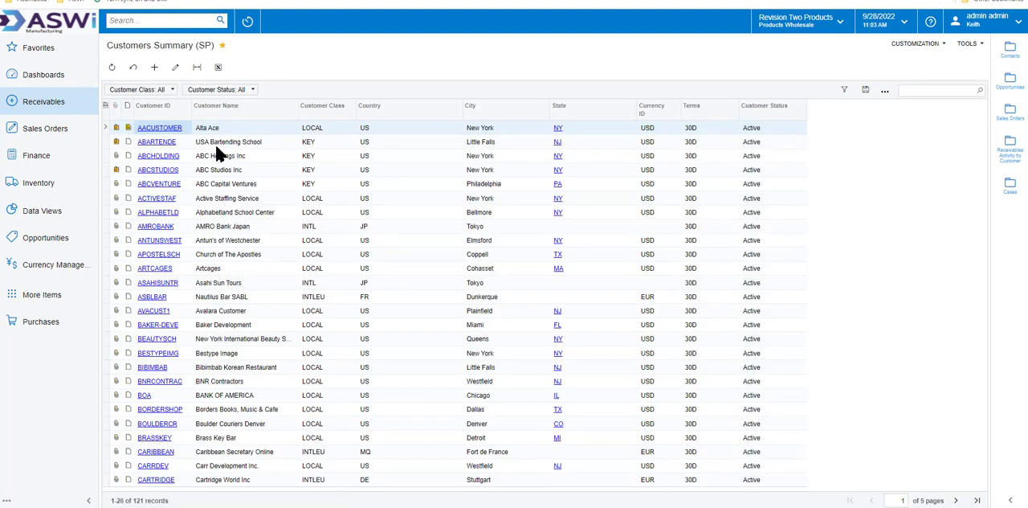
{"action": "left_click", "coordinate": [154, 67]}
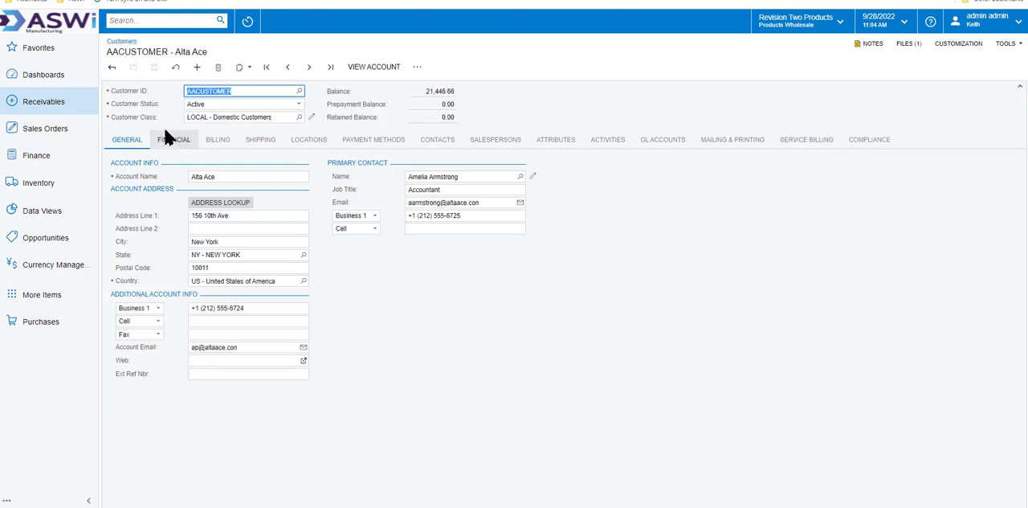
Browse Alta Ace's Financial, Billing and Payment Methods details, then move to Activities.
{"action": "left_click", "coordinate": [173, 138]}
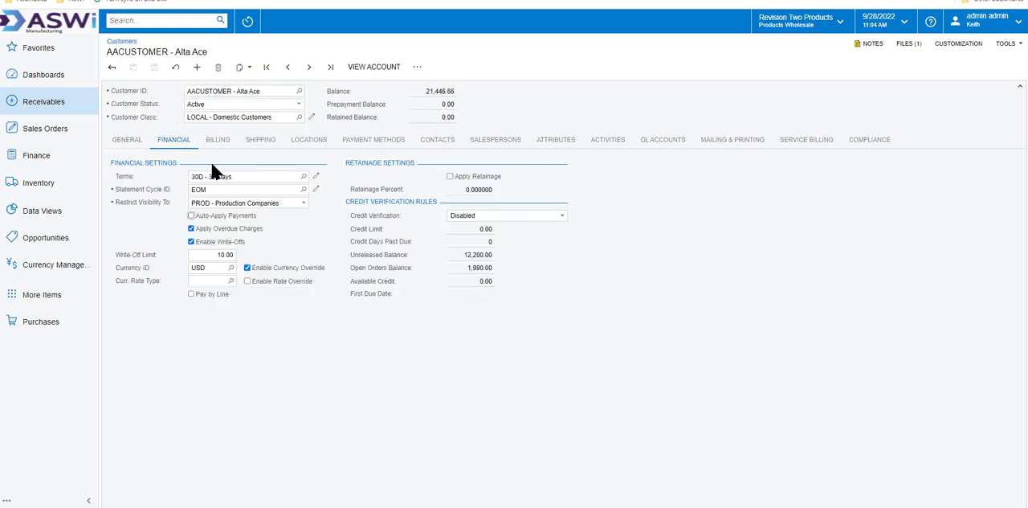
{"action": "left_click", "coordinate": [303, 177]}
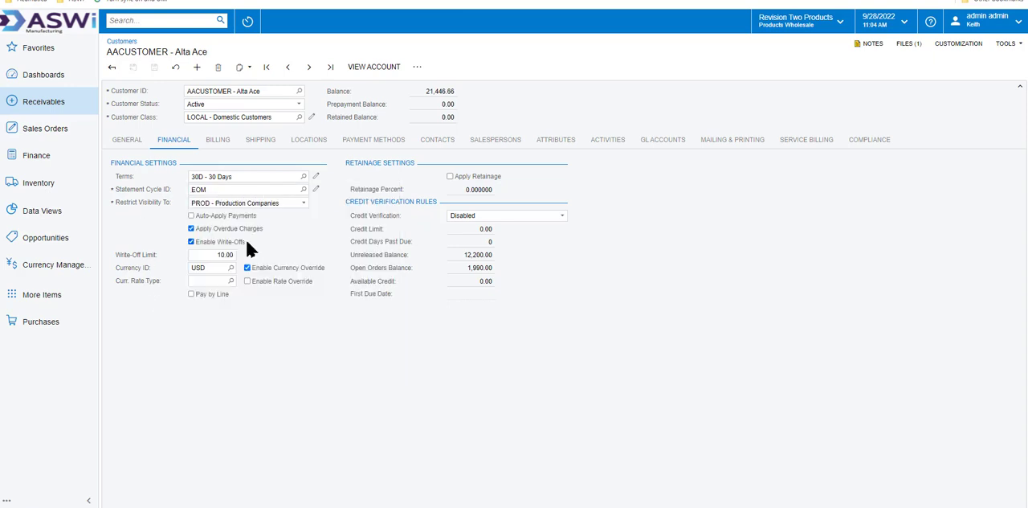
{"action": "left_click", "coordinate": [218, 138]}
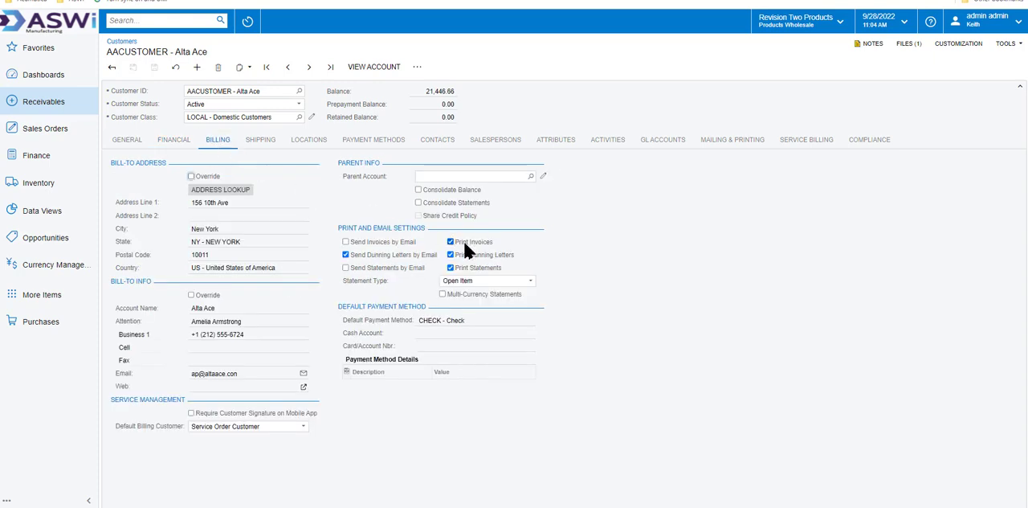
{"action": "mouse_move", "coordinate": [460, 250]}
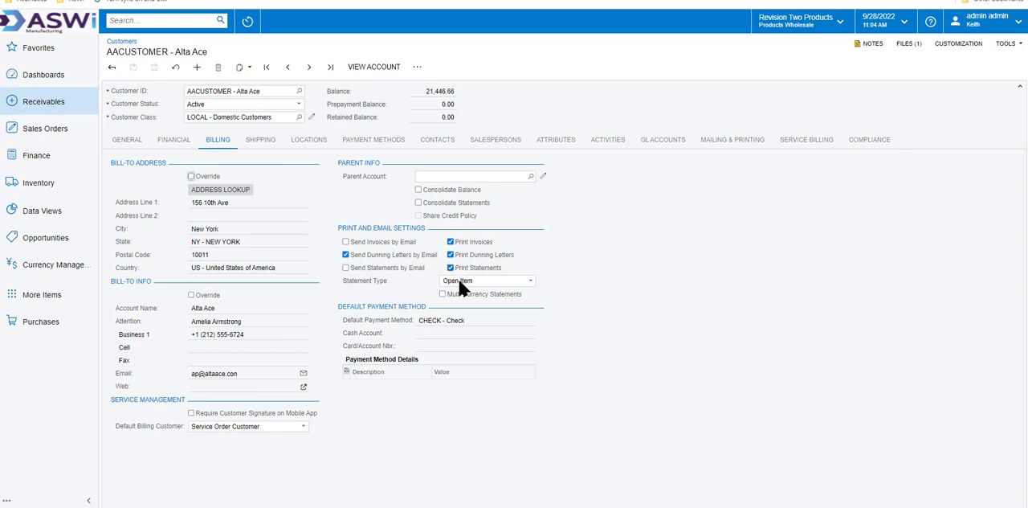
{"action": "mouse_move", "coordinate": [320, 167]}
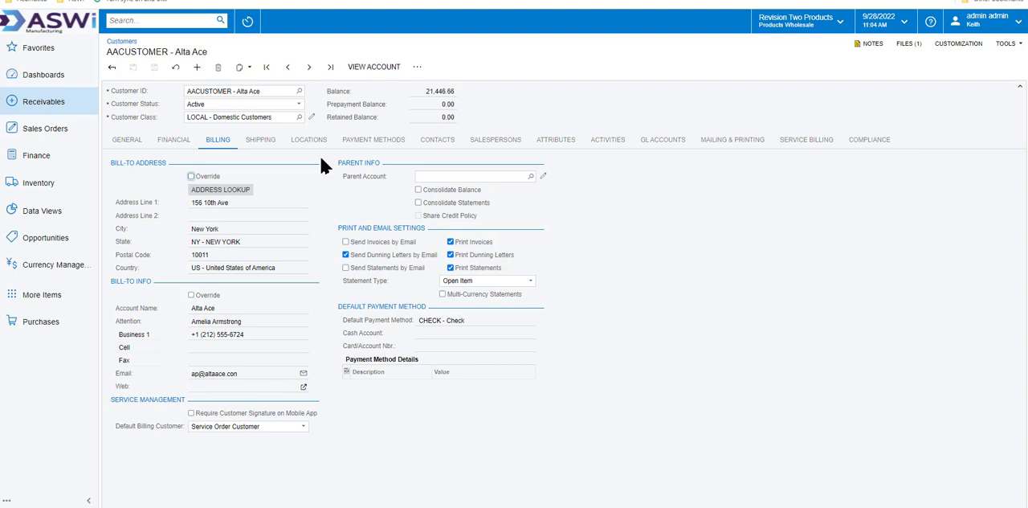
{"action": "mouse_move", "coordinate": [386, 161]}
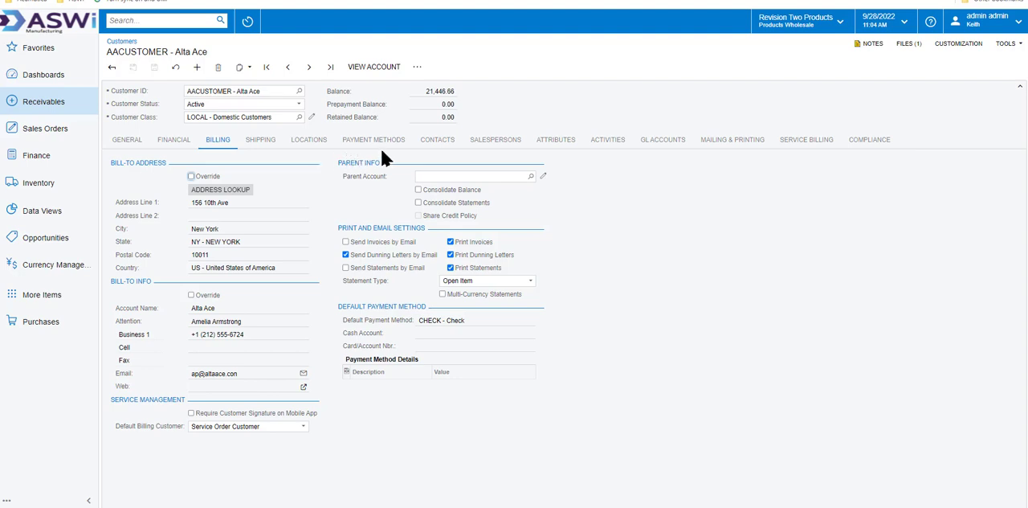
{"action": "mouse_move", "coordinate": [405, 158]}
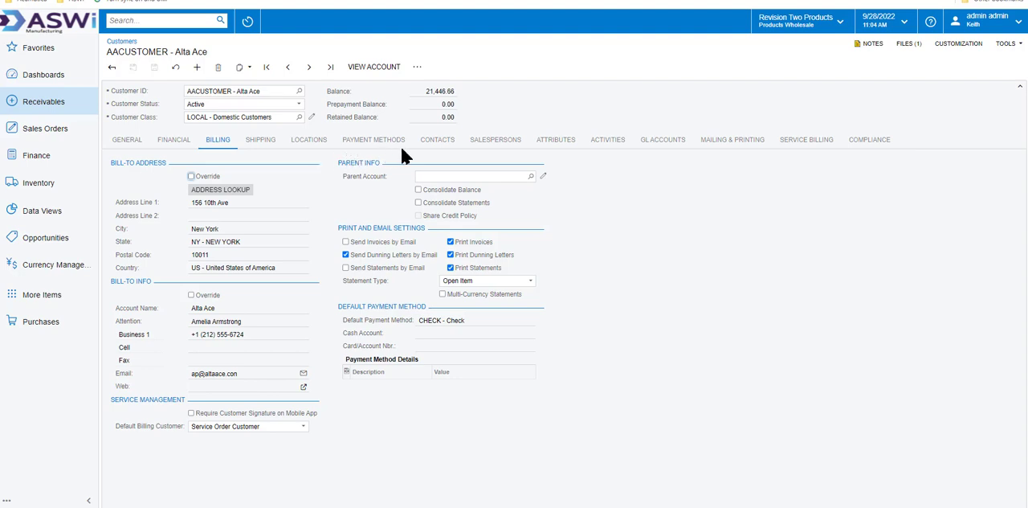
{"action": "left_click", "coordinate": [372, 138]}
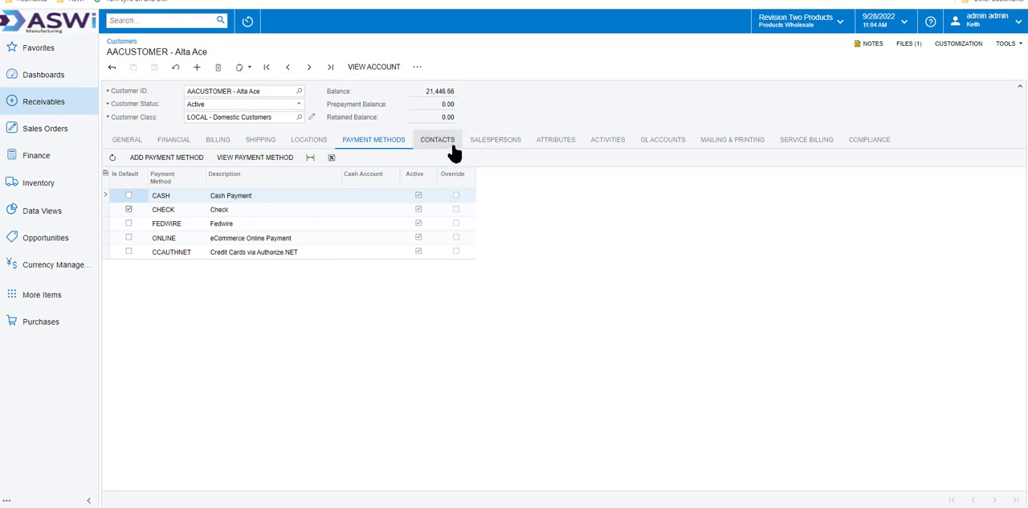
{"action": "mouse_move", "coordinate": [494, 138]}
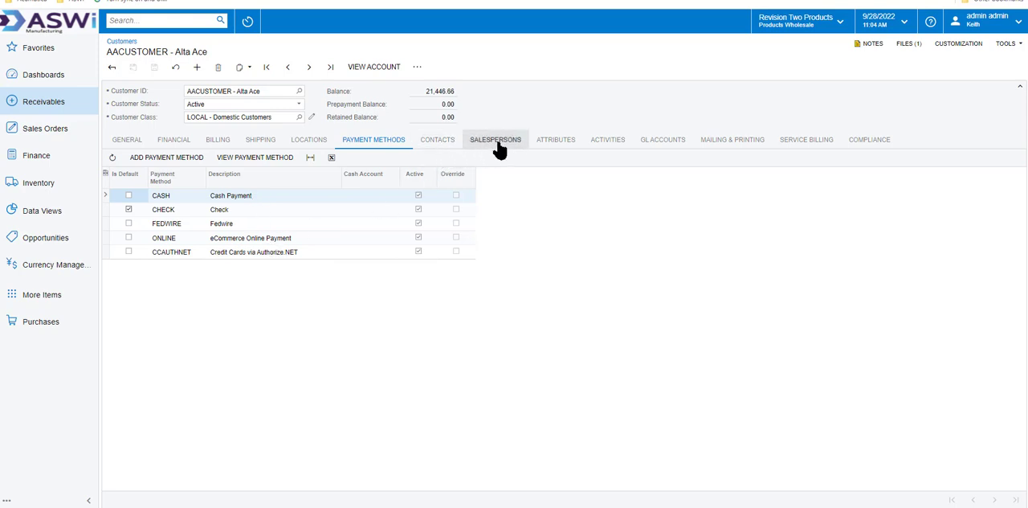
{"action": "left_click", "coordinate": [607, 138]}
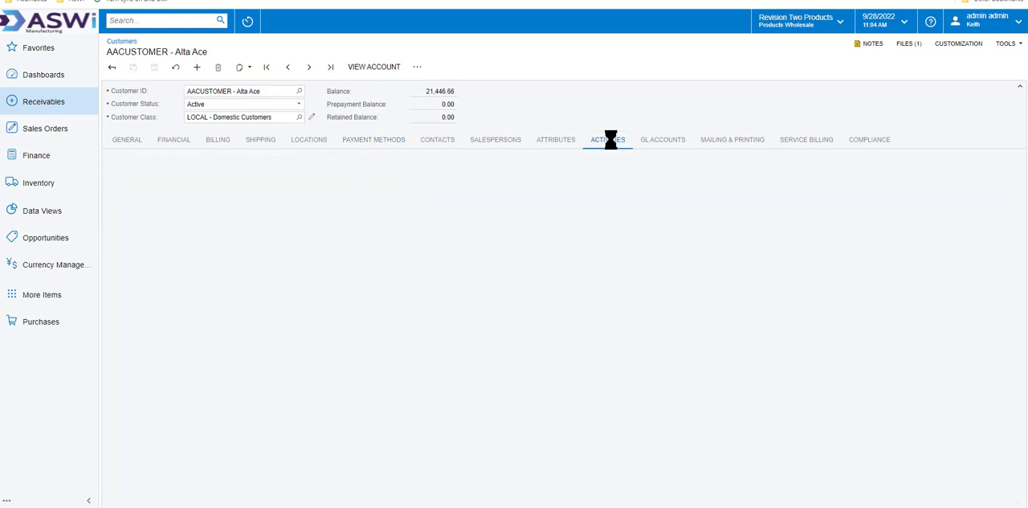
Load Alta Ace's activity history and check which activity types can be created.
{"action": "left_click", "coordinate": [607, 138]}
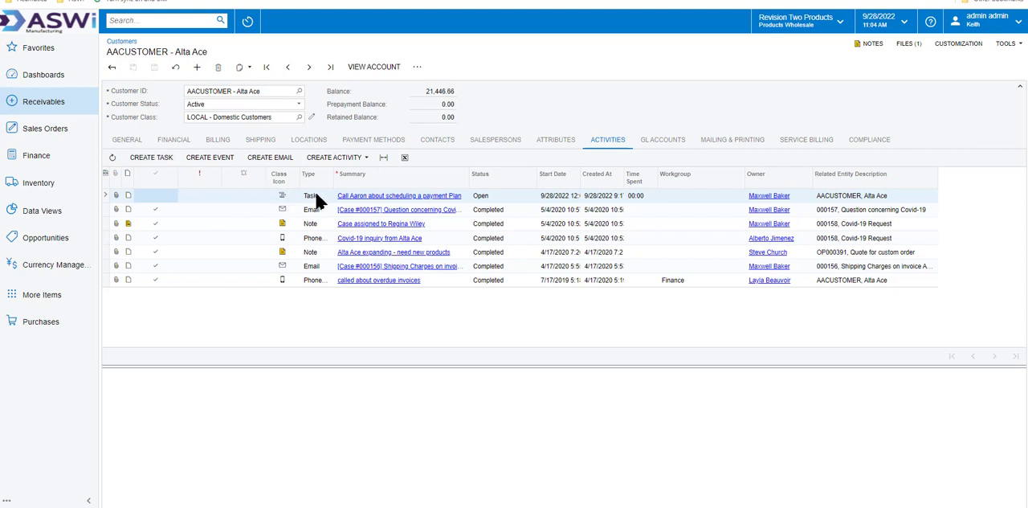
{"action": "mouse_move", "coordinate": [398, 200]}
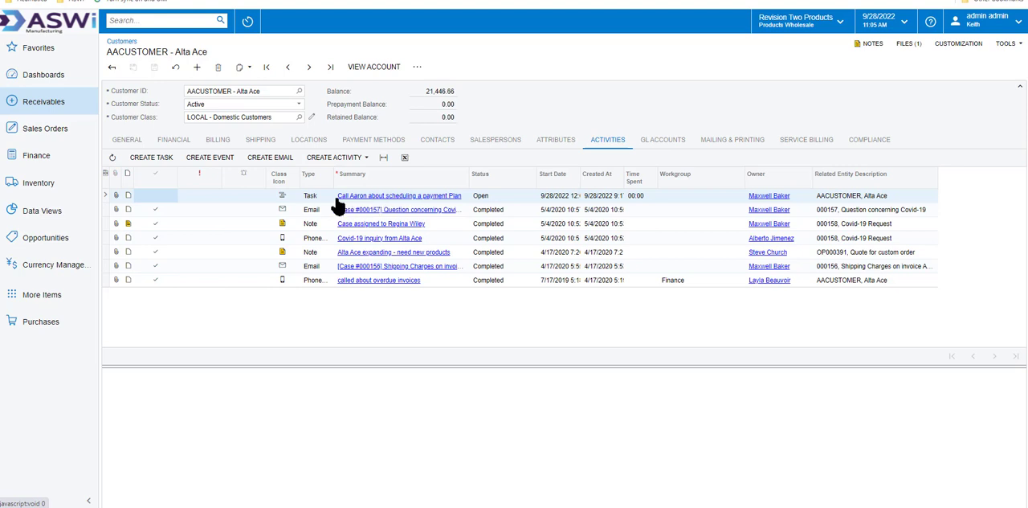
{"action": "left_click", "coordinate": [334, 158]}
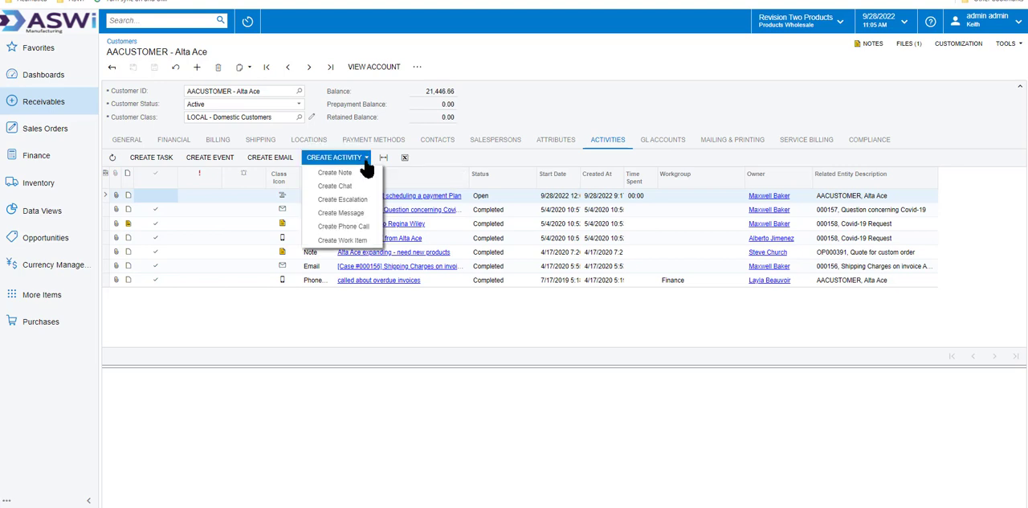
{"action": "mouse_move", "coordinate": [343, 225]}
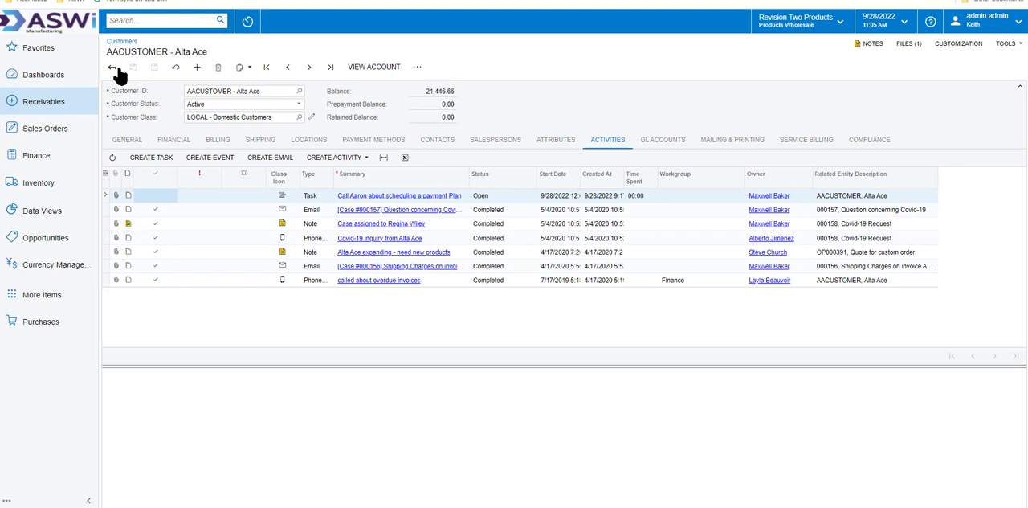
Show USA Bartending School's contacts in the Customers Summary side panel and start a payment.
{"action": "left_click", "coordinate": [113, 67]}
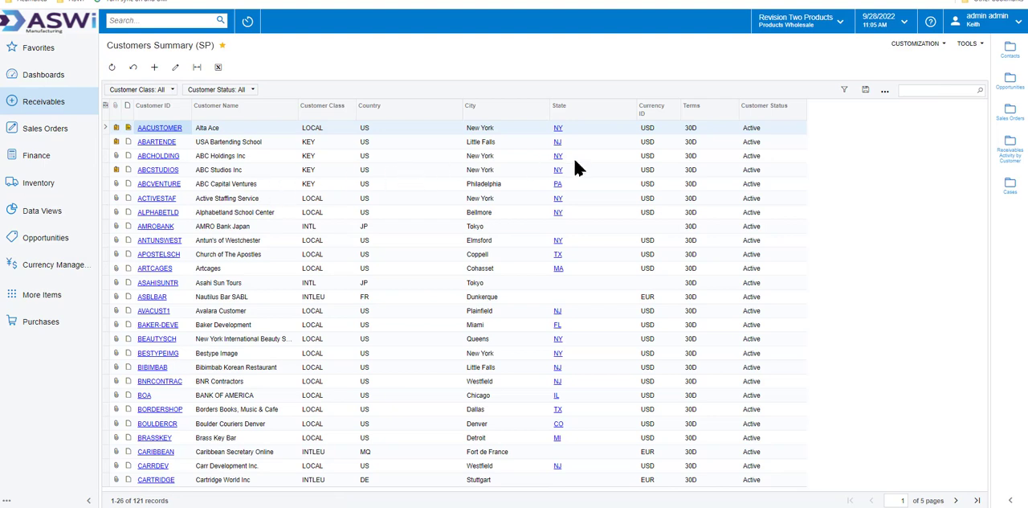
{"action": "mouse_move", "coordinate": [970, 180]}
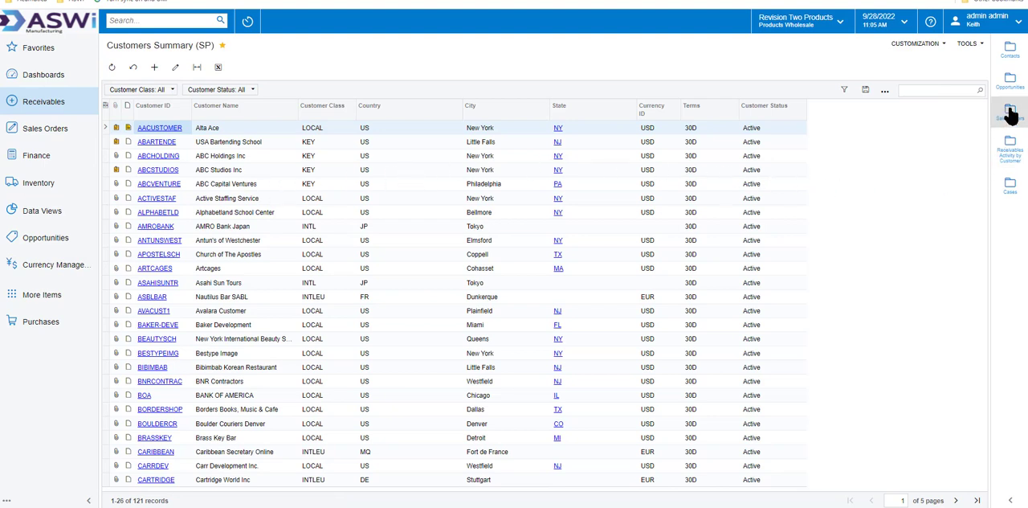
{"action": "mouse_move", "coordinate": [1010, 115]}
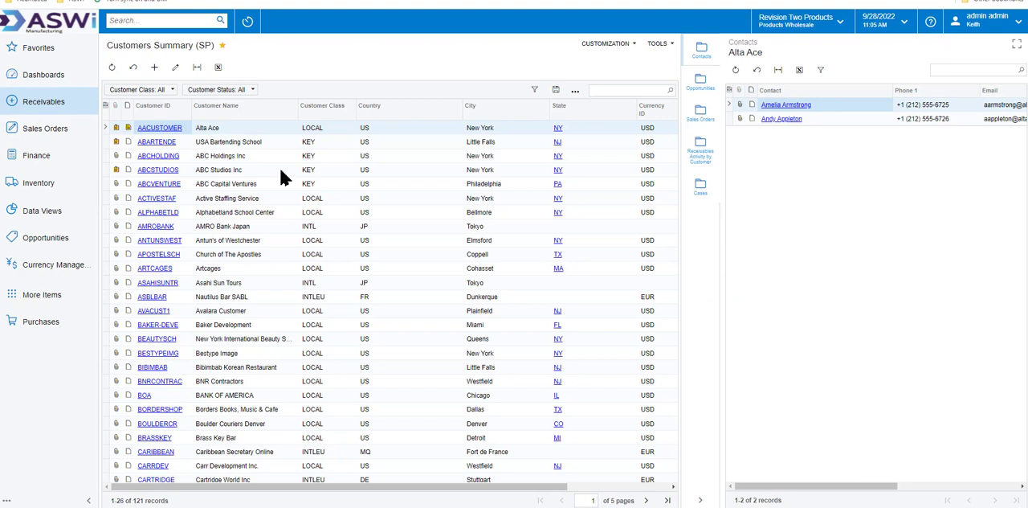
{"action": "mouse_move", "coordinate": [247, 151]}
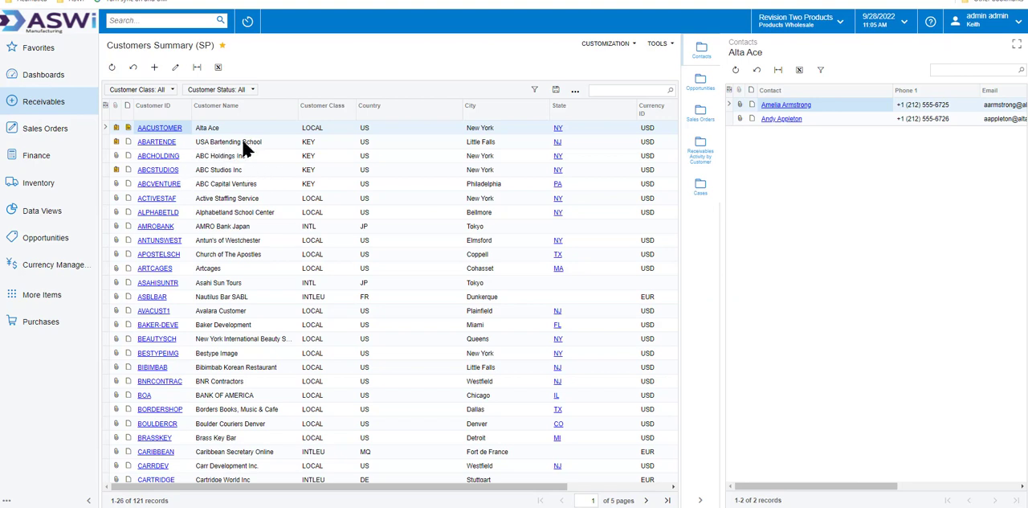
{"action": "left_click", "coordinate": [228, 142]}
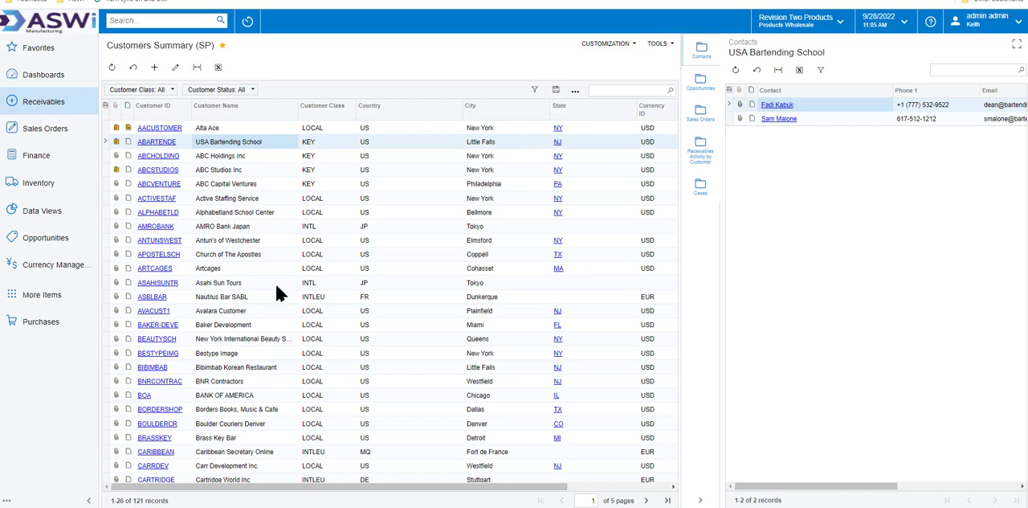
{"action": "left_click", "coordinate": [42, 101]}
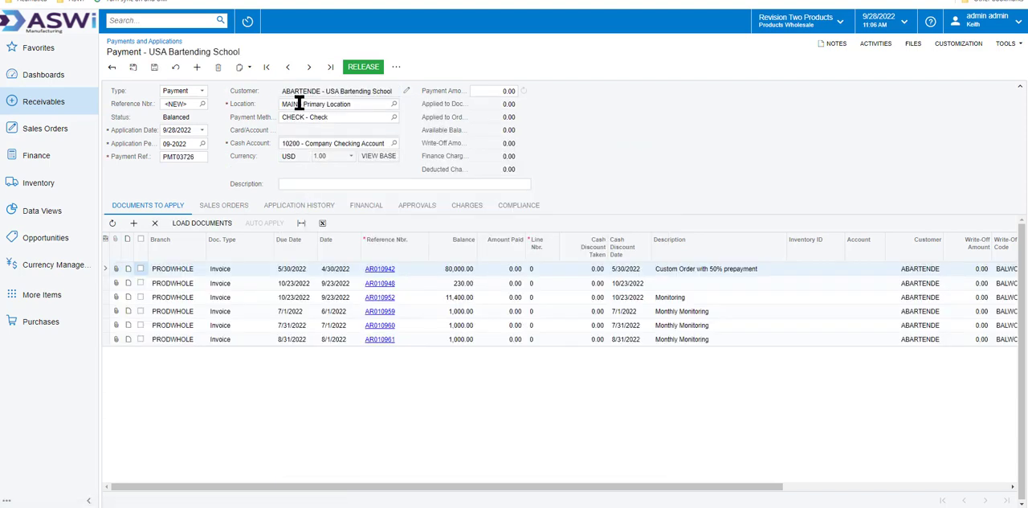
Enter a 4,230.00 payment amount and look up the available cash accounts.
{"action": "left_click", "coordinate": [492, 90]}
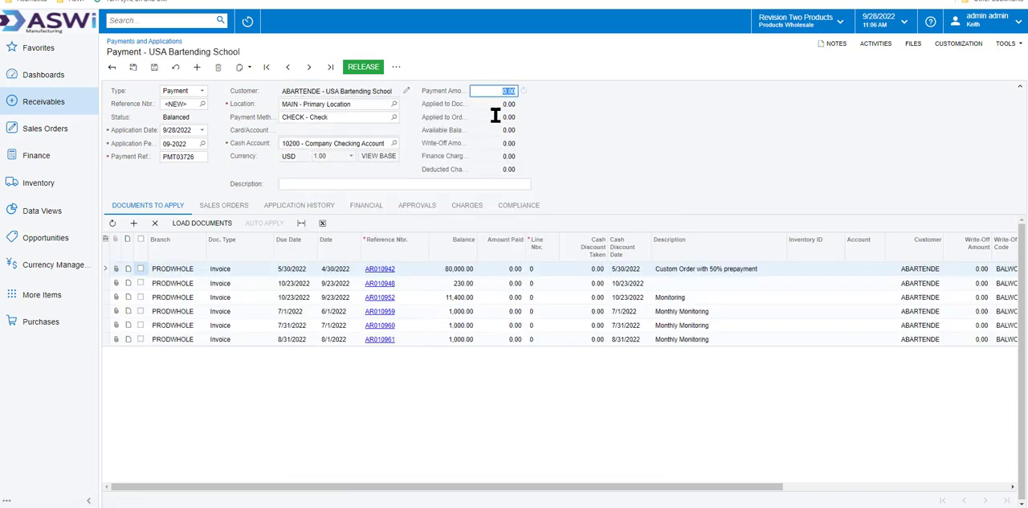
{"action": "type", "text": "4,23"}
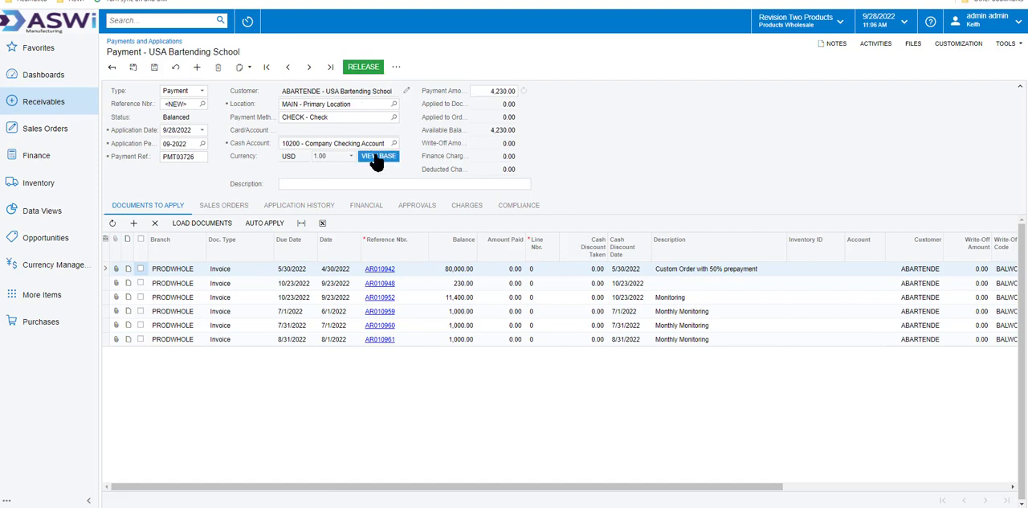
{"action": "left_click", "coordinate": [394, 143]}
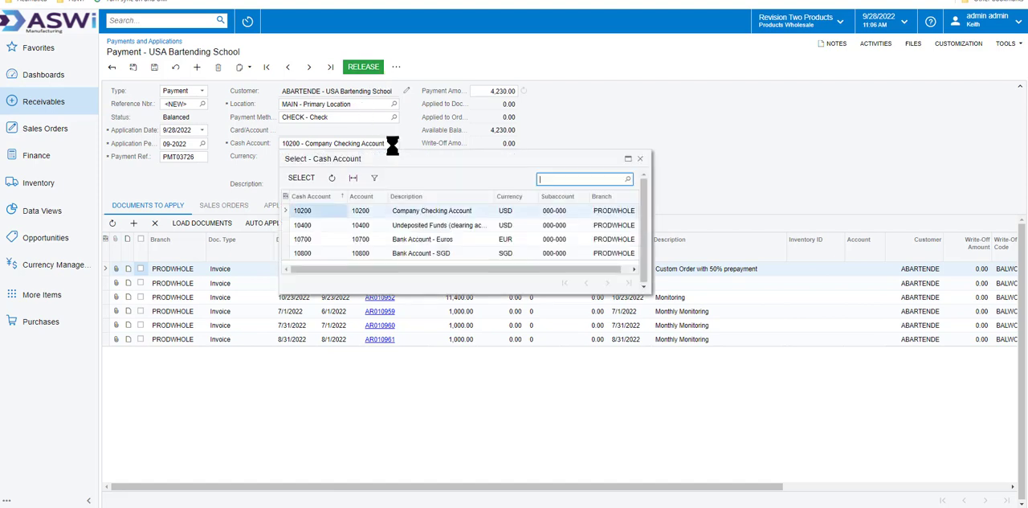
{"action": "mouse_move", "coordinate": [424, 236]}
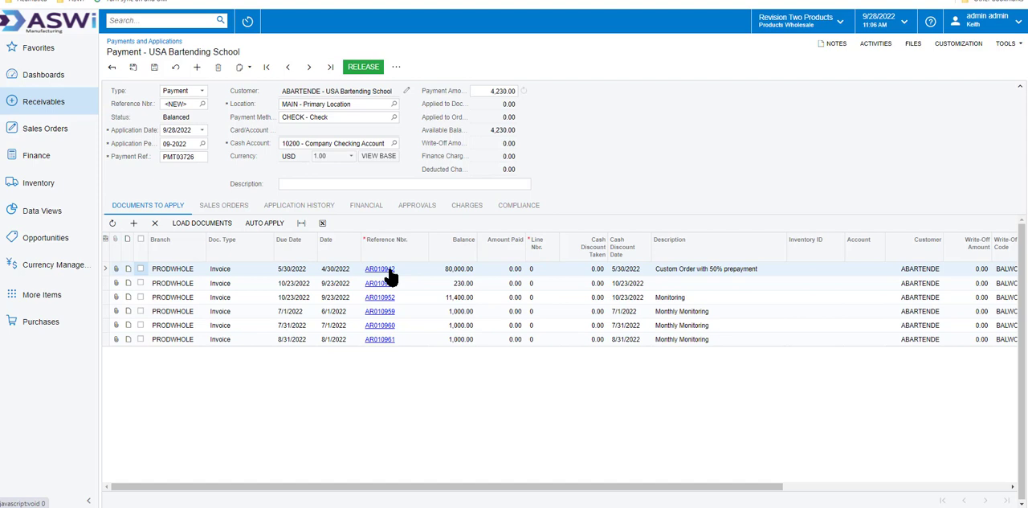
{"action": "mouse_move", "coordinate": [402, 348]}
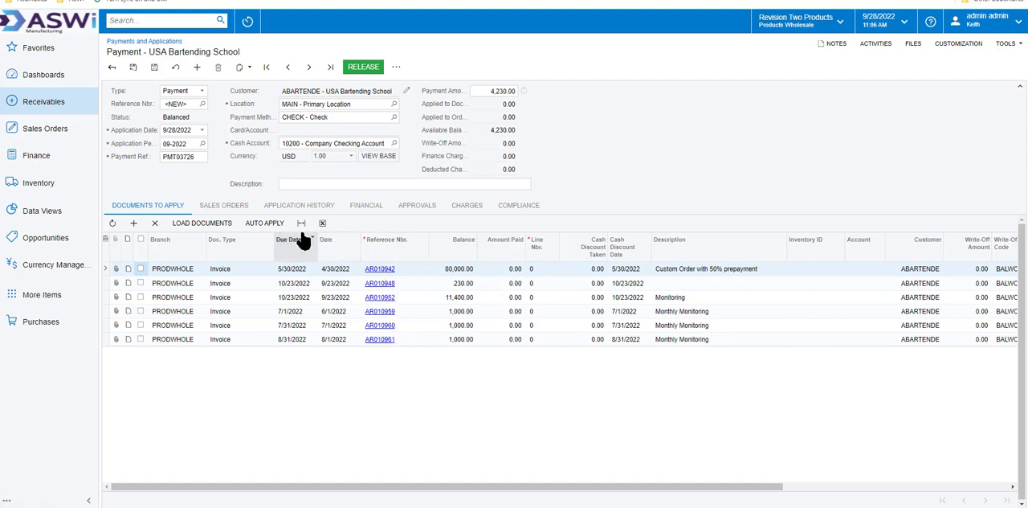
Apply the 4,230.00 payment to USA Bartending School's first open invoice.
{"action": "left_click", "coordinate": [264, 222]}
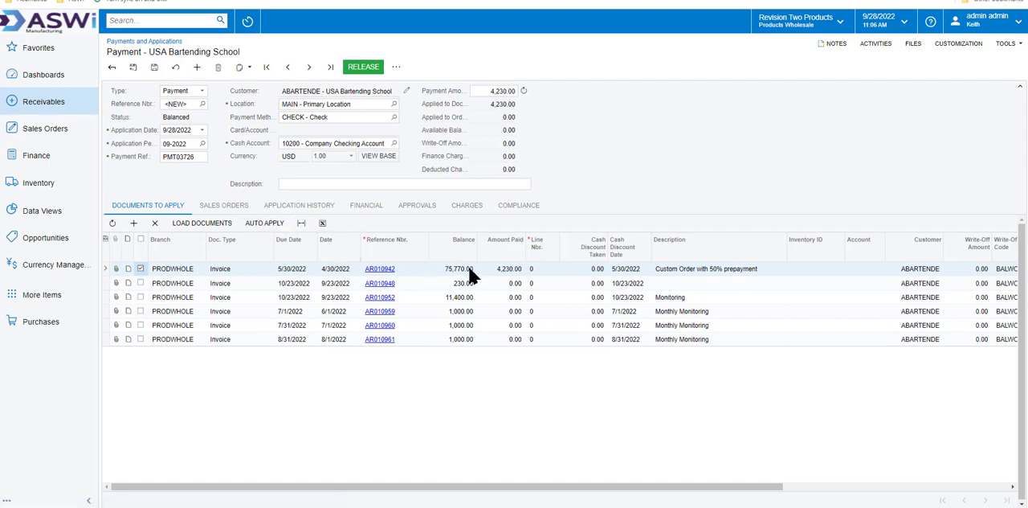
{"action": "mouse_move", "coordinate": [511, 280]}
{"action": "type", "text": "4,000"}
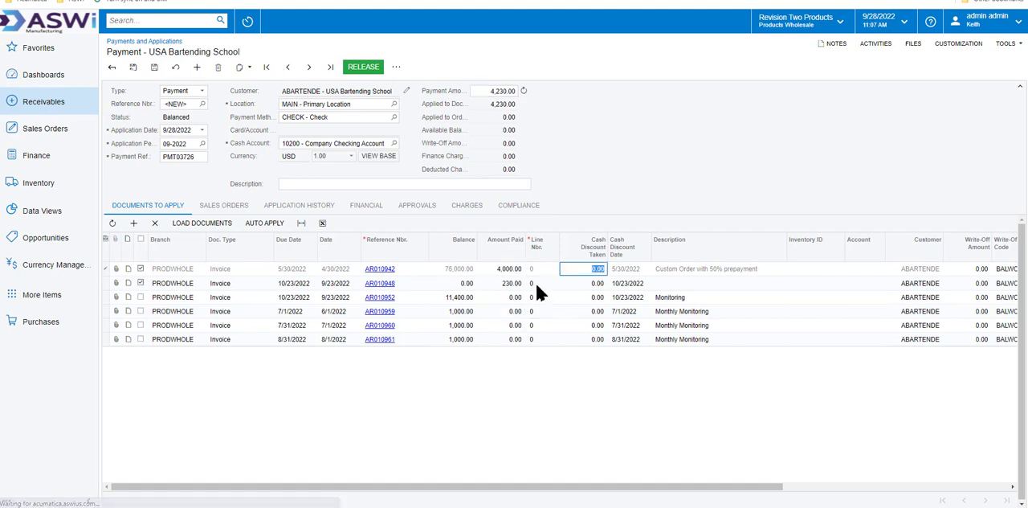
{"action": "mouse_move", "coordinate": [666, 320]}
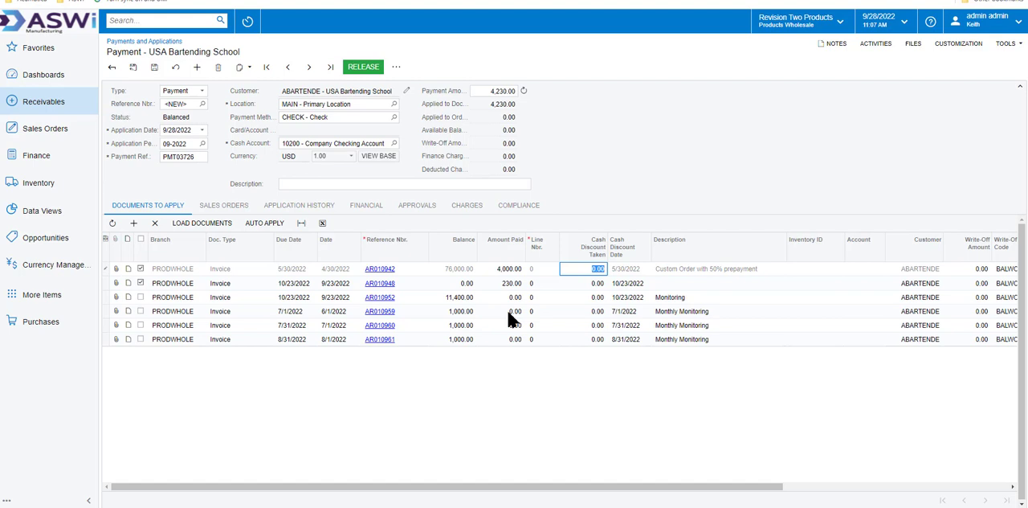
{"action": "mouse_move", "coordinate": [465, 253]}
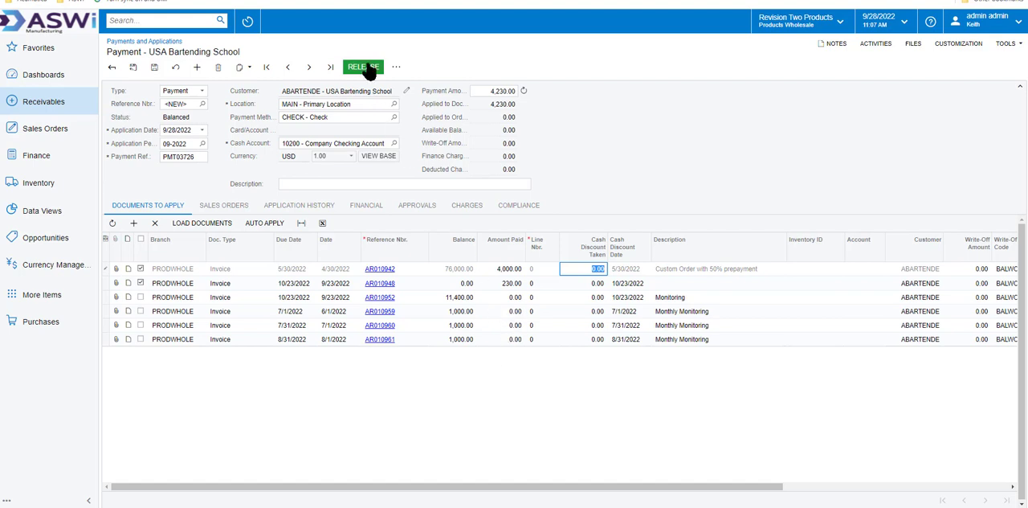
{"action": "mouse_move", "coordinate": [33, 106]}
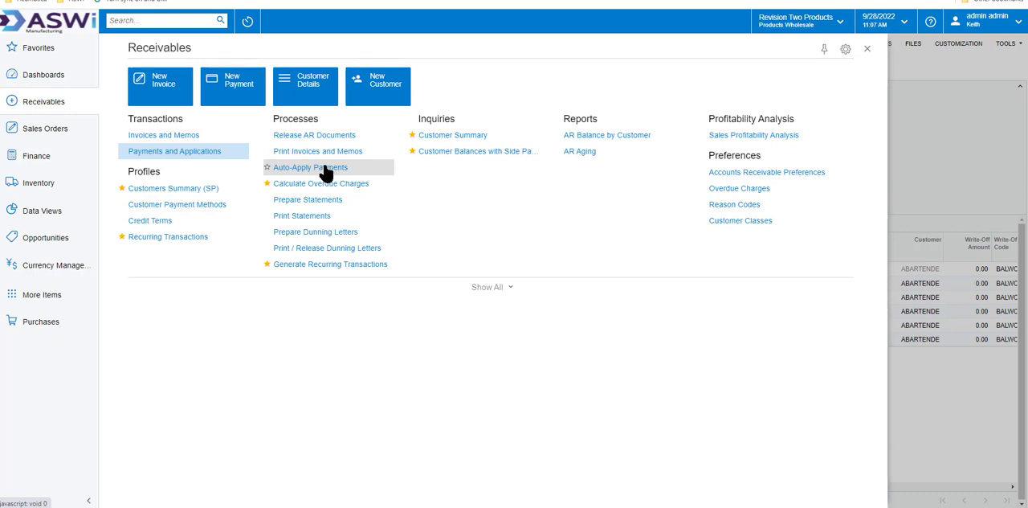
Start a new invoice for Alphabetland School Center, discarding the unsaved payment.
{"action": "left_click", "coordinate": [161, 85]}
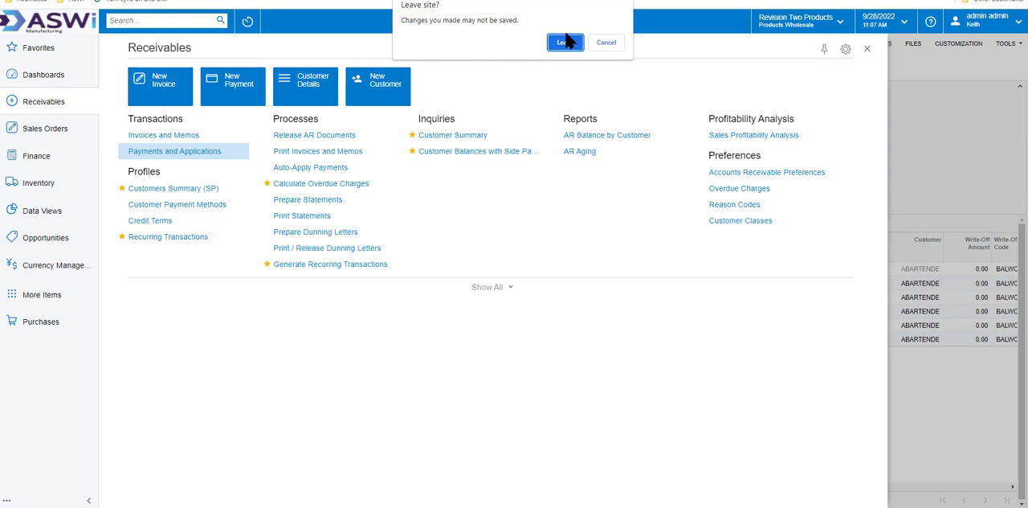
{"action": "left_click", "coordinate": [566, 42]}
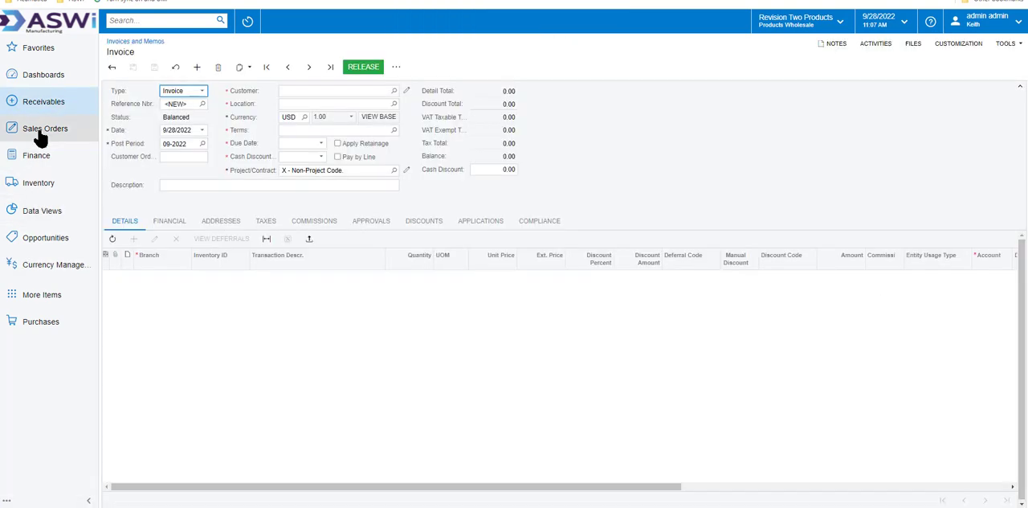
{"action": "mouse_move", "coordinate": [44, 101]}
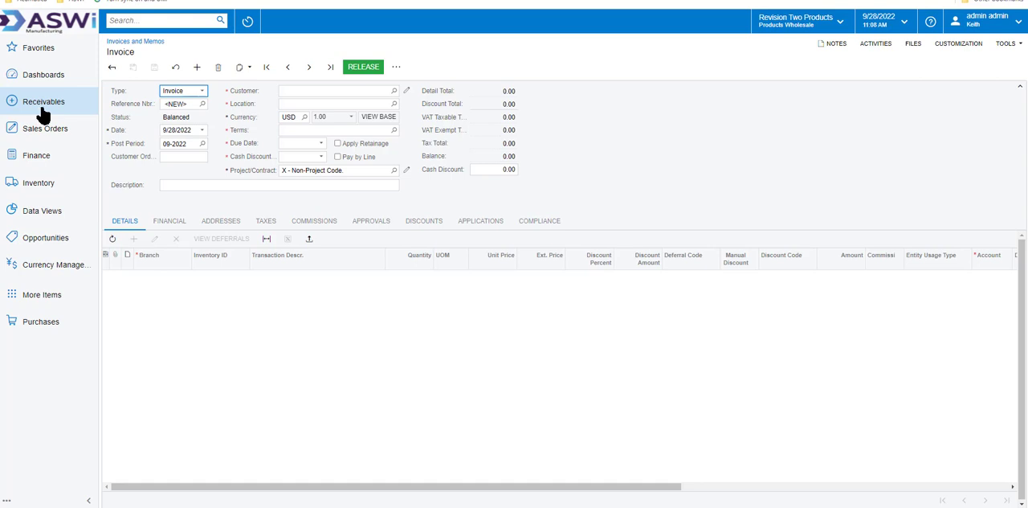
{"action": "left_click", "coordinate": [337, 90]}
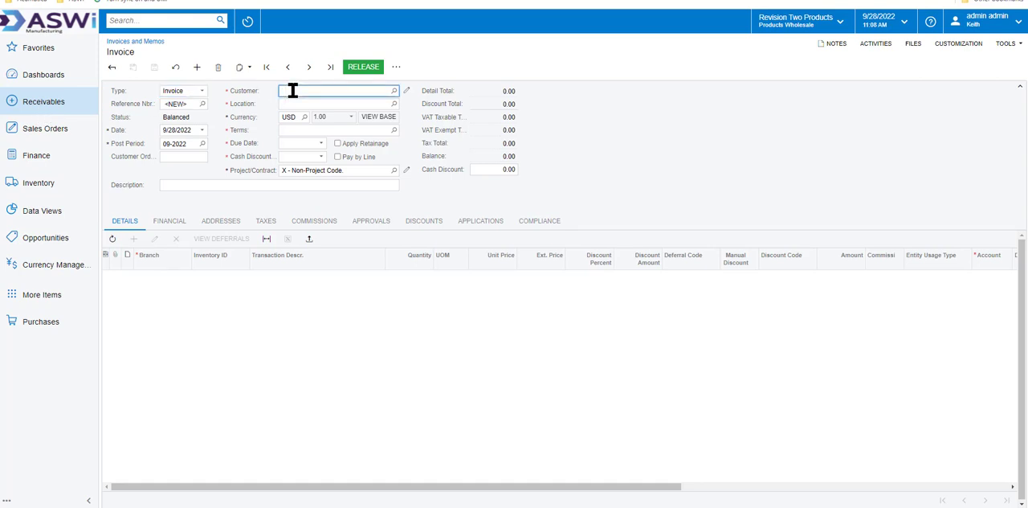
{"action": "type", "text": "alp"}
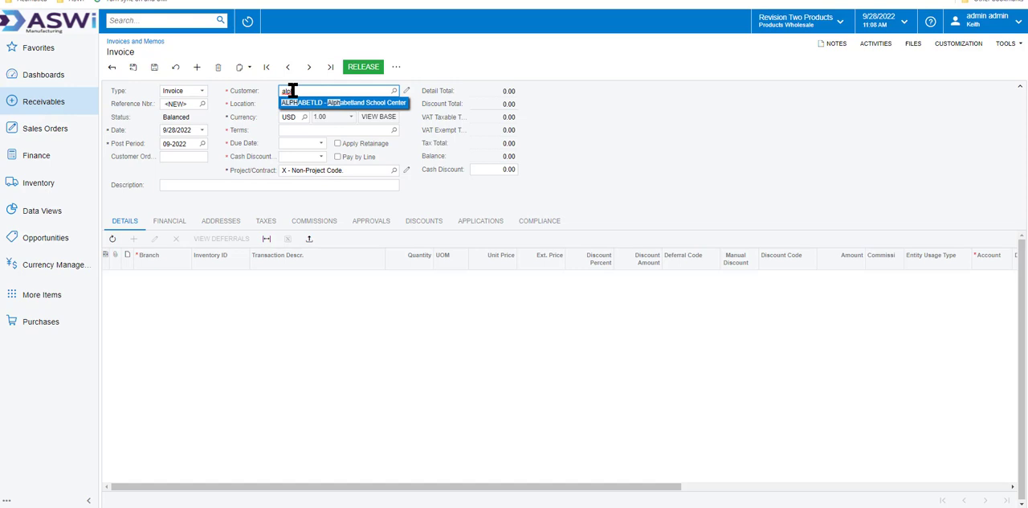
{"action": "left_click", "coordinate": [346, 103]}
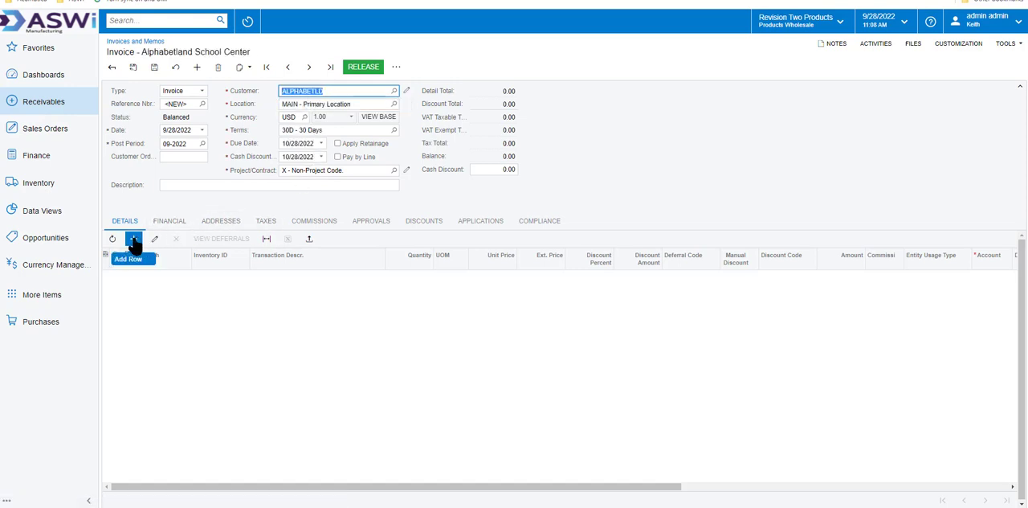
Add a software maintenance line and a case labor line with quantity 2.00.
{"action": "left_click", "coordinate": [135, 238]}
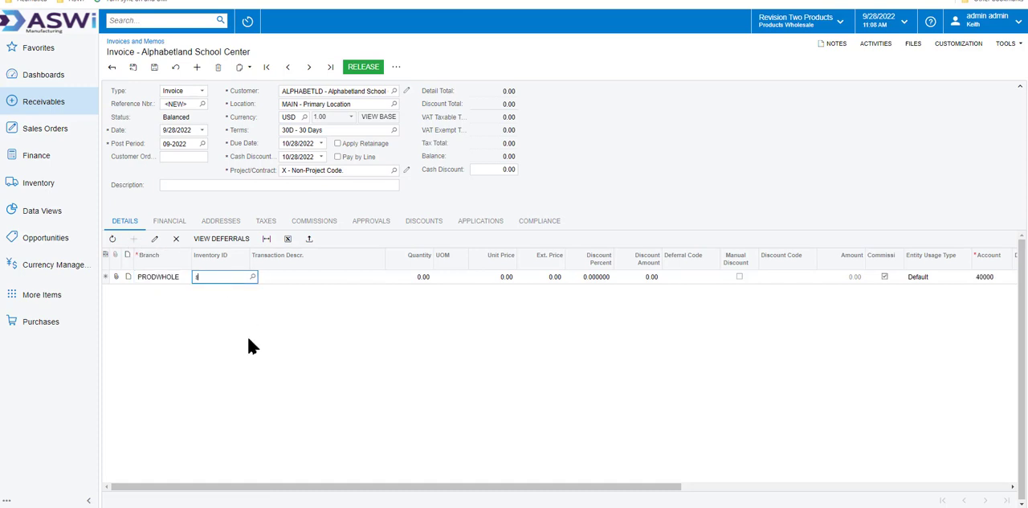
{"action": "type", "text": "soft"}
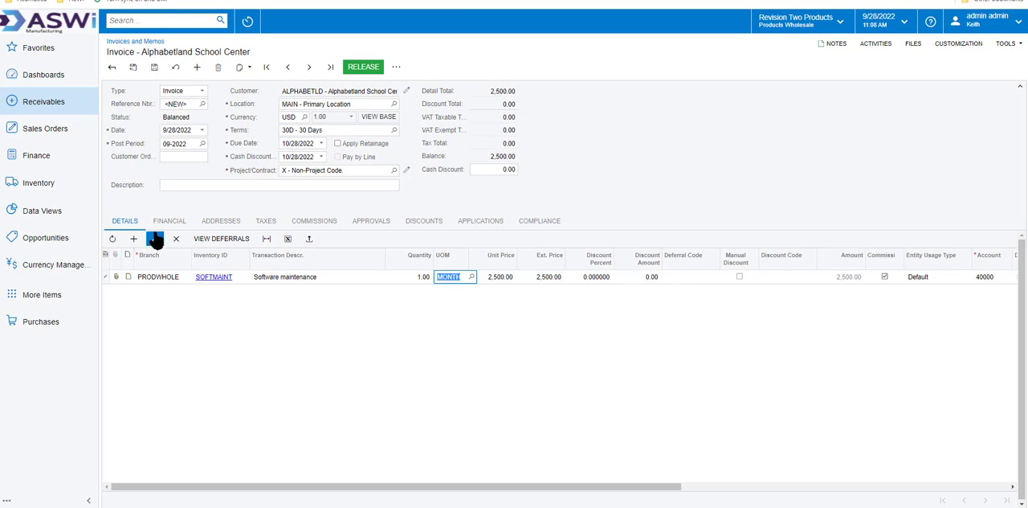
{"action": "left_click", "coordinate": [133, 237]}
{"action": "type", "text": "Laborc"}
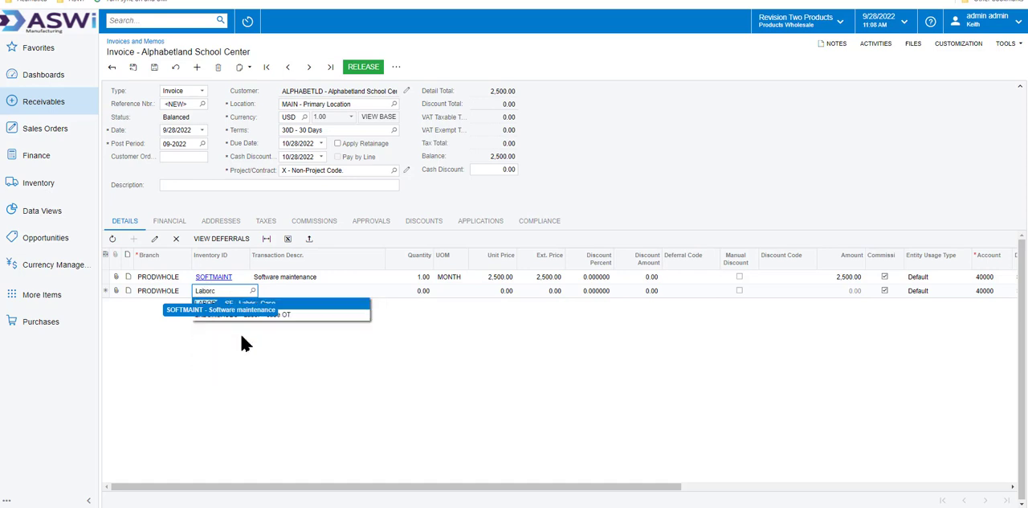
{"action": "left_click", "coordinate": [215, 291]}
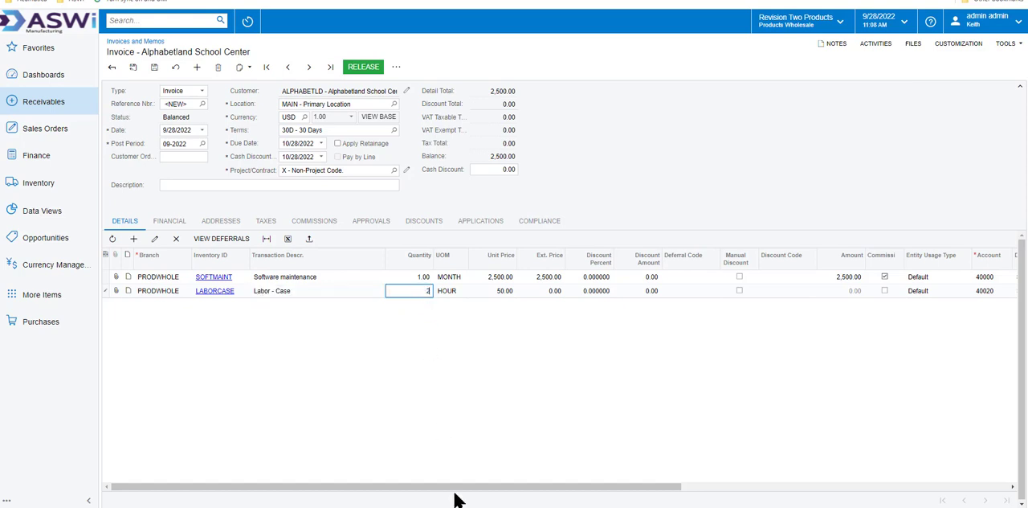
{"action": "type", "text": "2.00"}
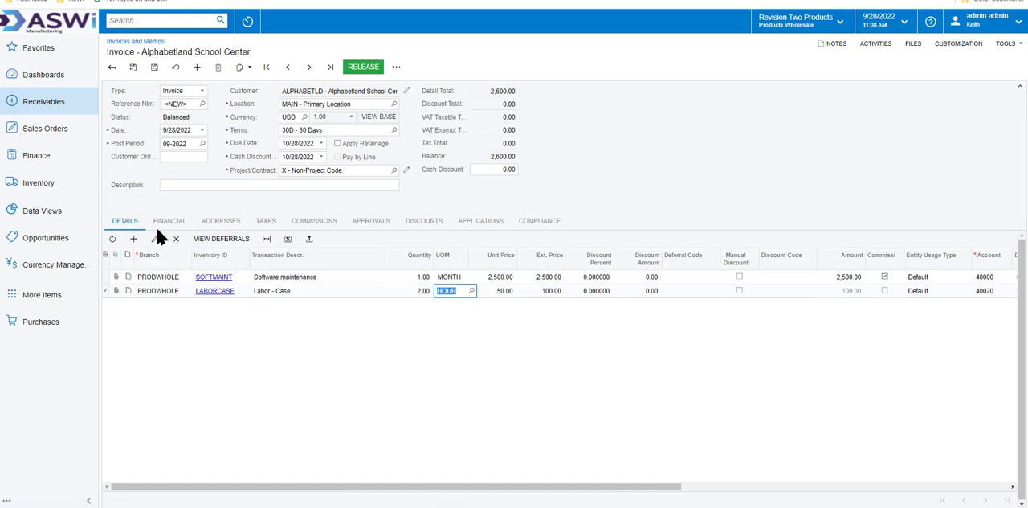
Add a MAINT12MTH Annual Maintenance line with quantity 1 YEAR.
{"action": "left_click", "coordinate": [134, 238]}
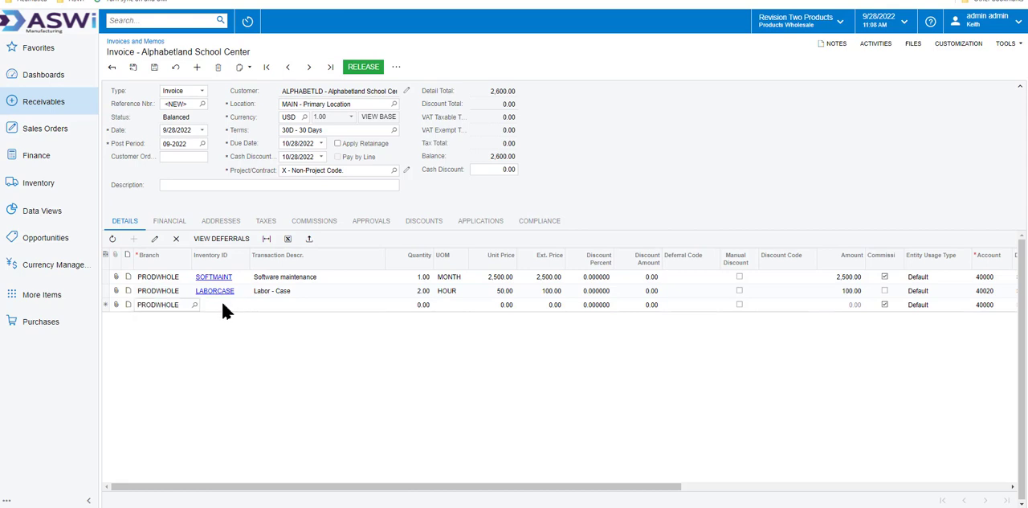
{"action": "left_click", "coordinate": [217, 305]}
{"action": "type", "text": "MAINT12MTH"}
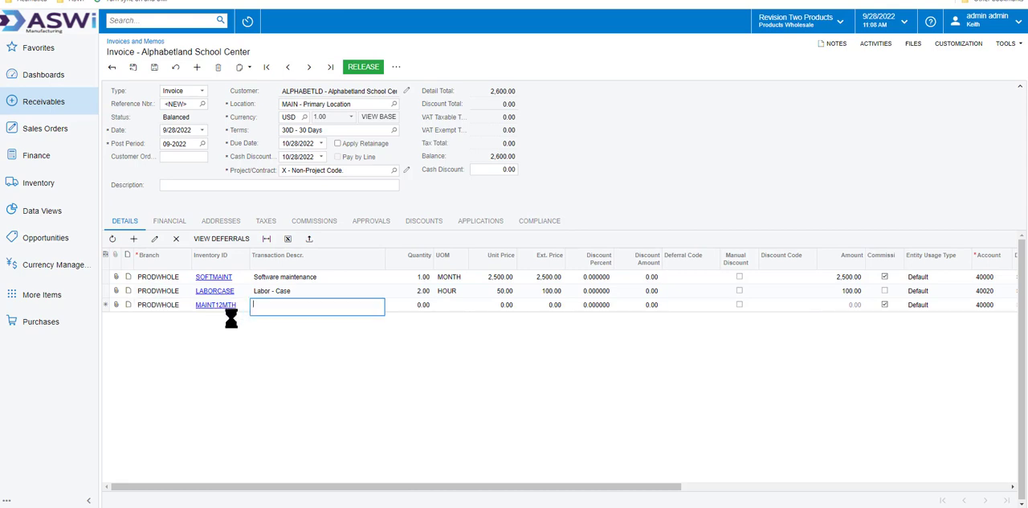
{"action": "left_click", "coordinate": [215, 305]}
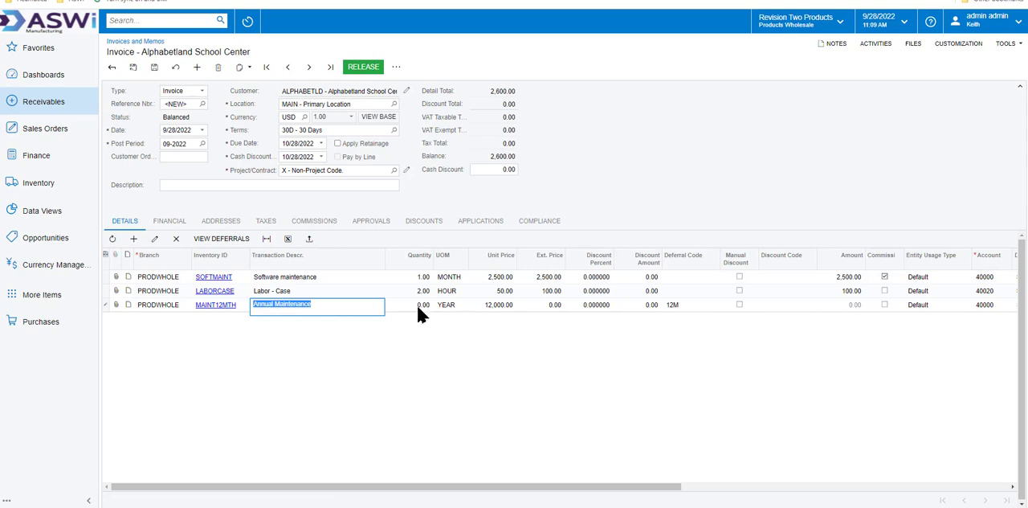
{"action": "left_click", "coordinate": [421, 305]}
{"action": "type", "text": "1"}
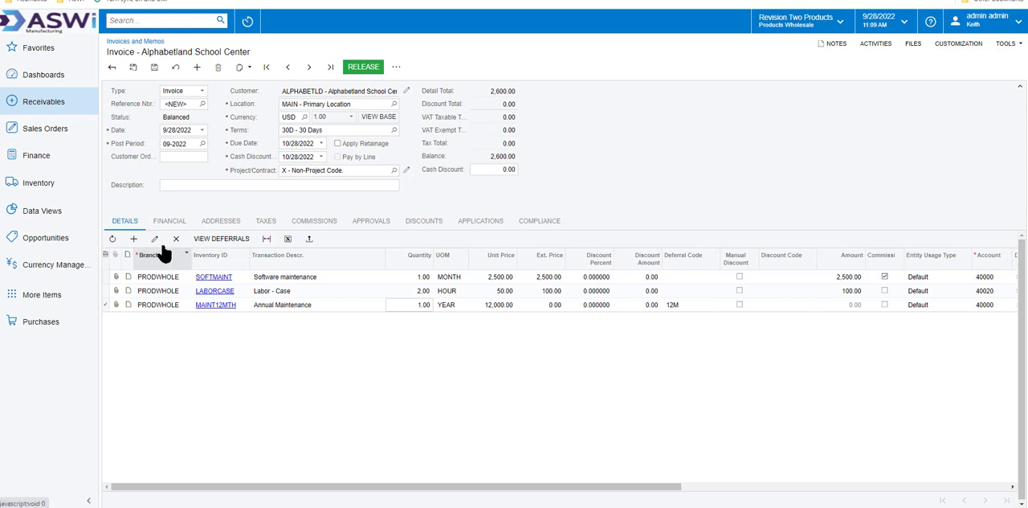
{"action": "mouse_move", "coordinate": [133, 237]}
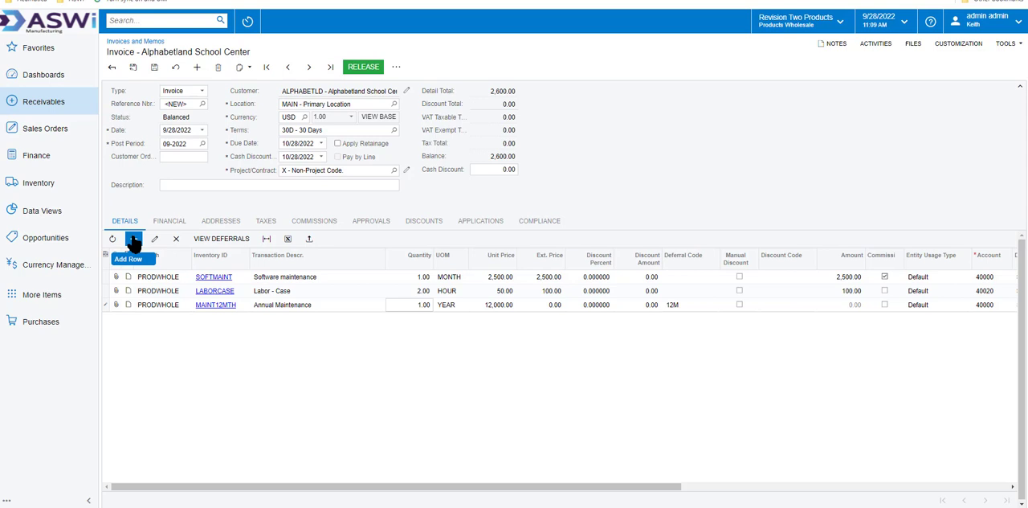
Add a fourth invoice line described as Other.
{"action": "left_click", "coordinate": [133, 238]}
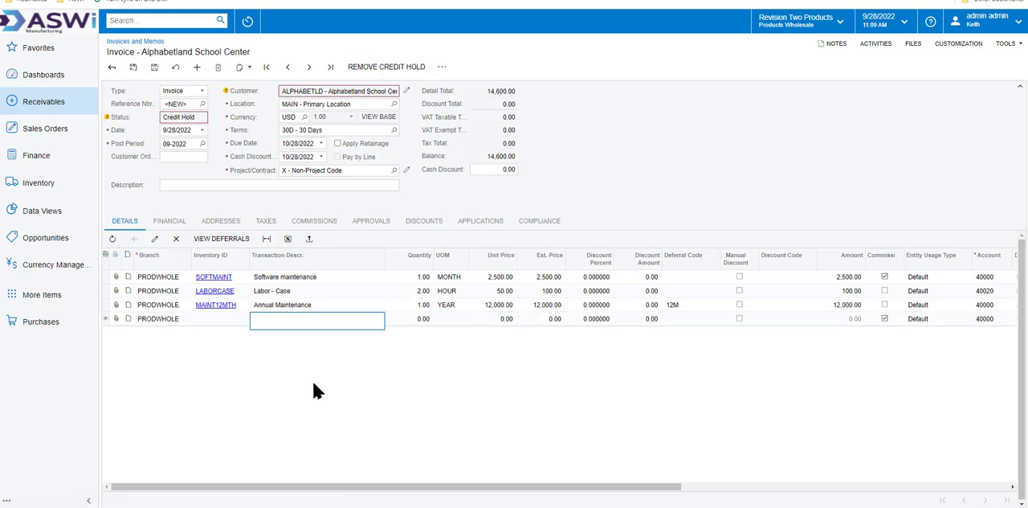
{"action": "type", "text": "Other"}
{"action": "left_click", "coordinate": [540, 318]}
{"action": "type", "text": "100"}
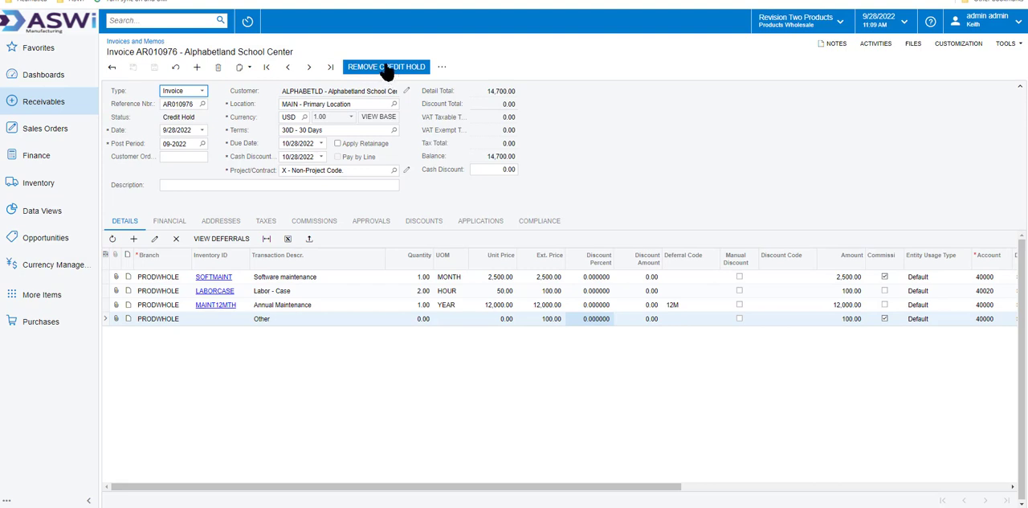
{"action": "mouse_move", "coordinate": [683, 313]}
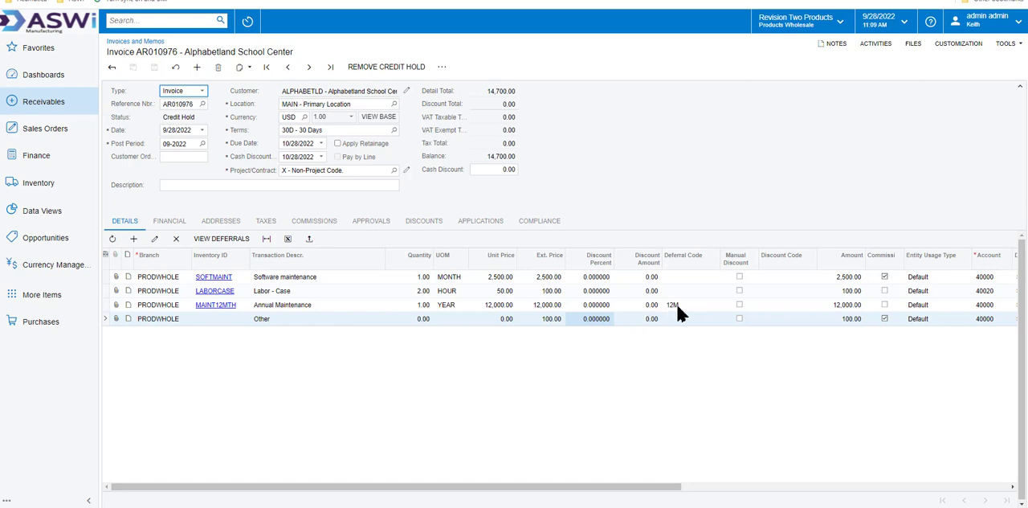
{"action": "mouse_move", "coordinate": [681, 314]}
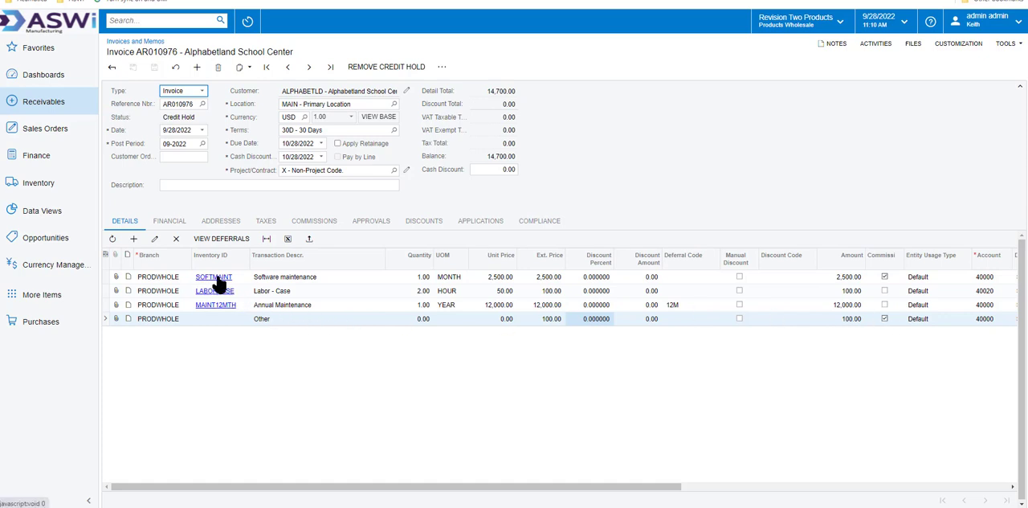
Review the SOFTMAINT stock item, then bring up the 12M deferral schedule for the Annual Maintenance line.
{"action": "left_click", "coordinate": [213, 276]}
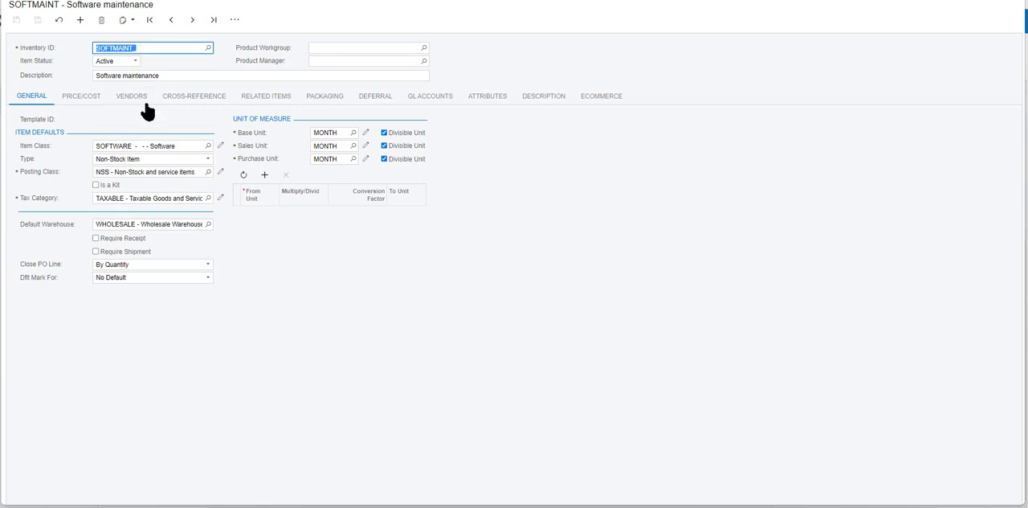
{"action": "mouse_move", "coordinate": [136, 197]}
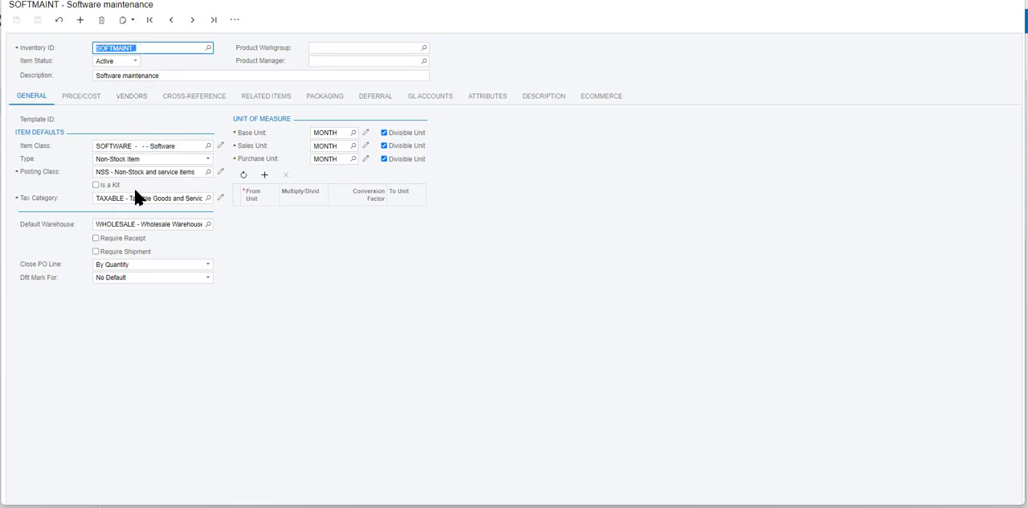
{"action": "mouse_move", "coordinate": [132, 99]}
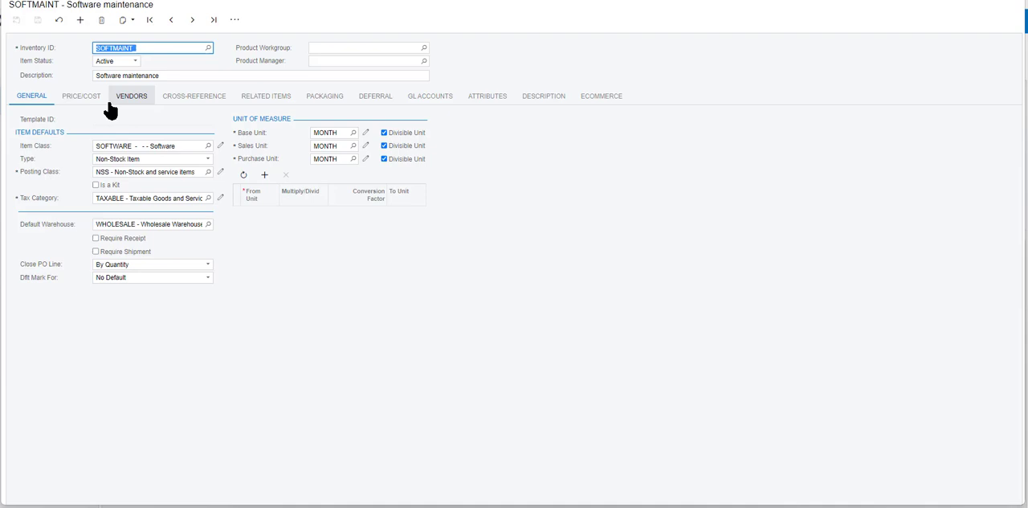
{"action": "left_click", "coordinate": [80, 96]}
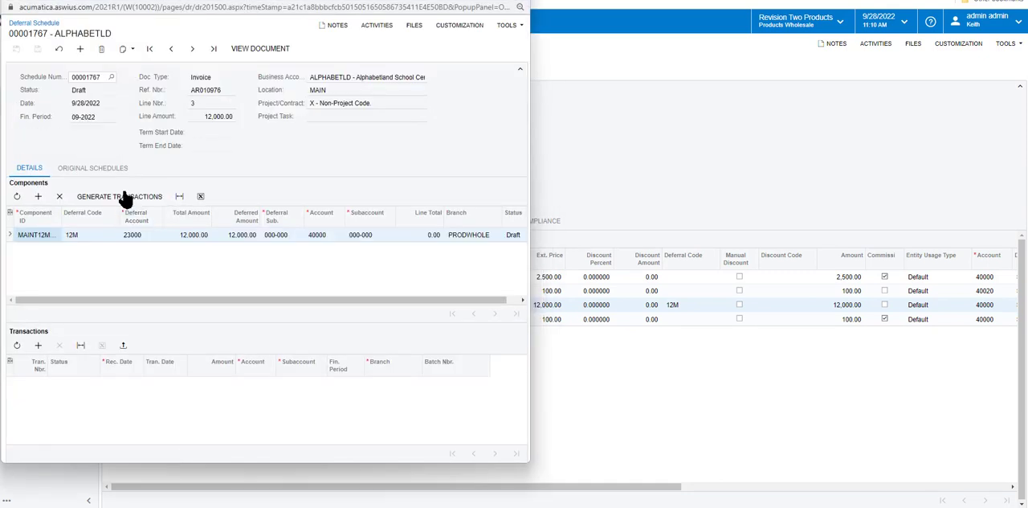
Generate the schedule's monthly 1,000.00 transactions from 9/28/2022, then leave without saving back to AR010976.
{"action": "left_click", "coordinate": [119, 196]}
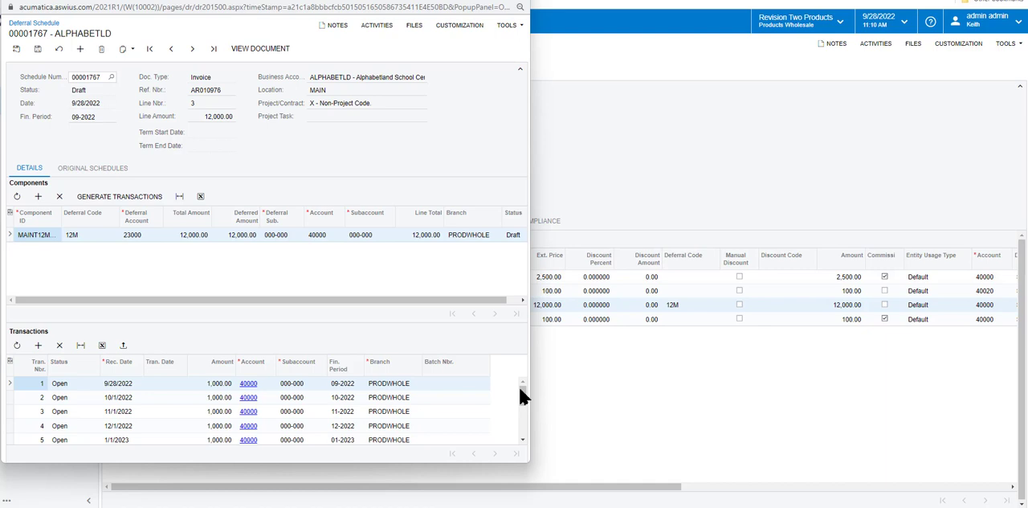
{"action": "mouse_move", "coordinate": [527, 395]}
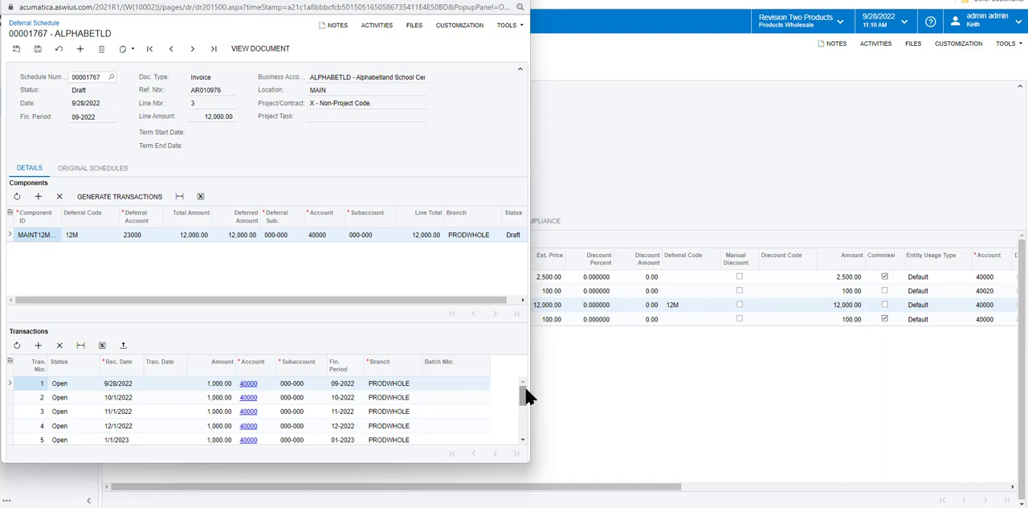
{"action": "mouse_move", "coordinate": [523, 396]}
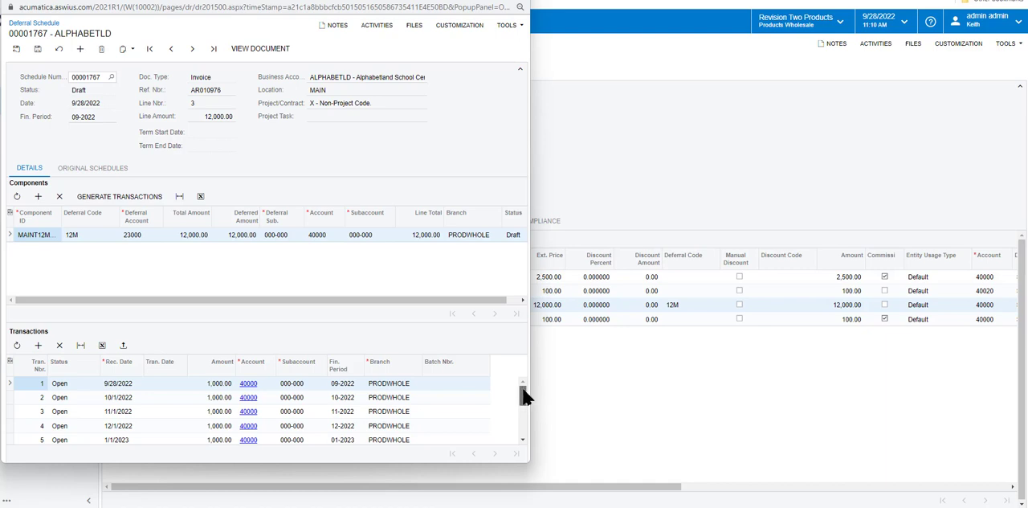
{"action": "scroll", "scroll_direction": "down", "scroll_amount": 3}
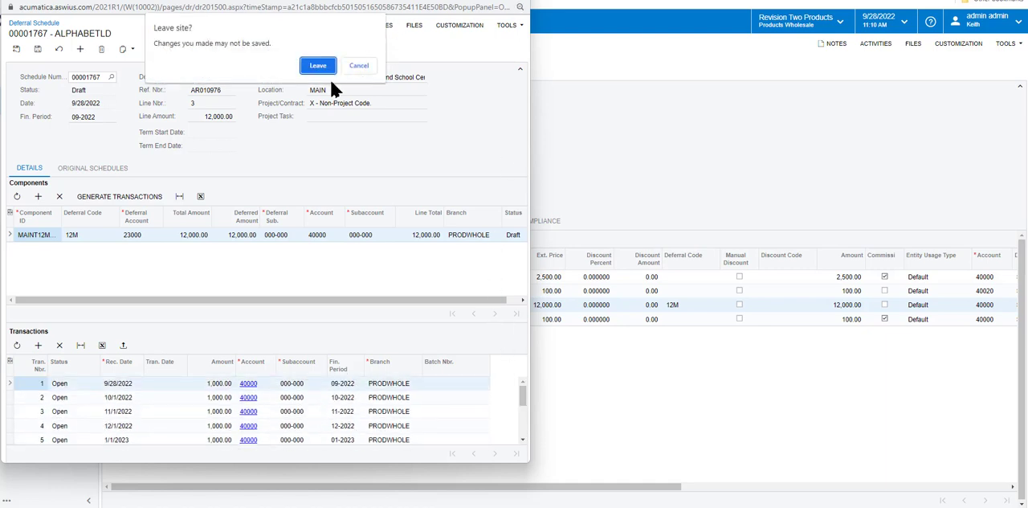
{"action": "left_click", "coordinate": [318, 64]}
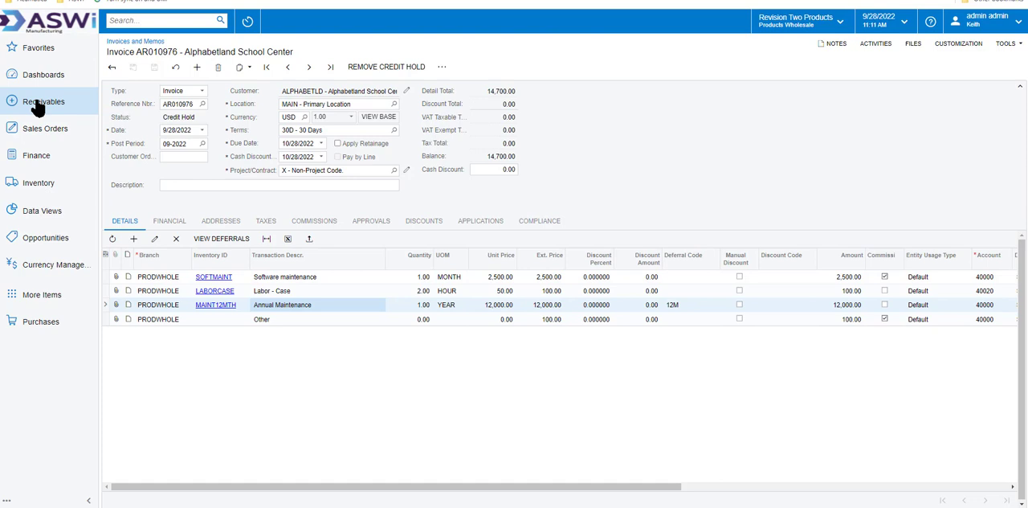
Create invoice AR010977 for Alphabetland School Center with one 'other' line priced 100 and save it.
{"action": "left_click", "coordinate": [42, 101]}
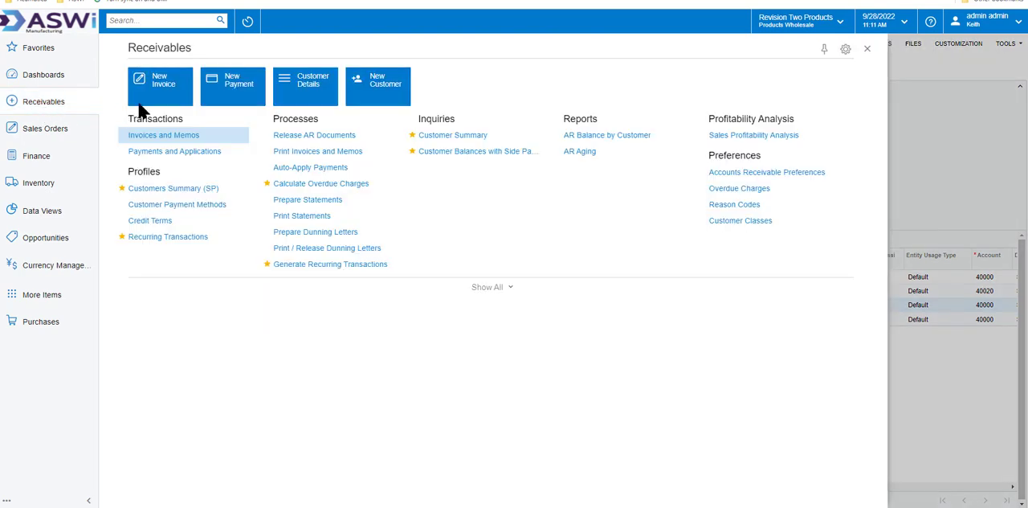
{"action": "left_click", "coordinate": [164, 135]}
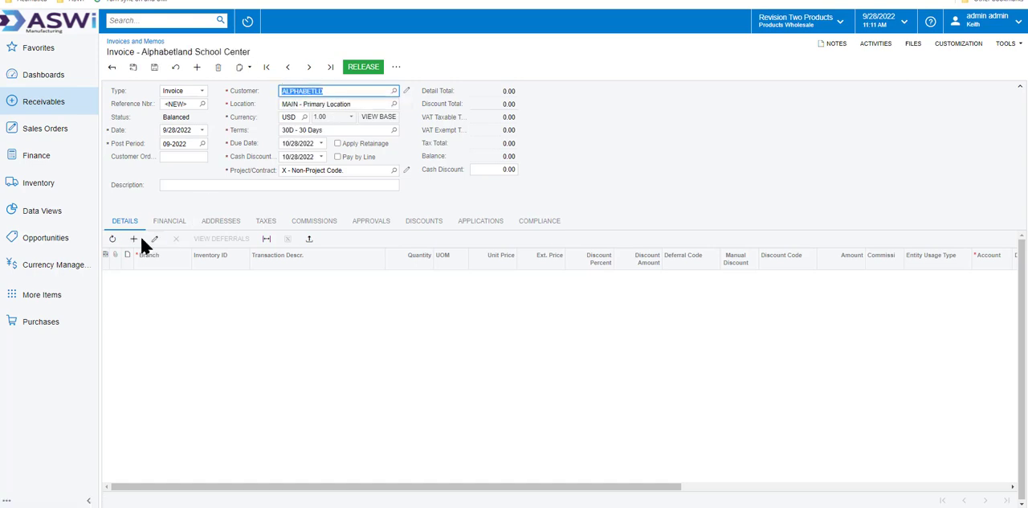
{"action": "left_click", "coordinate": [133, 237]}
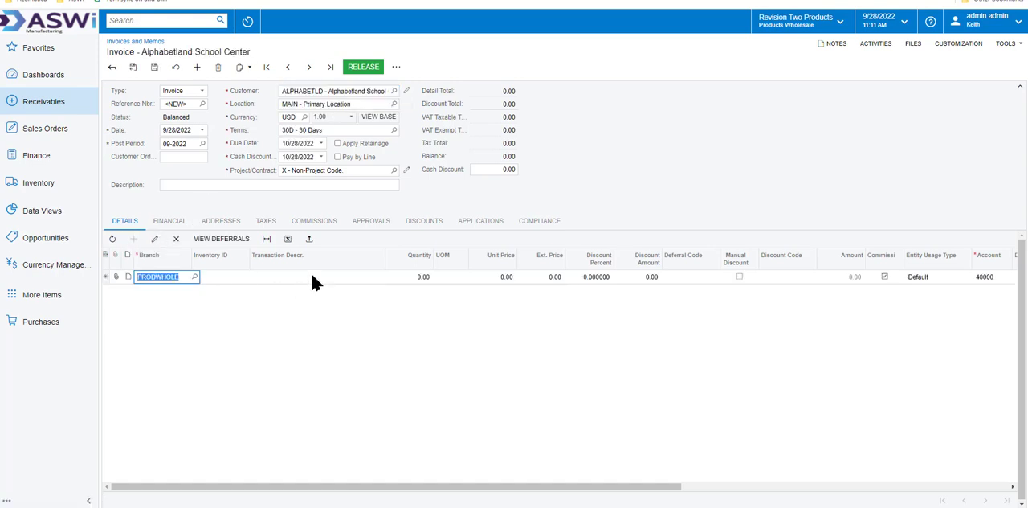
{"action": "type", "text": "other"}
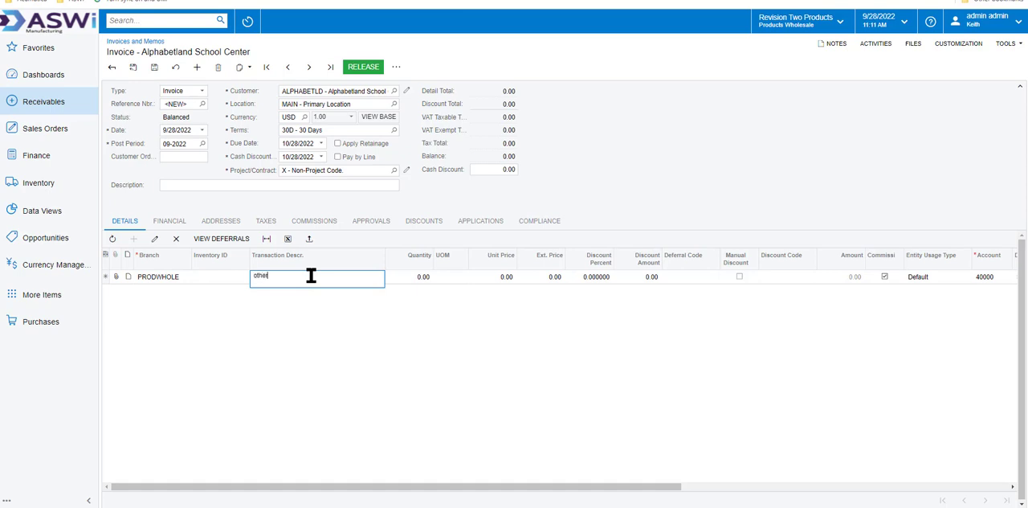
{"action": "type", "text": "100"}
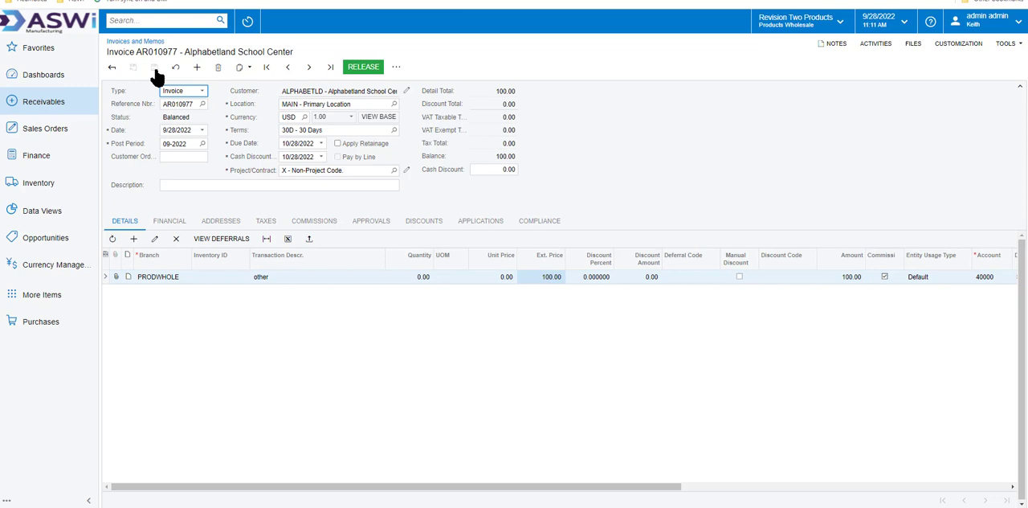
Show invoice AR010977's additional actions, including Add to Schedule, hold and release options.
{"action": "left_click", "coordinate": [395, 68]}
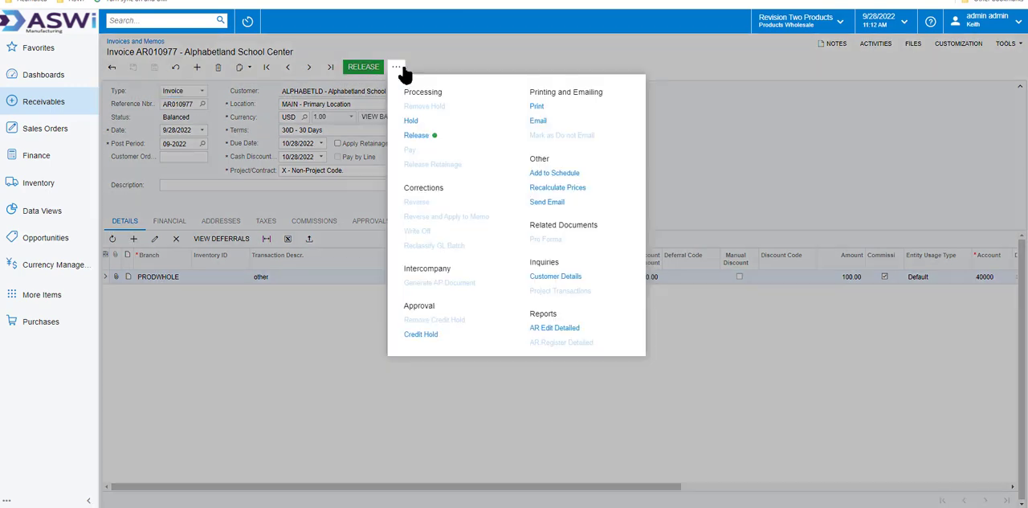
{"action": "mouse_move", "coordinate": [554, 174]}
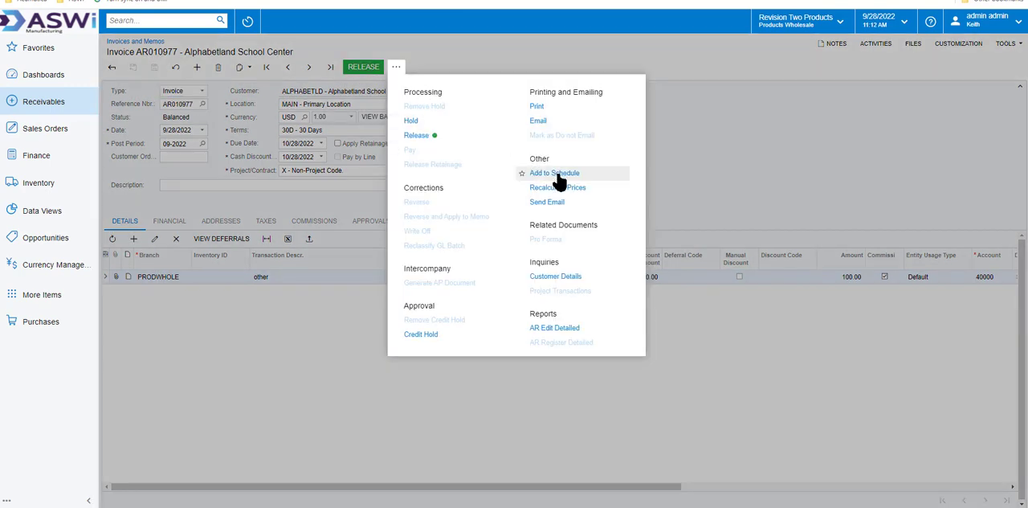
{"action": "mouse_move", "coordinate": [571, 175]}
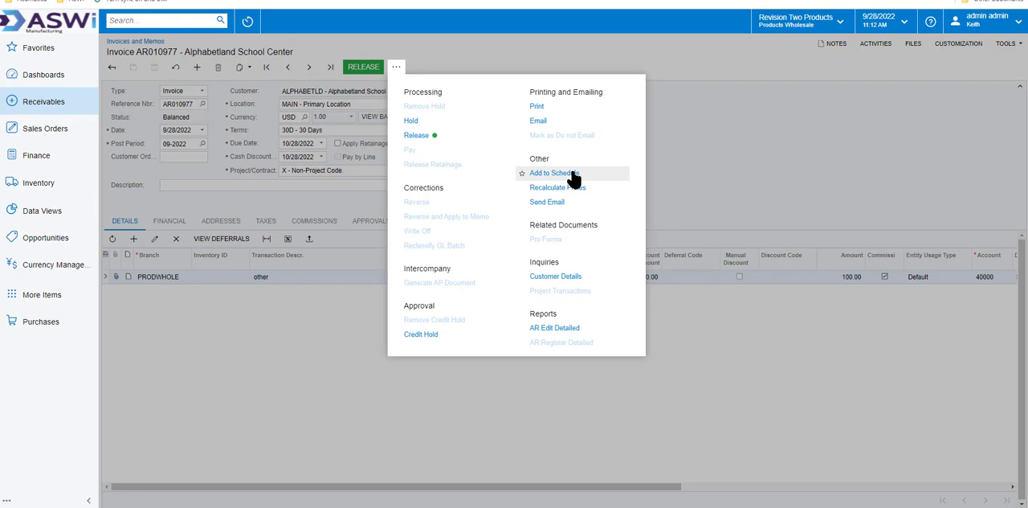
{"action": "mouse_move", "coordinate": [555, 177]}
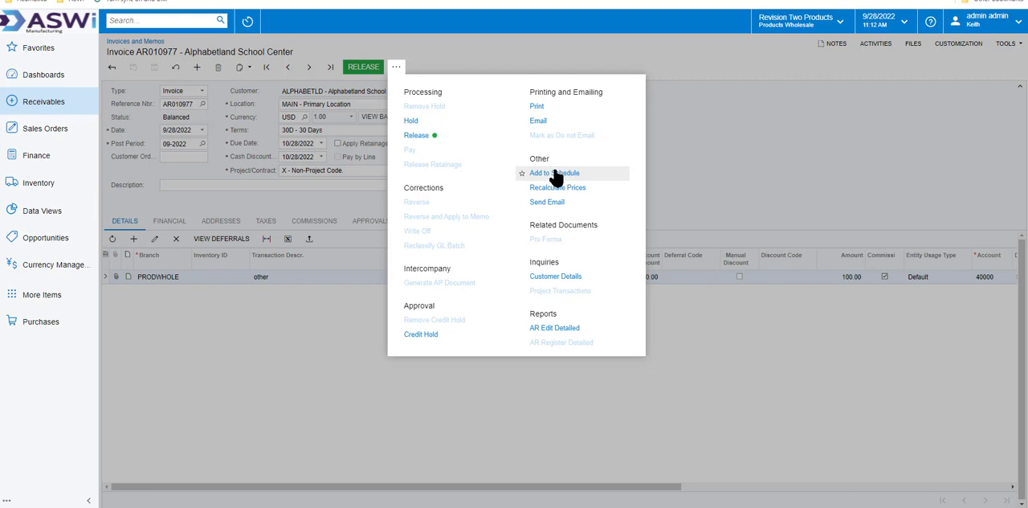
{"action": "mouse_move", "coordinate": [538, 179]}
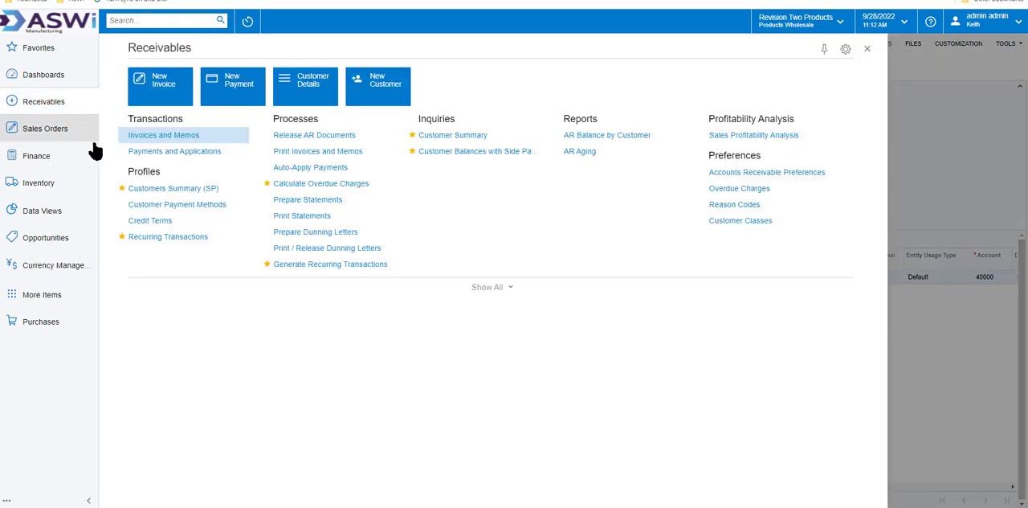
Review recurring schedule 000037, a monthly 12-run schedule for invoice AR010957, then return to the Receivables menu.
{"action": "left_click", "coordinate": [167, 236]}
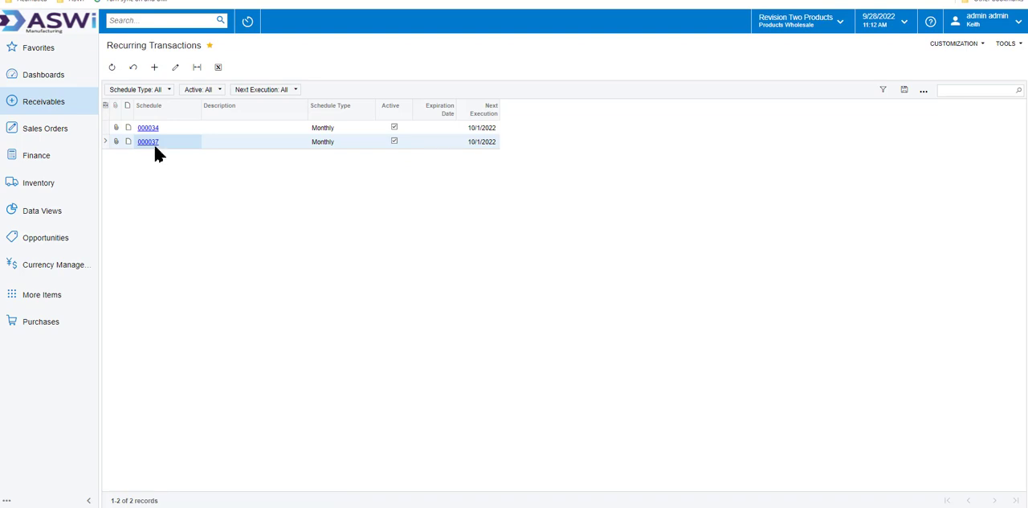
{"action": "left_click", "coordinate": [148, 141]}
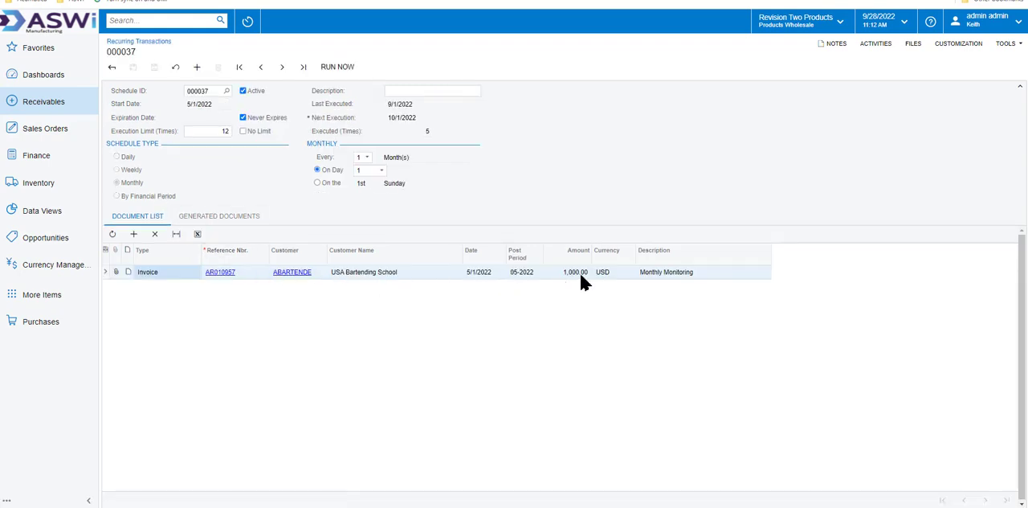
{"action": "mouse_move", "coordinate": [392, 280]}
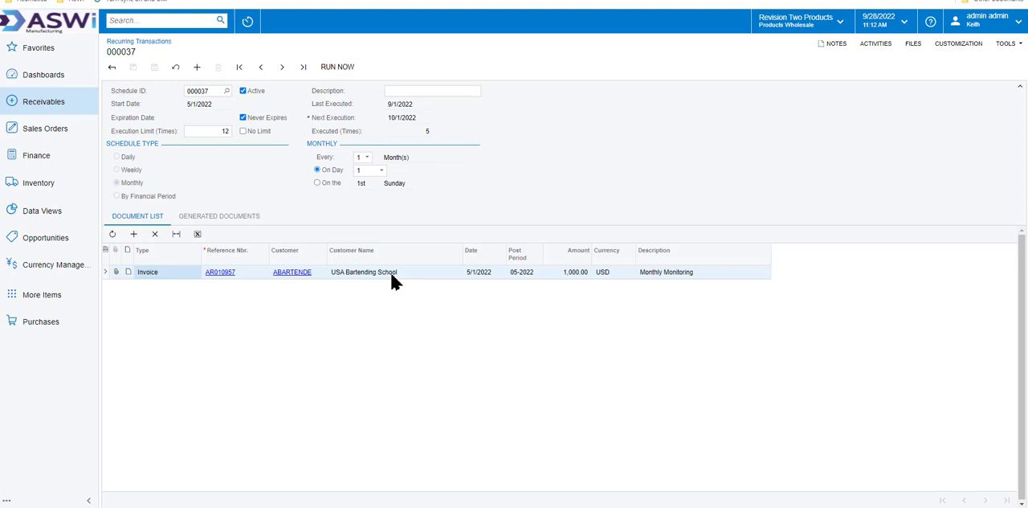
{"action": "mouse_move", "coordinate": [372, 276]}
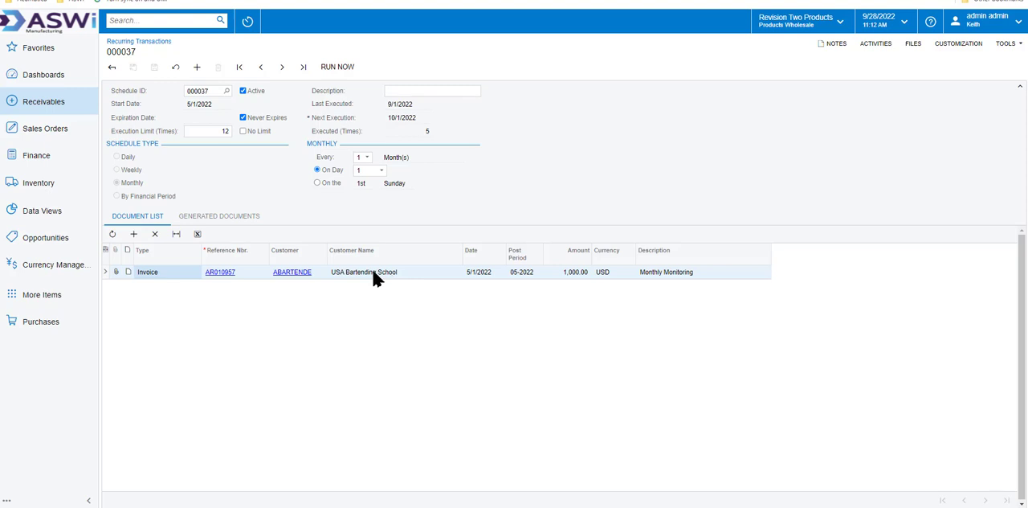
{"action": "mouse_move", "coordinate": [191, 118]}
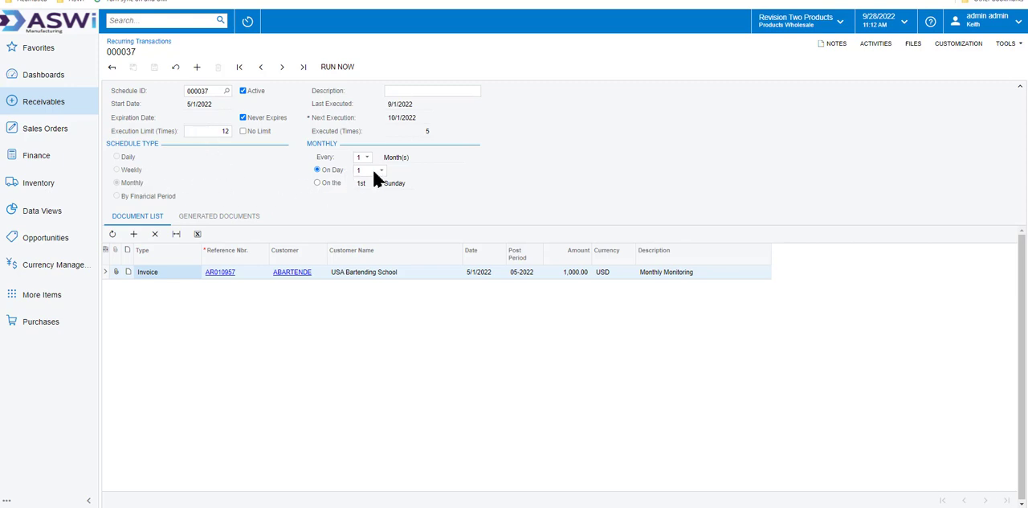
{"action": "mouse_move", "coordinate": [338, 187]}
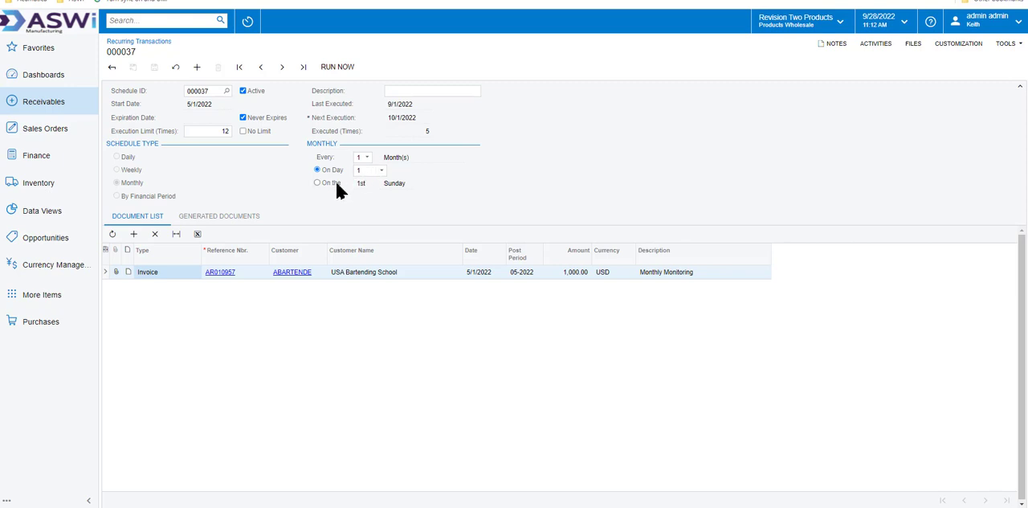
{"action": "mouse_move", "coordinate": [415, 119]}
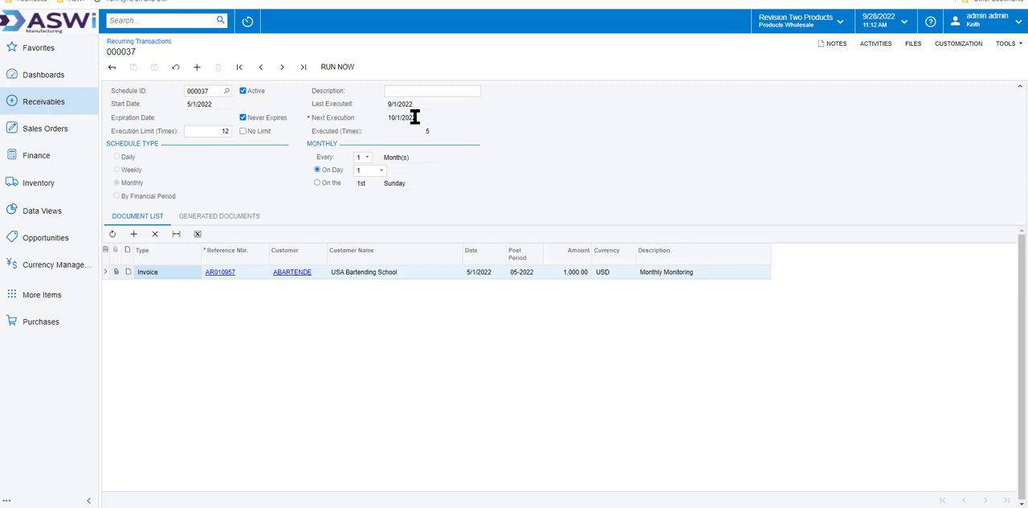
{"action": "mouse_move", "coordinate": [413, 116]}
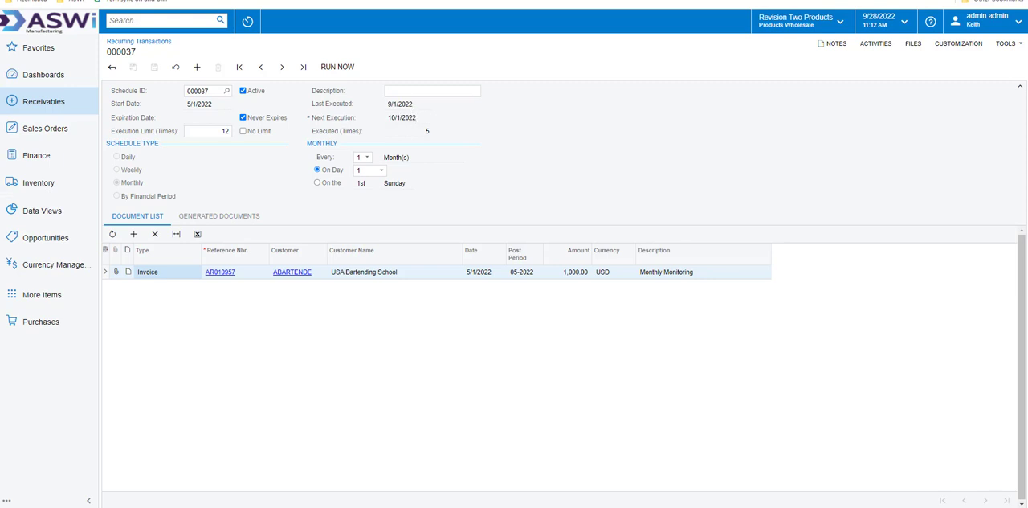
{"action": "mouse_move", "coordinate": [283, 118]}
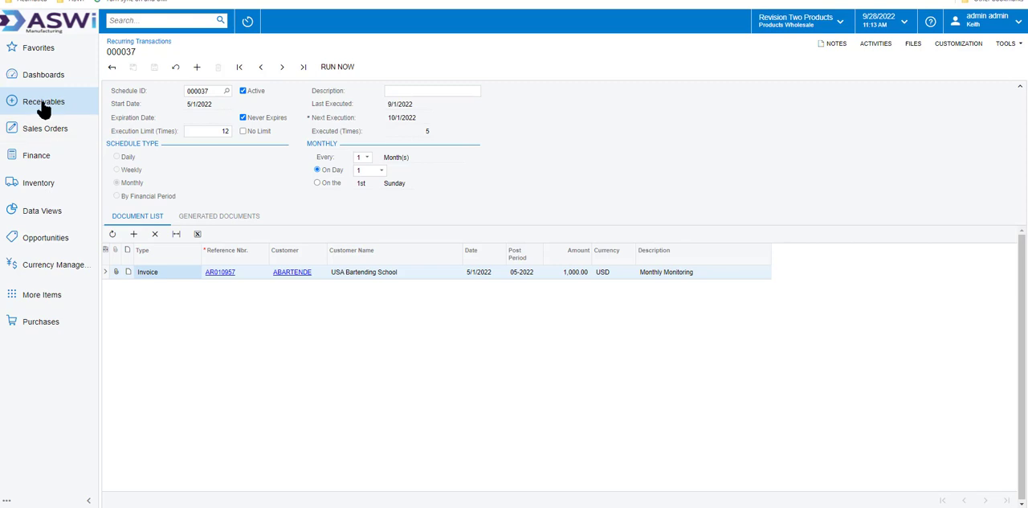
{"action": "left_click", "coordinate": [44, 102]}
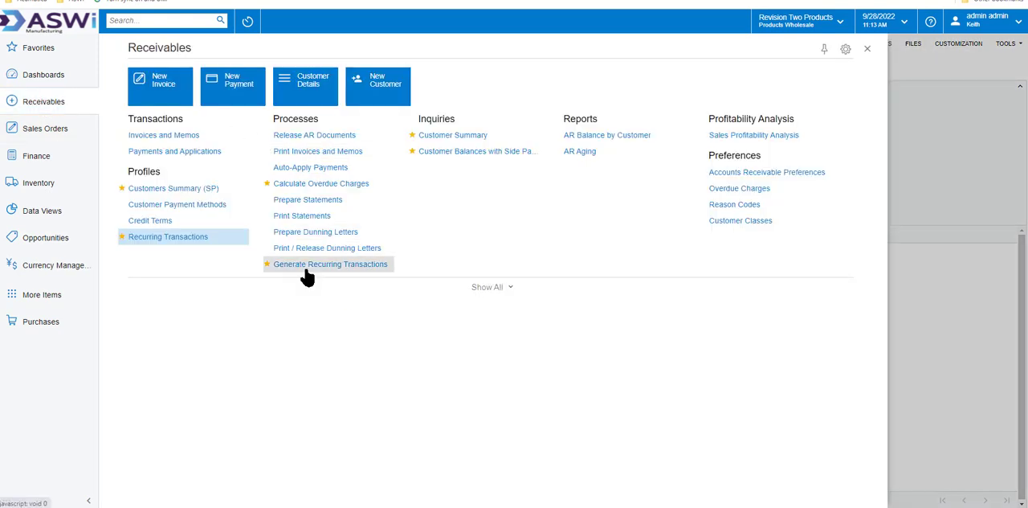
On Generate Recurring Transactions, set execution date 10/1/2022 and select both due schedules 000034 and 000037.
{"action": "left_click", "coordinate": [331, 263]}
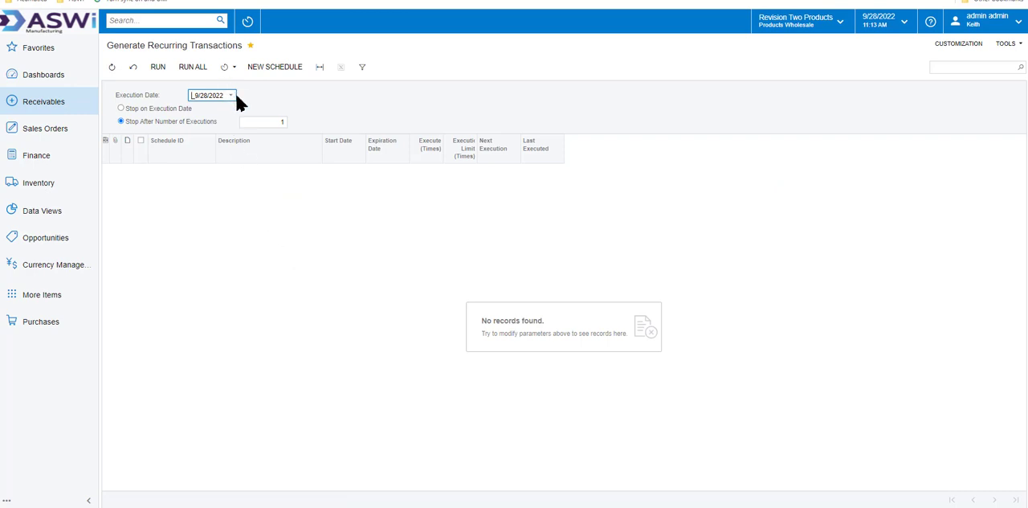
{"action": "left_click", "coordinate": [231, 95]}
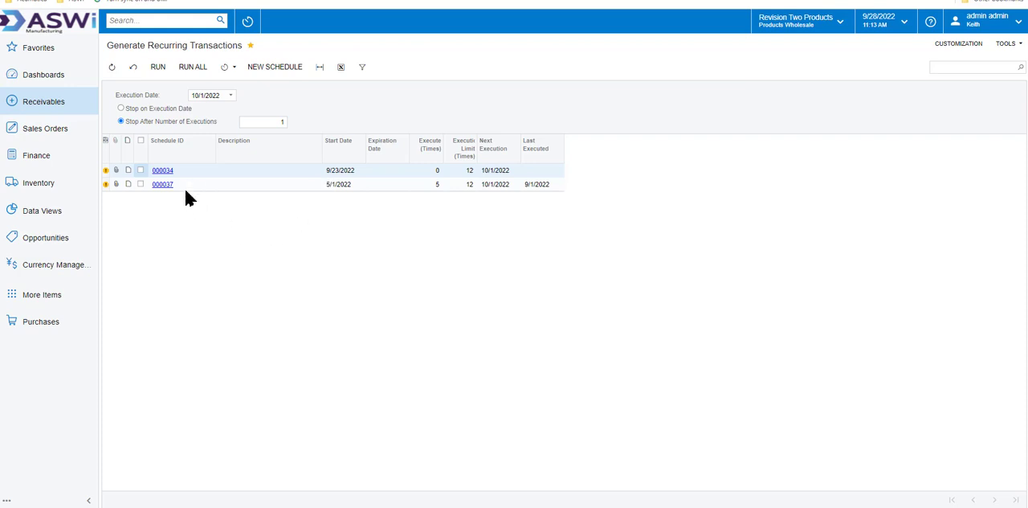
{"action": "mouse_move", "coordinate": [175, 85]}
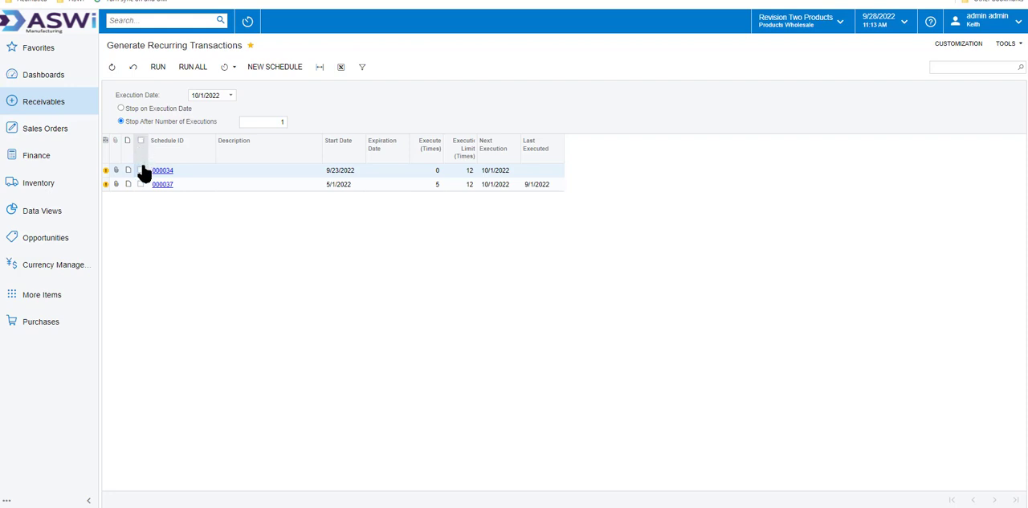
{"action": "left_click", "coordinate": [141, 140]}
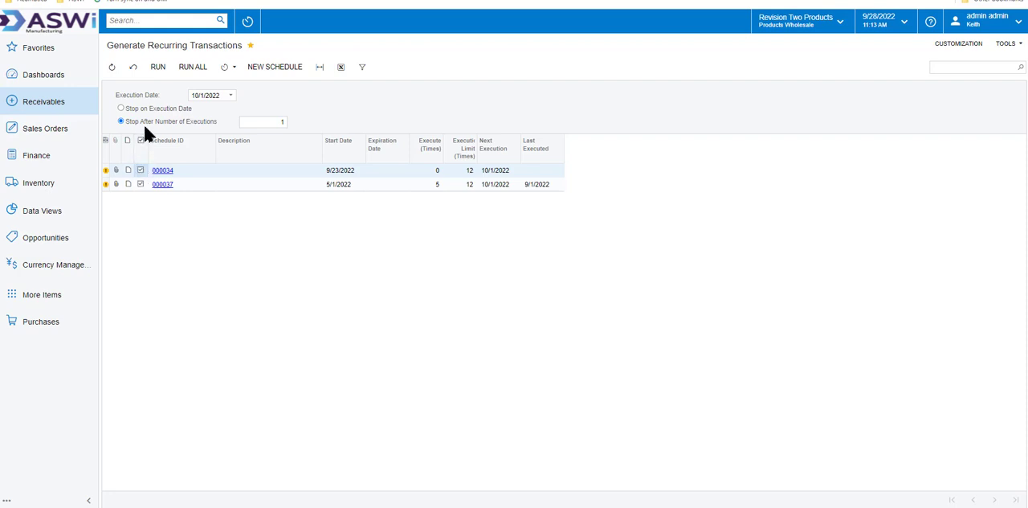
{"action": "left_click", "coordinate": [44, 102]}
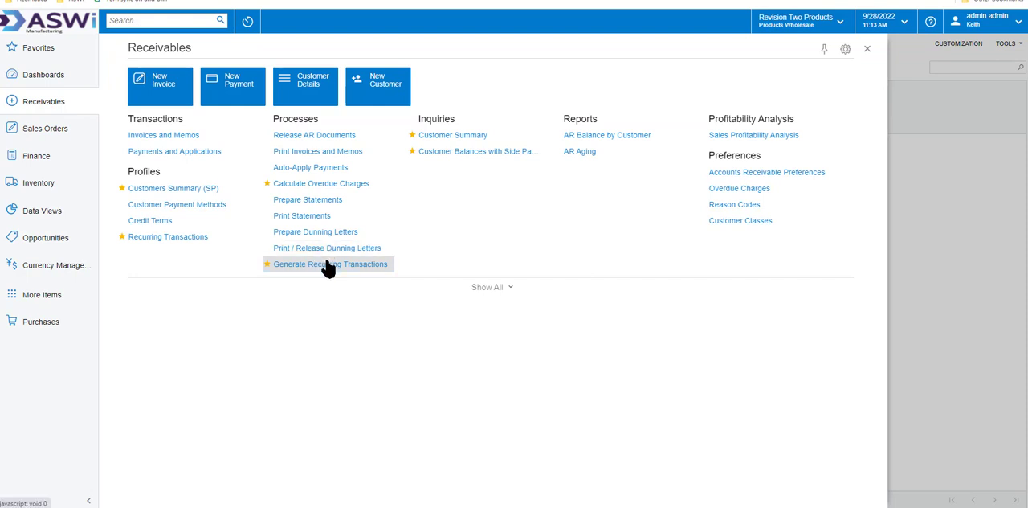
Add a new automation schedule for the Generate Recurring Transactions process.
{"action": "left_click", "coordinate": [328, 263]}
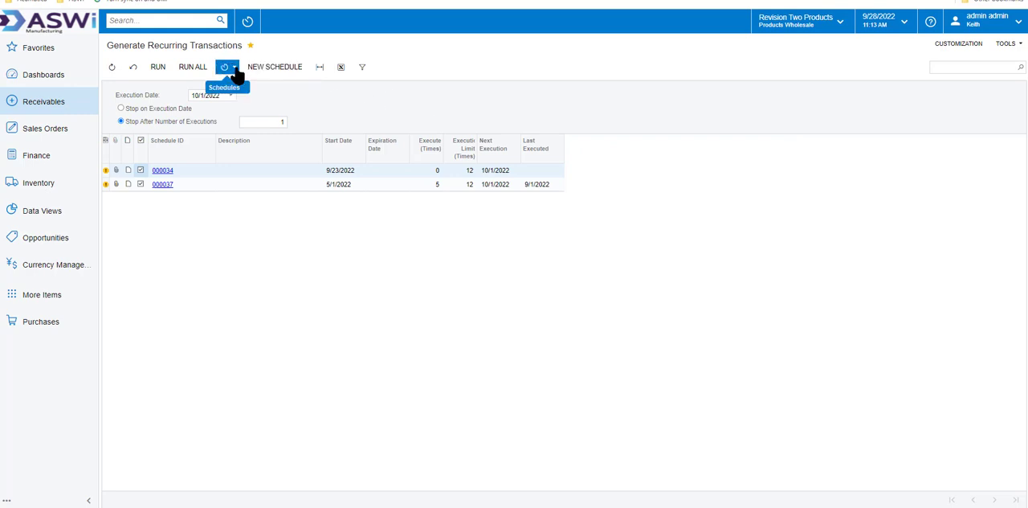
{"action": "left_click", "coordinate": [235, 67]}
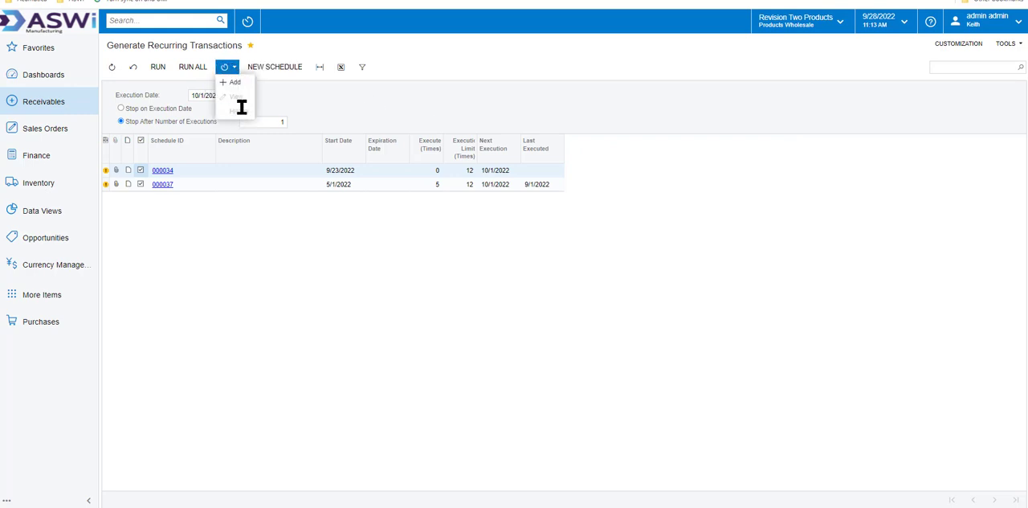
{"action": "left_click", "coordinate": [234, 82]}
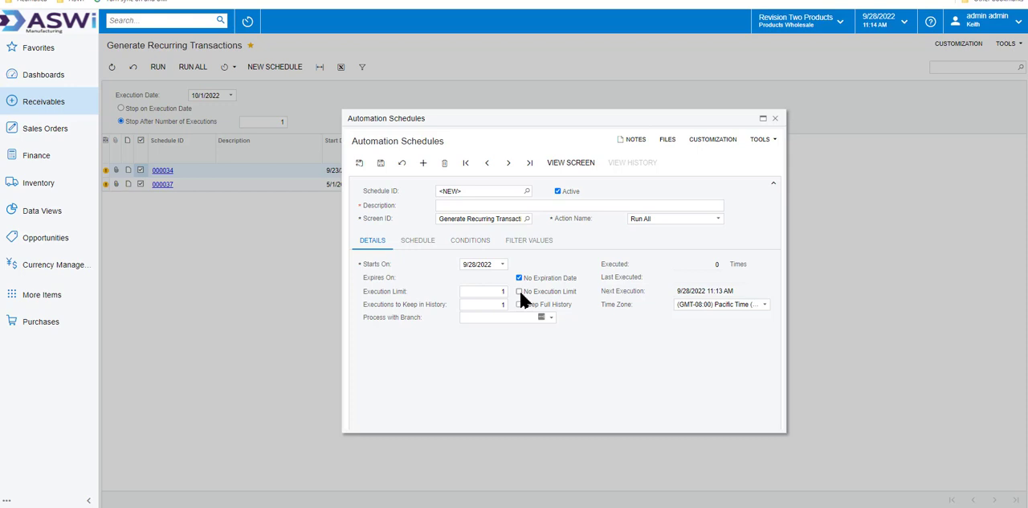
Set the schedule to no execution limit, keep full history, and run monthly from 10/1/2022.
{"action": "left_click", "coordinate": [519, 291]}
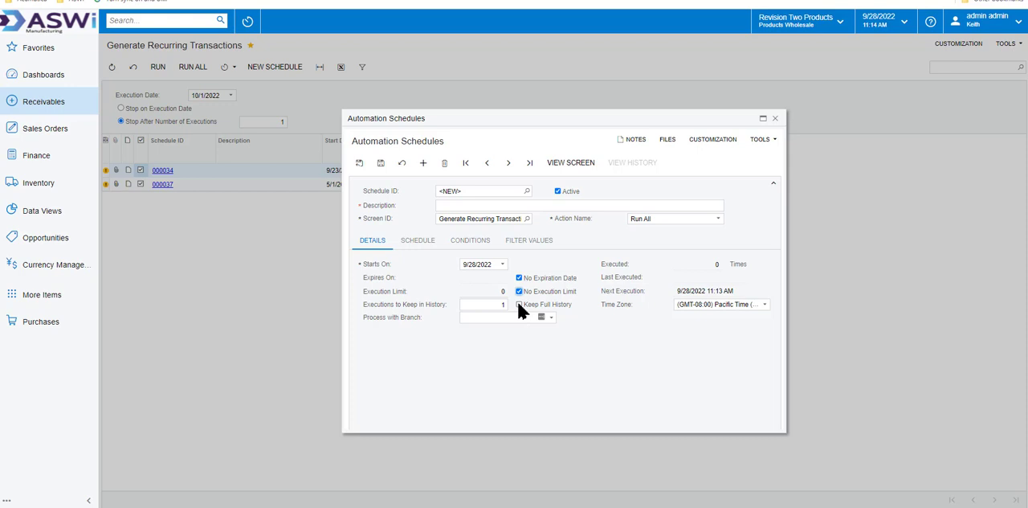
{"action": "left_click", "coordinate": [519, 305]}
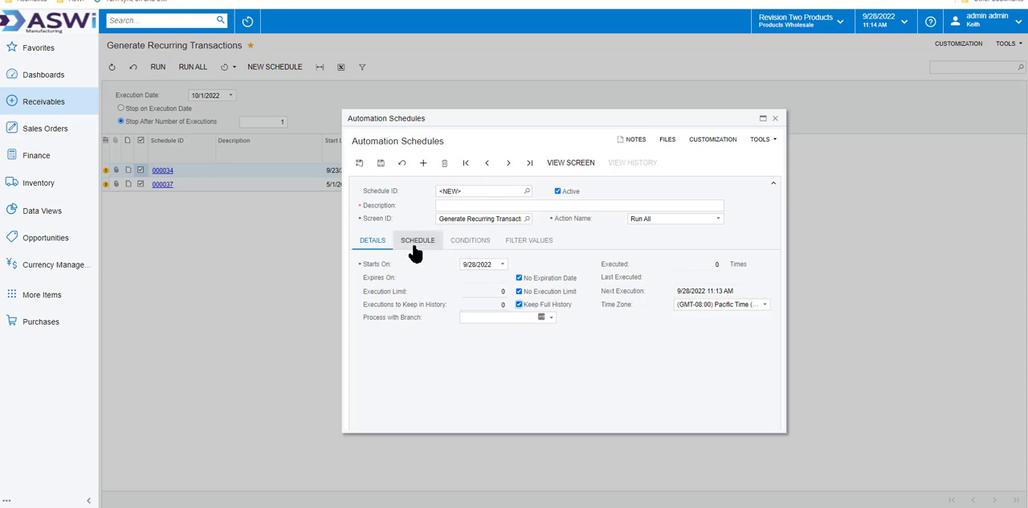
{"action": "left_click", "coordinate": [418, 239]}
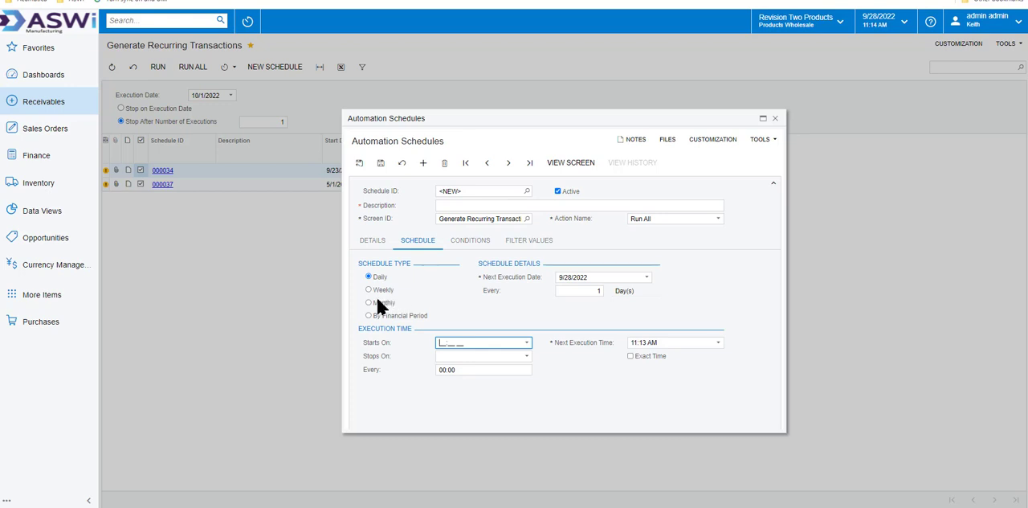
{"action": "left_click", "coordinate": [369, 302]}
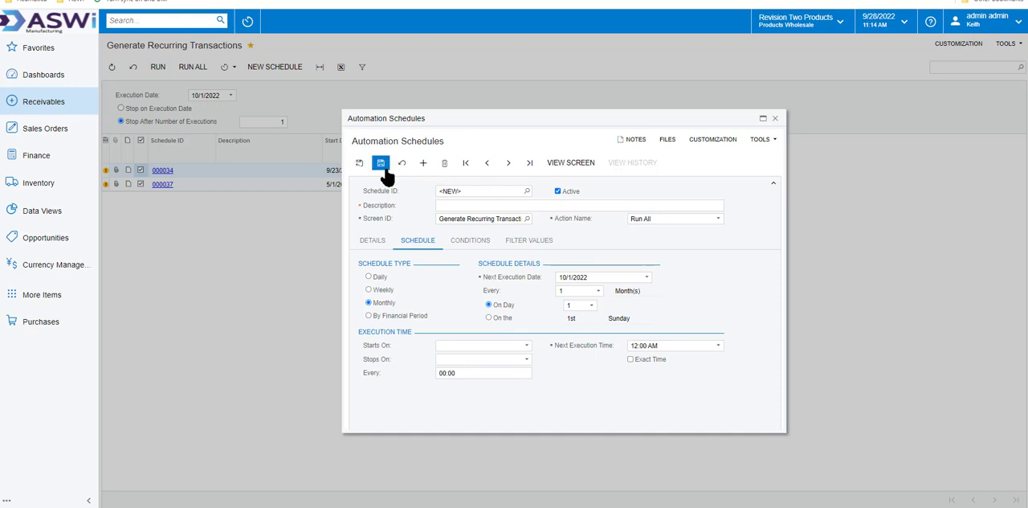
{"action": "mouse_move", "coordinate": [379, 164]}
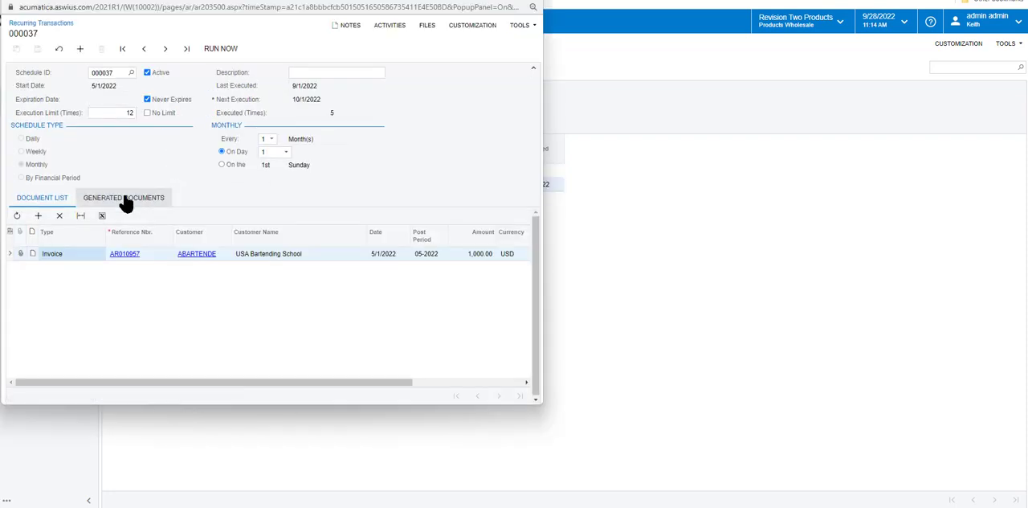
Review schedule 000037's five generated USA Bartending School invoices, May through September 2022, then return to Receivables.
{"action": "left_click", "coordinate": [122, 197]}
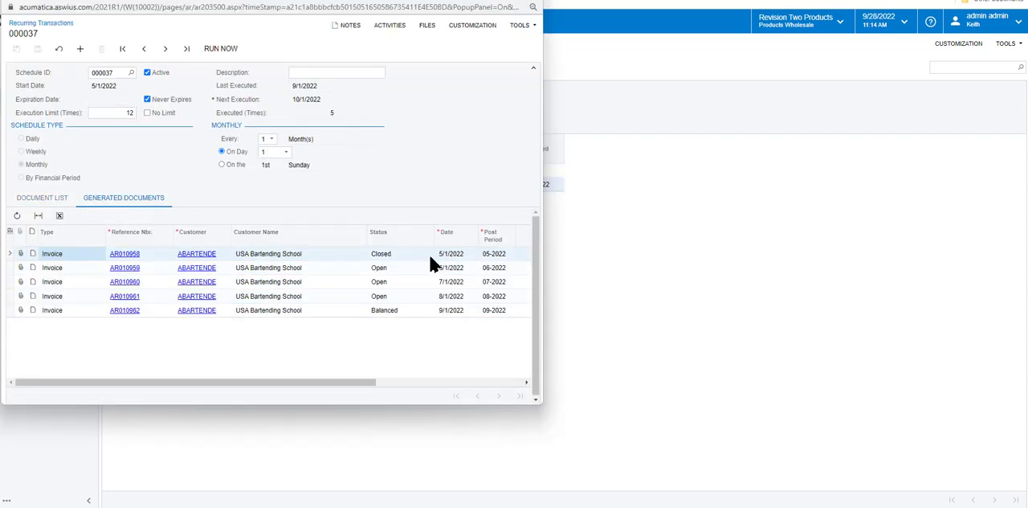
{"action": "mouse_move", "coordinate": [446, 319]}
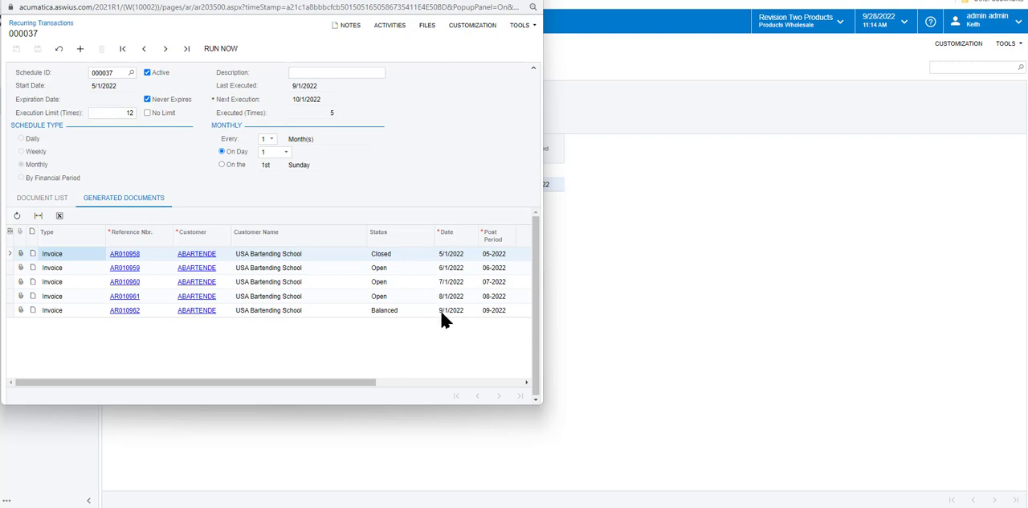
{"action": "mouse_move", "coordinate": [469, 320]}
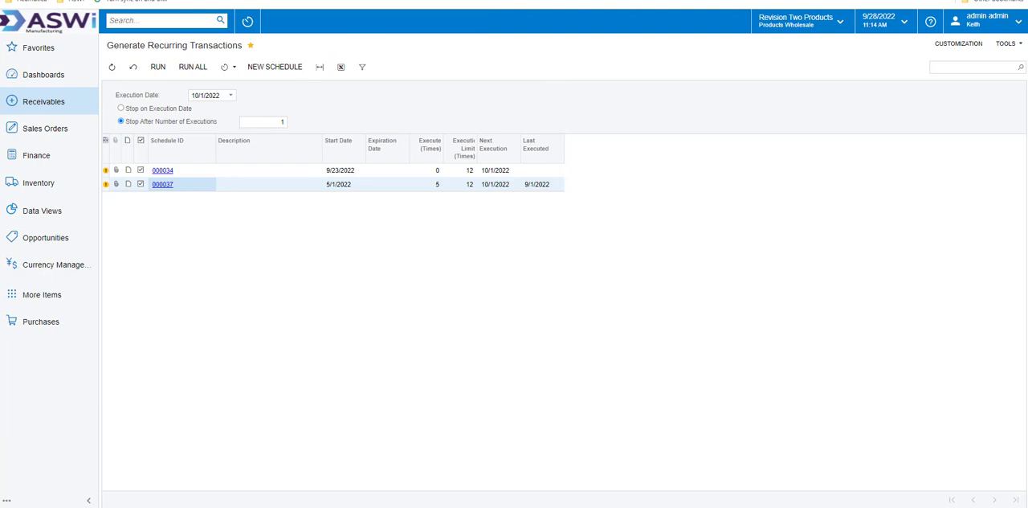
{"action": "mouse_move", "coordinate": [51, 102]}
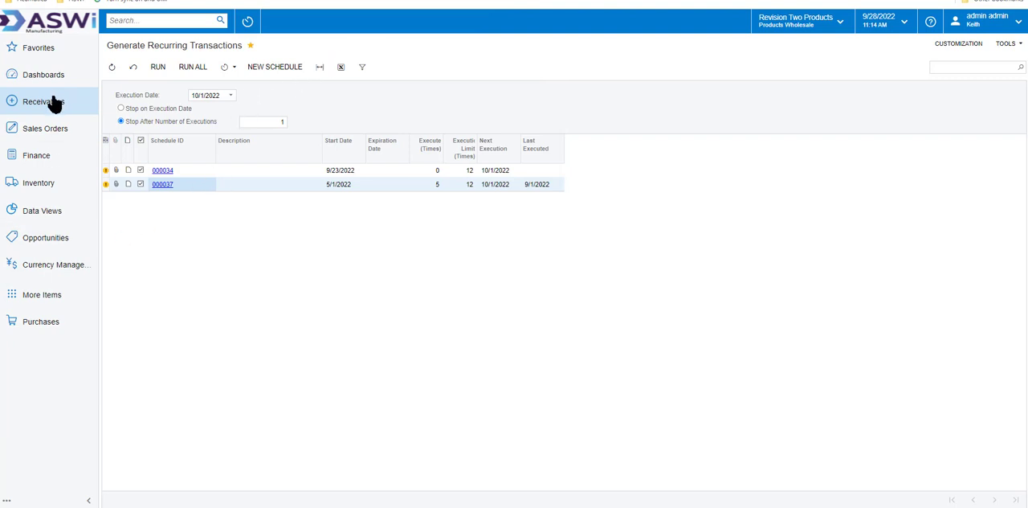
{"action": "left_click", "coordinate": [43, 101]}
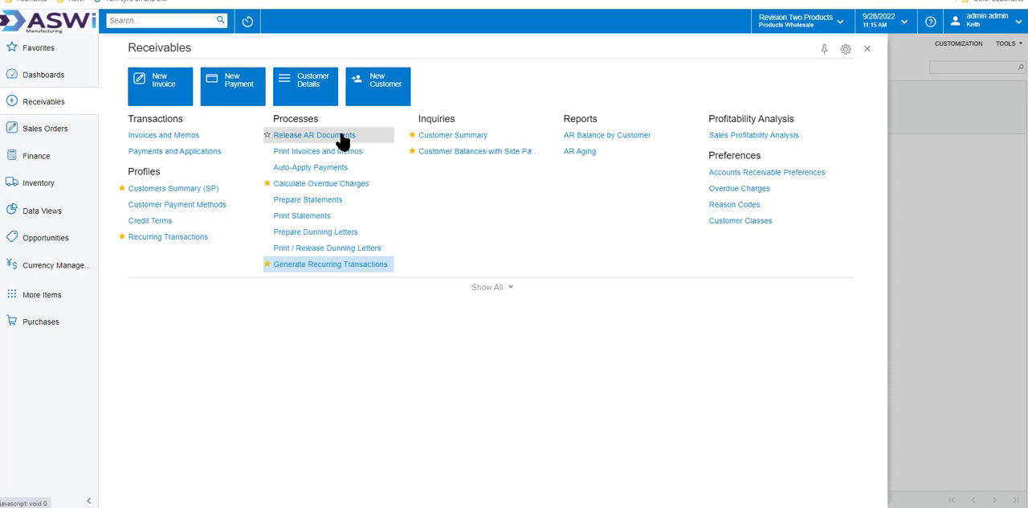
{"action": "mouse_move", "coordinate": [320, 151]}
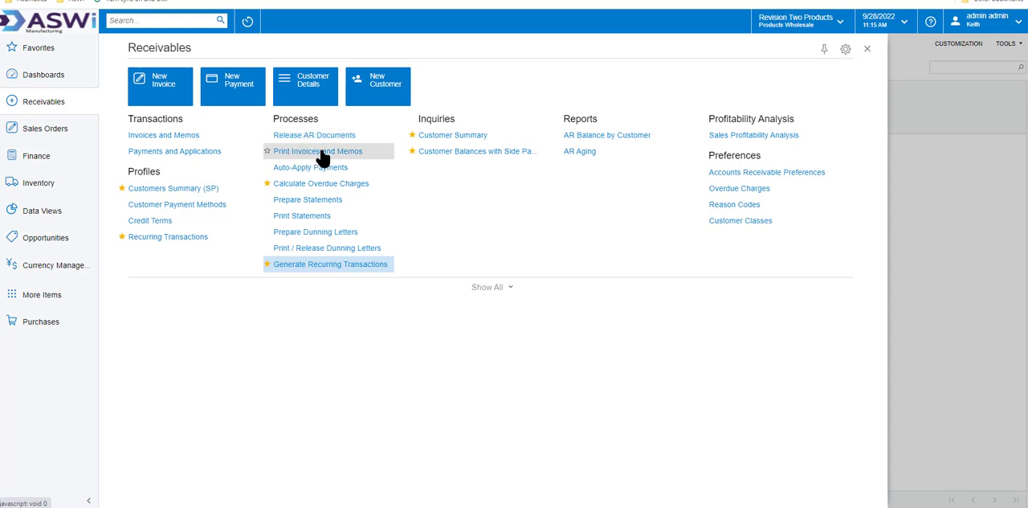
List the seven invoices ready to print in Print Invoices and Memos, then return to the Receivables menu.
{"action": "left_click", "coordinate": [316, 151]}
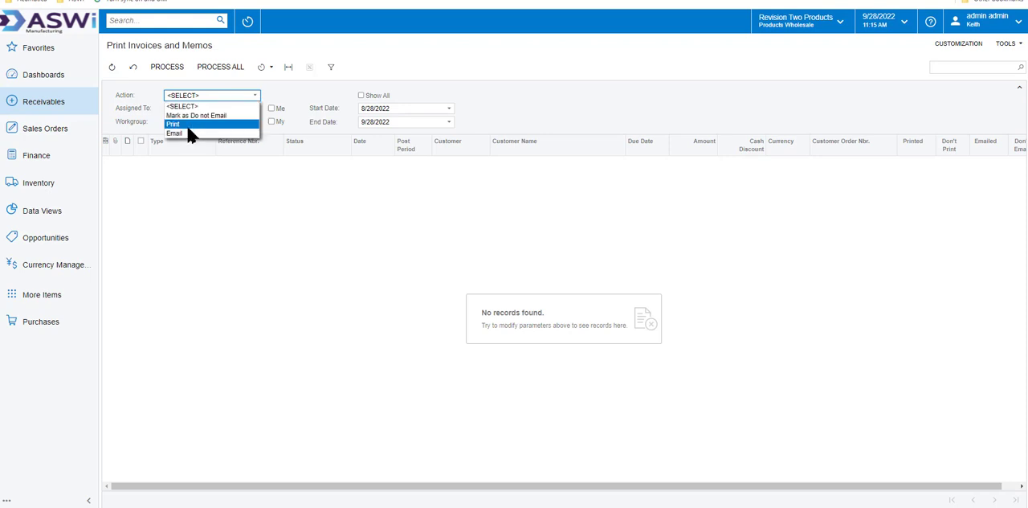
{"action": "mouse_move", "coordinate": [178, 127]}
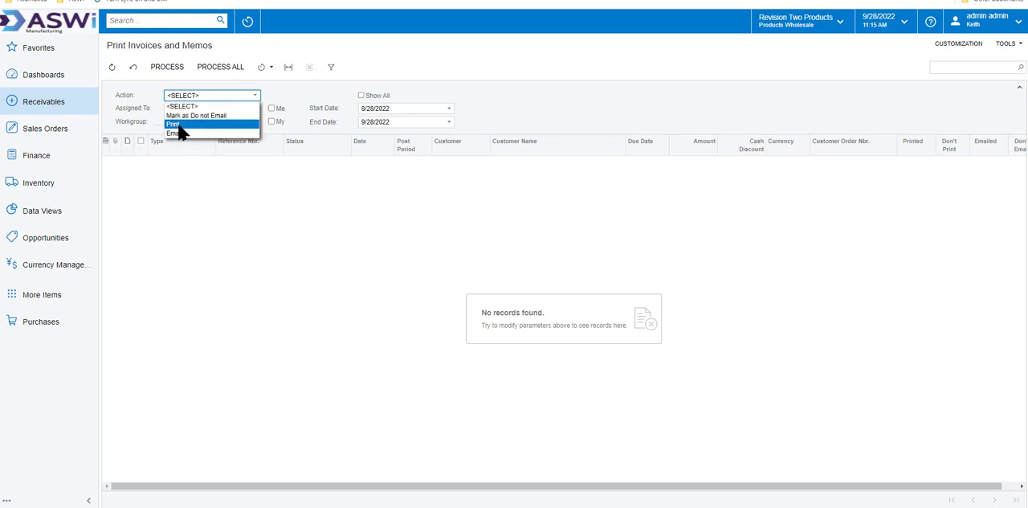
{"action": "left_click", "coordinate": [174, 123]}
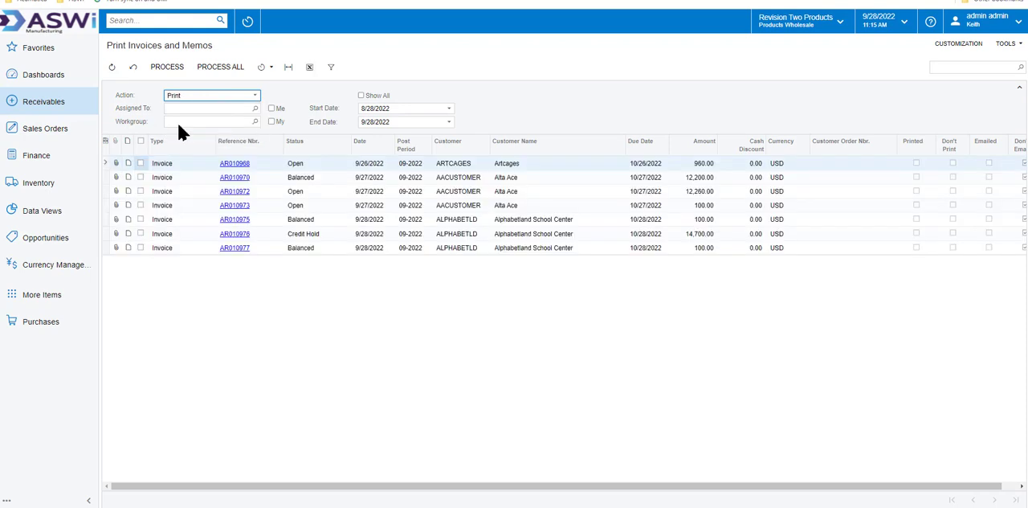
{"action": "mouse_move", "coordinate": [183, 125]}
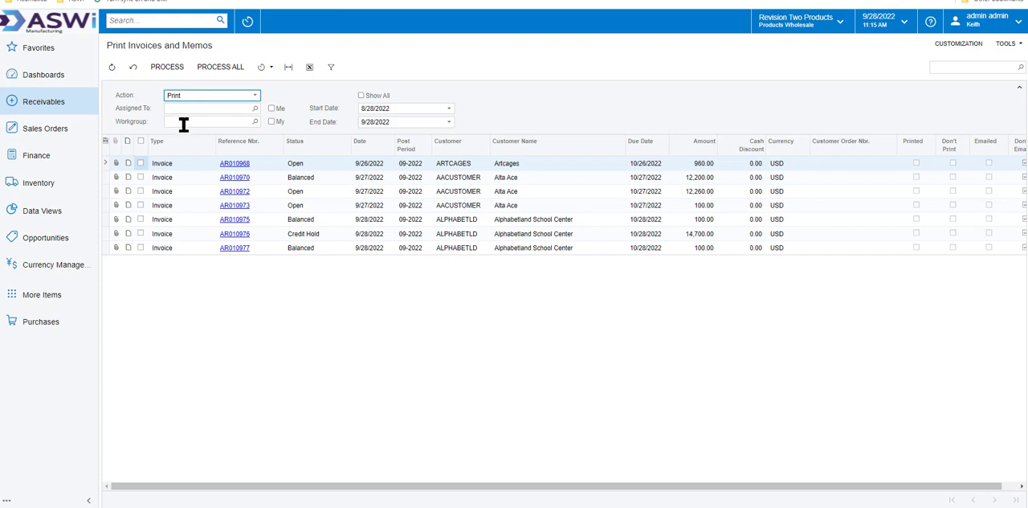
{"action": "mouse_move", "coordinate": [208, 170]}
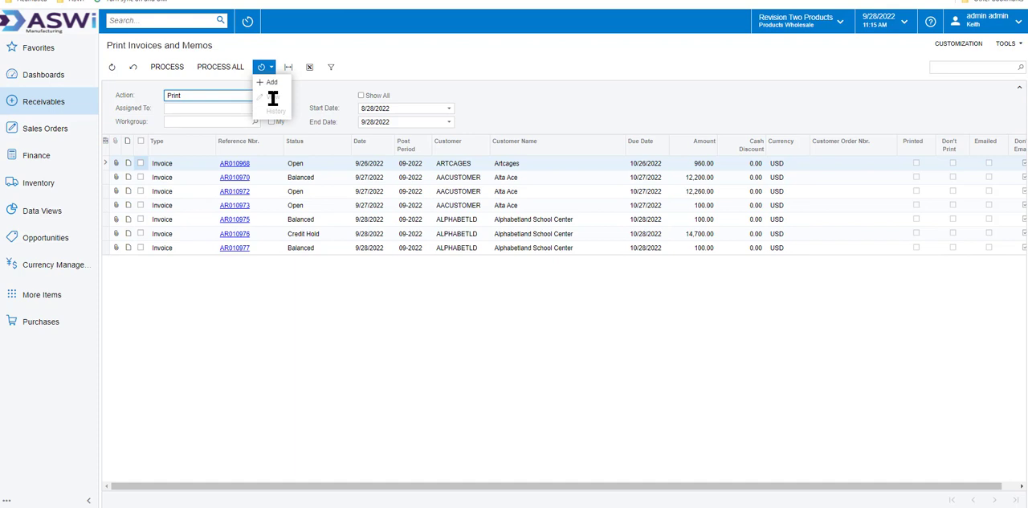
{"action": "mouse_move", "coordinate": [277, 101]}
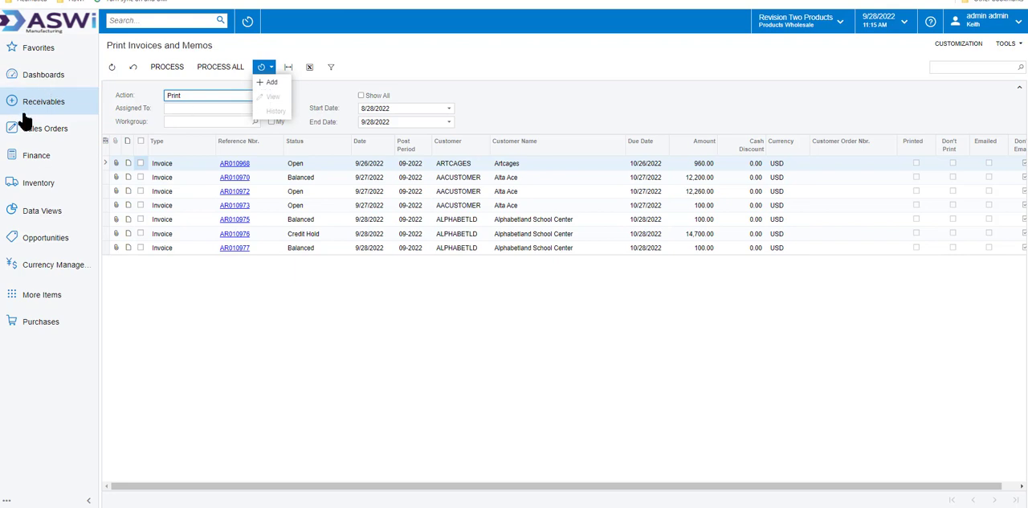
{"action": "left_click", "coordinate": [44, 101]}
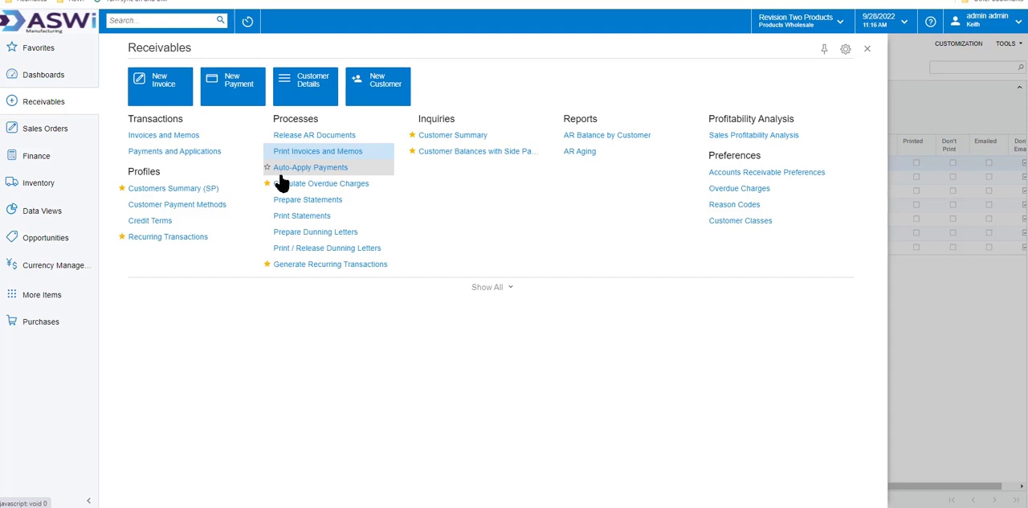
Calculate overdue charges for period 09-2022, listing Toystar, Shortstop Sports and others, then return to Receivables.
{"action": "left_click", "coordinate": [325, 183]}
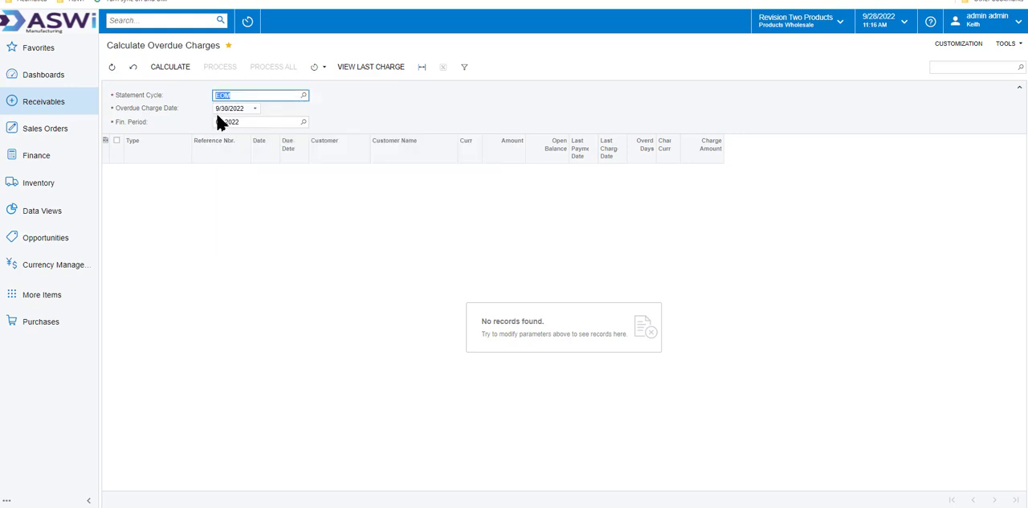
{"action": "left_click", "coordinate": [171, 67]}
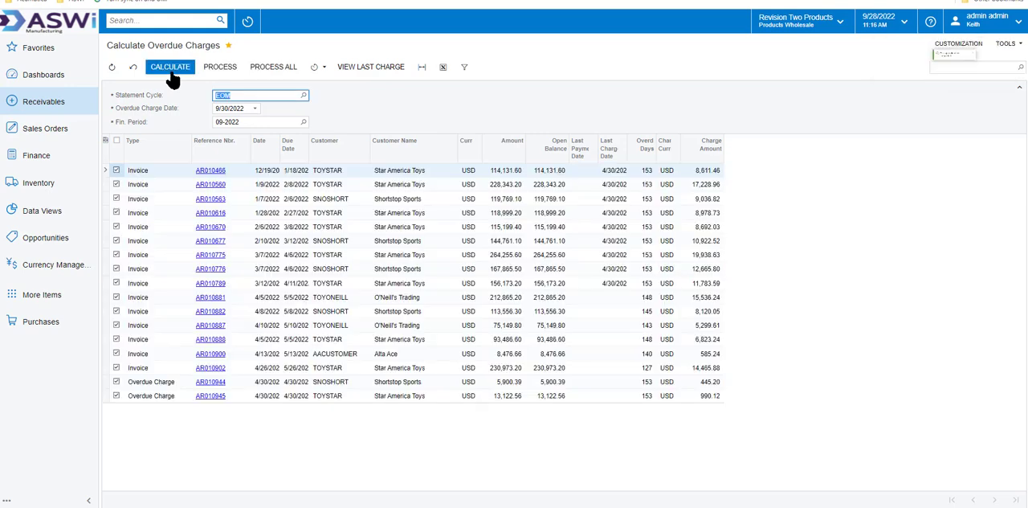
{"action": "left_click", "coordinate": [171, 67]}
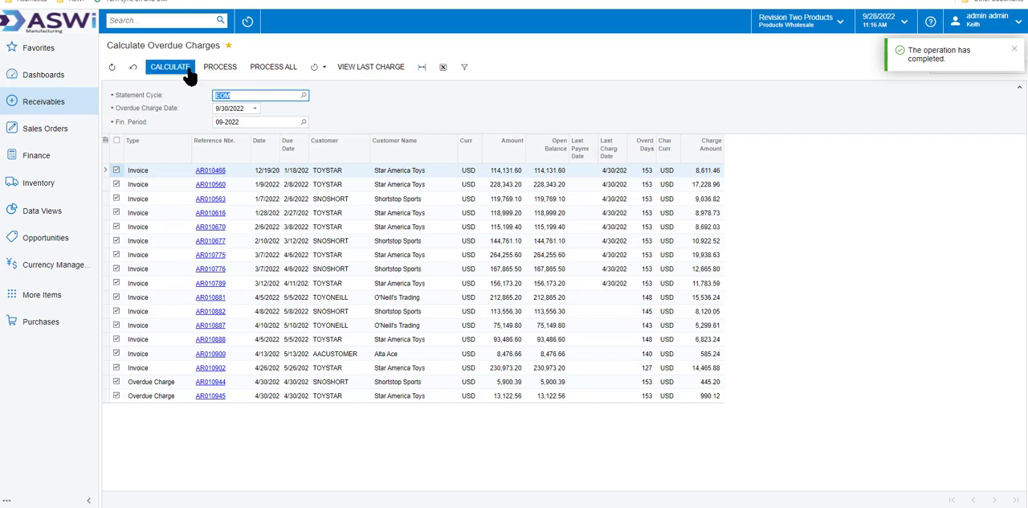
{"action": "left_click", "coordinate": [44, 101]}
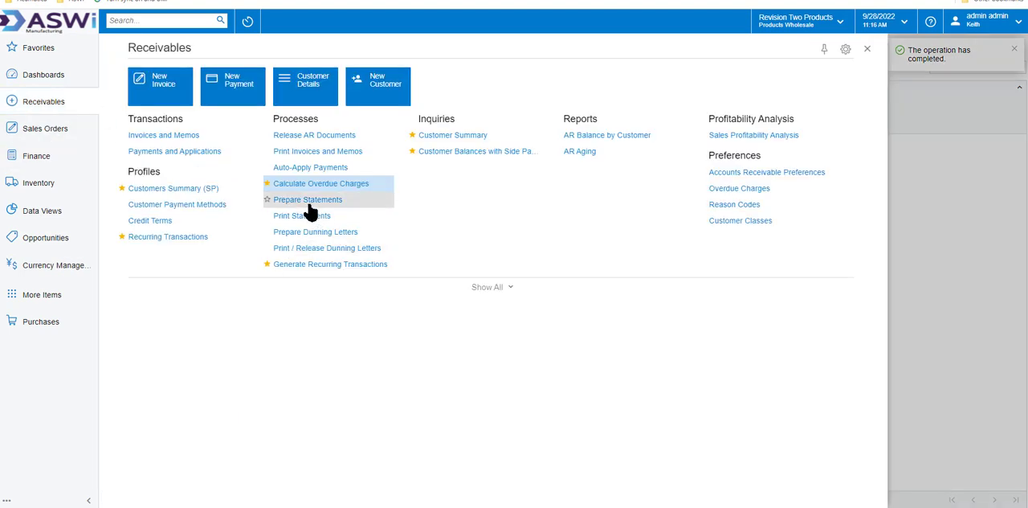
Set Prepare Statements to August 31, 2022, which finds no records, and return to Receivables.
{"action": "left_click", "coordinate": [309, 200]}
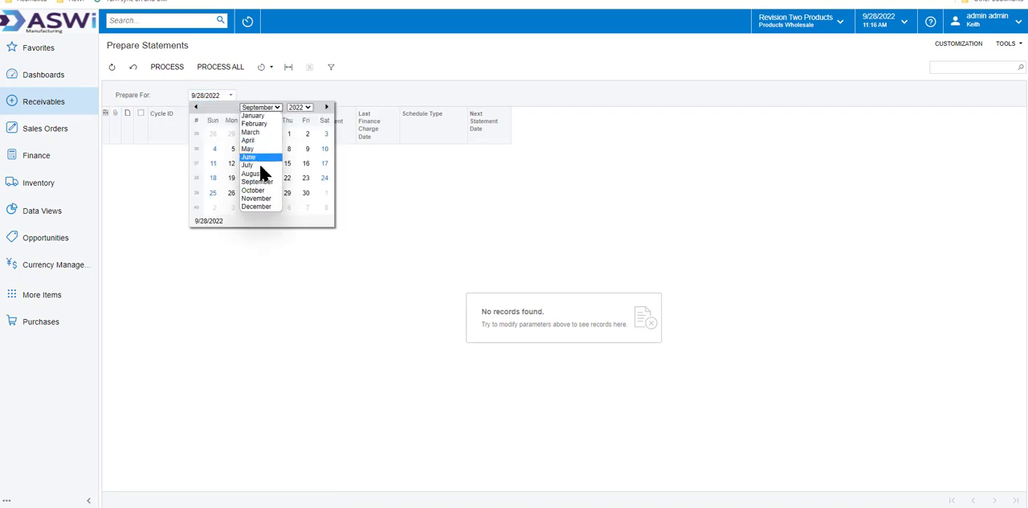
{"action": "left_click", "coordinate": [251, 174]}
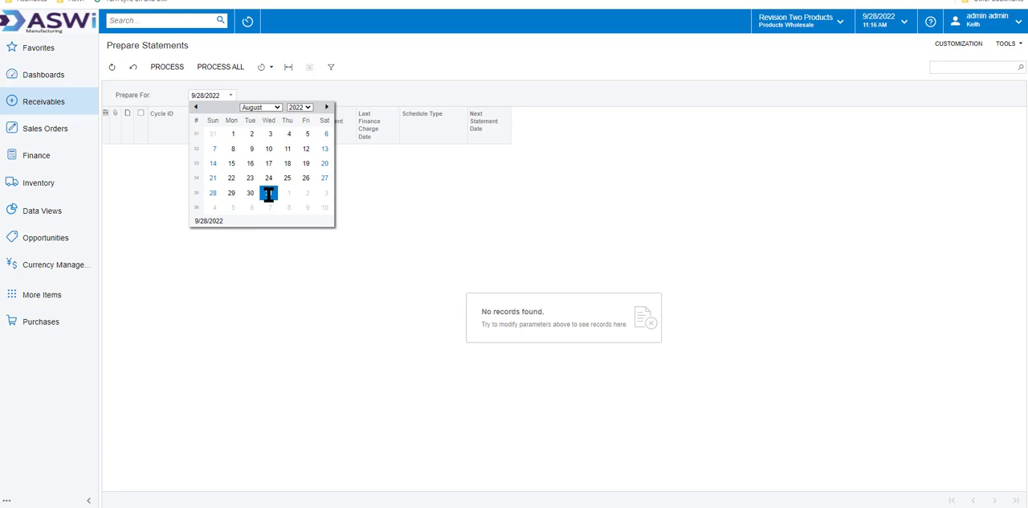
{"action": "left_click", "coordinate": [269, 193]}
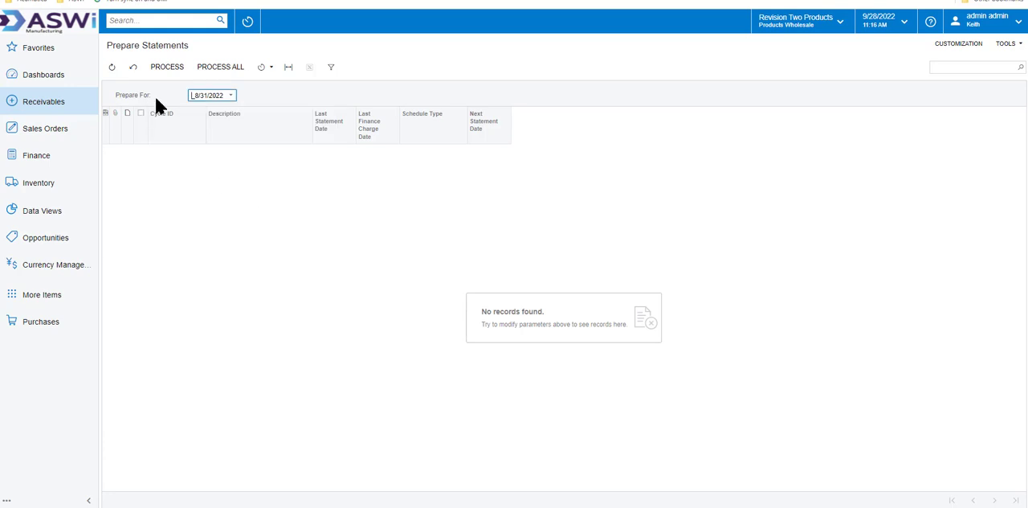
{"action": "left_click", "coordinate": [43, 101]}
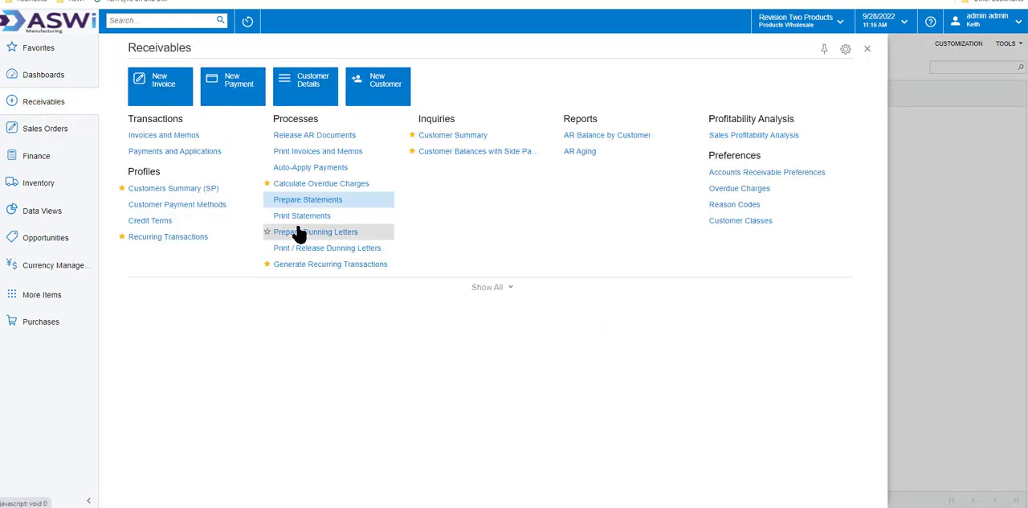
{"action": "mouse_move", "coordinate": [318, 241]}
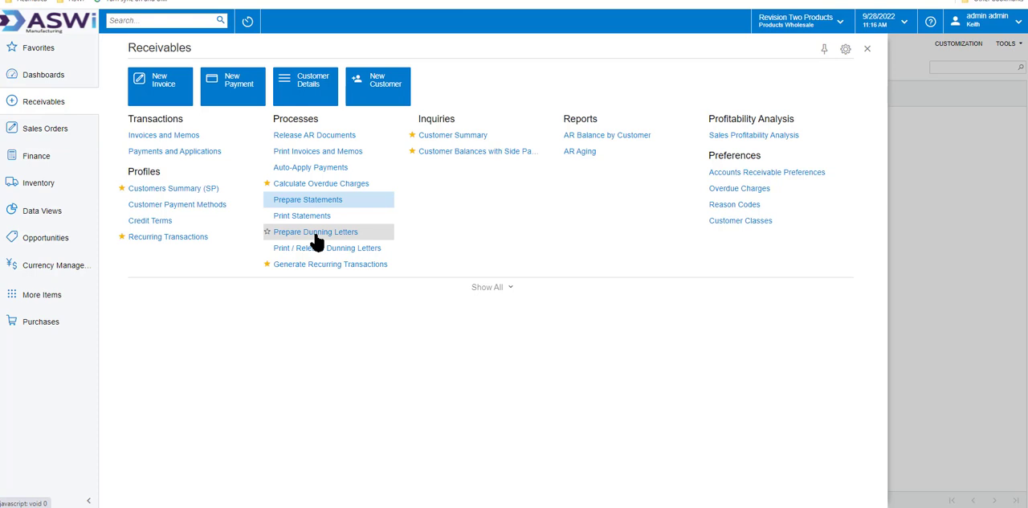
{"action": "mouse_move", "coordinate": [304, 254]}
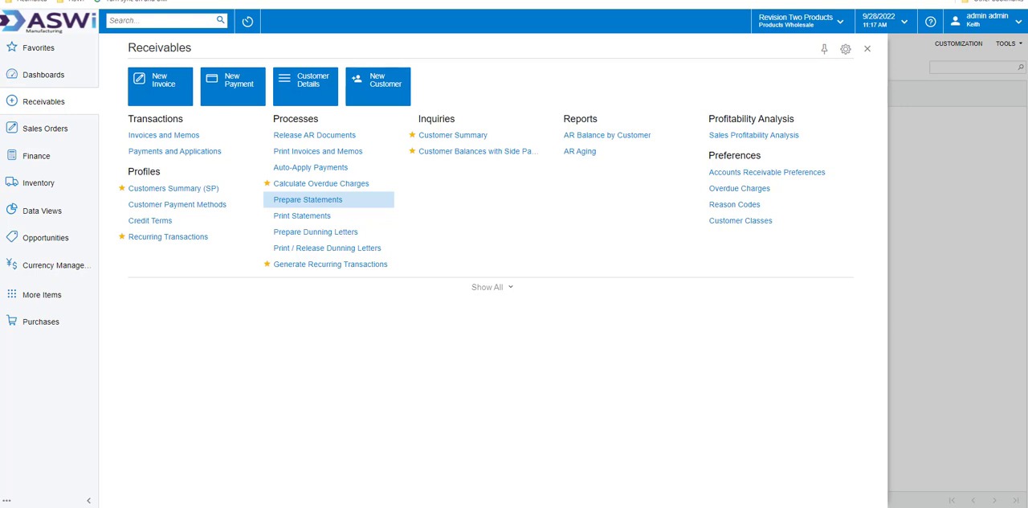
Revisit Prepare Statements briefly and return to the Receivables overview again.
{"action": "left_click", "coordinate": [309, 200]}
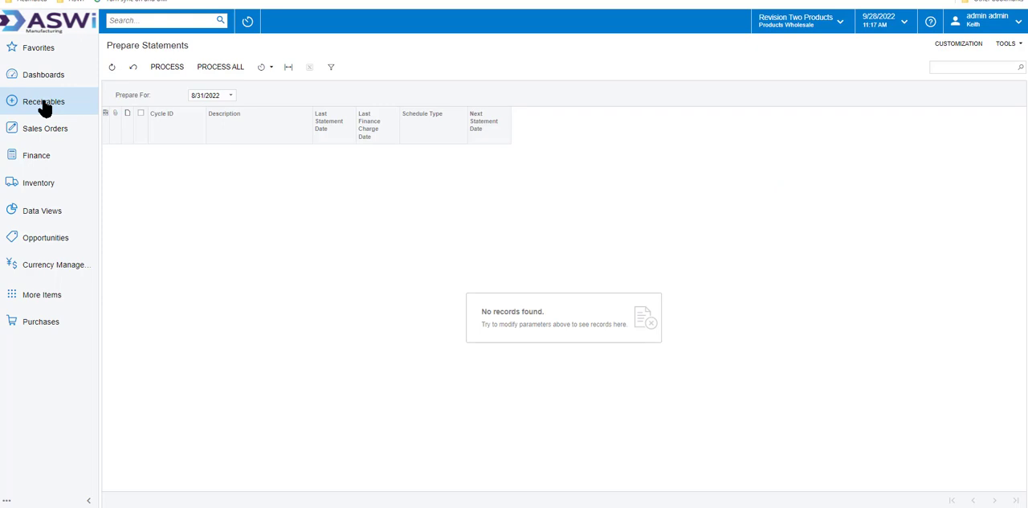
{"action": "left_click", "coordinate": [42, 101]}
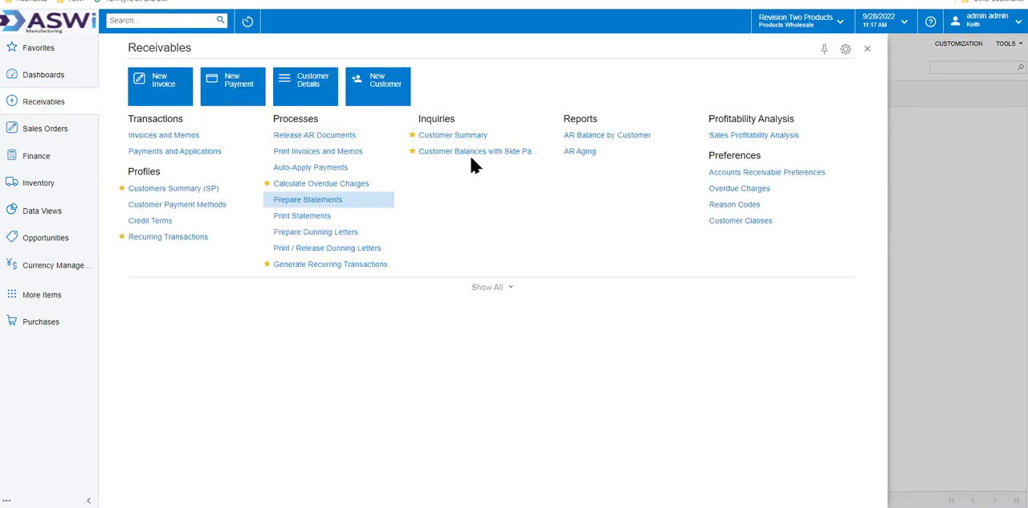
Show the receivables side panel for USA Bartending School, then BNR Contractors' 8.16K balance.
{"action": "left_click", "coordinate": [479, 151]}
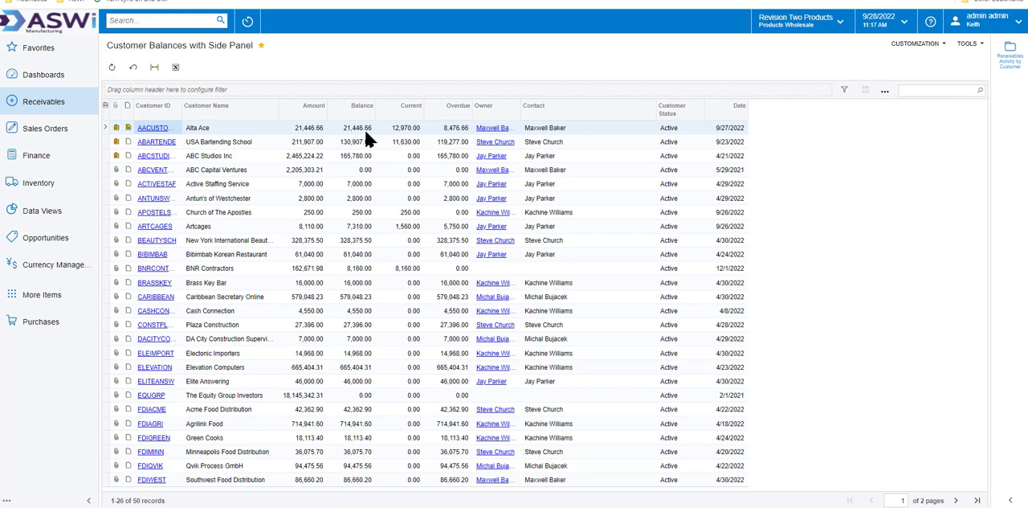
{"action": "left_click", "coordinate": [225, 141]}
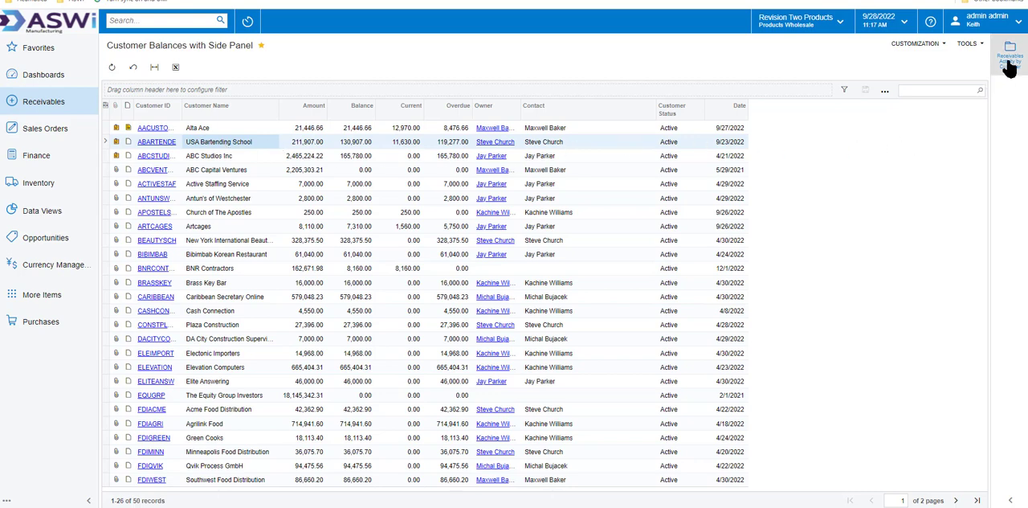
{"action": "left_click", "coordinate": [1009, 50]}
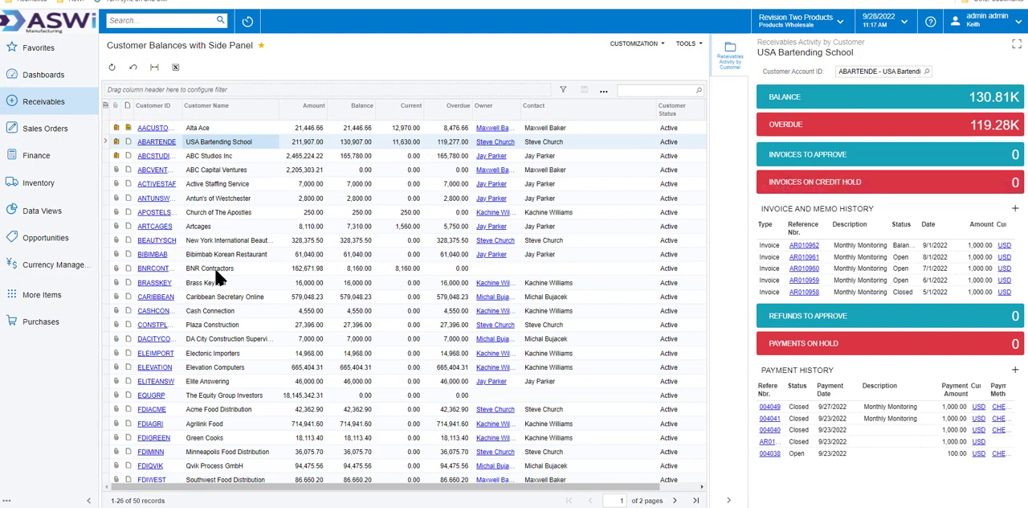
{"action": "left_click", "coordinate": [209, 266]}
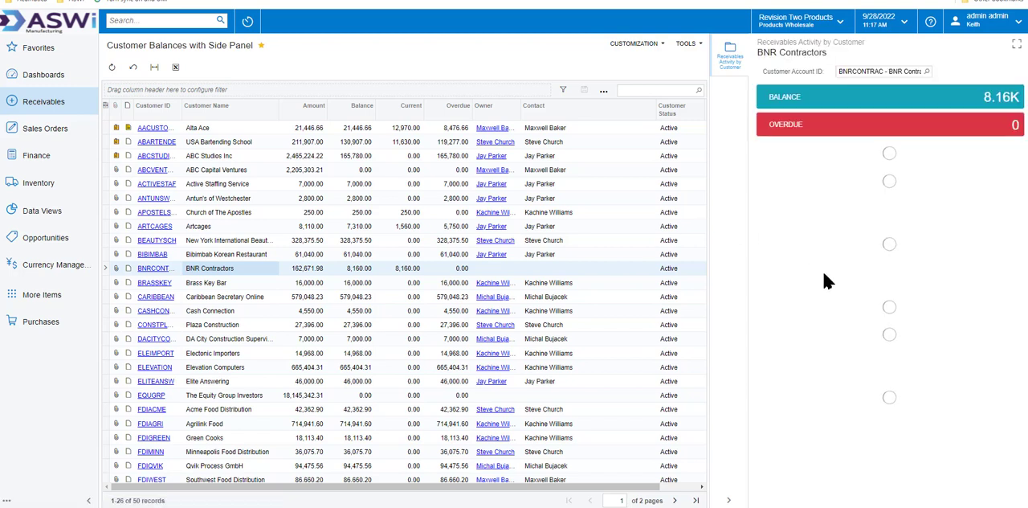